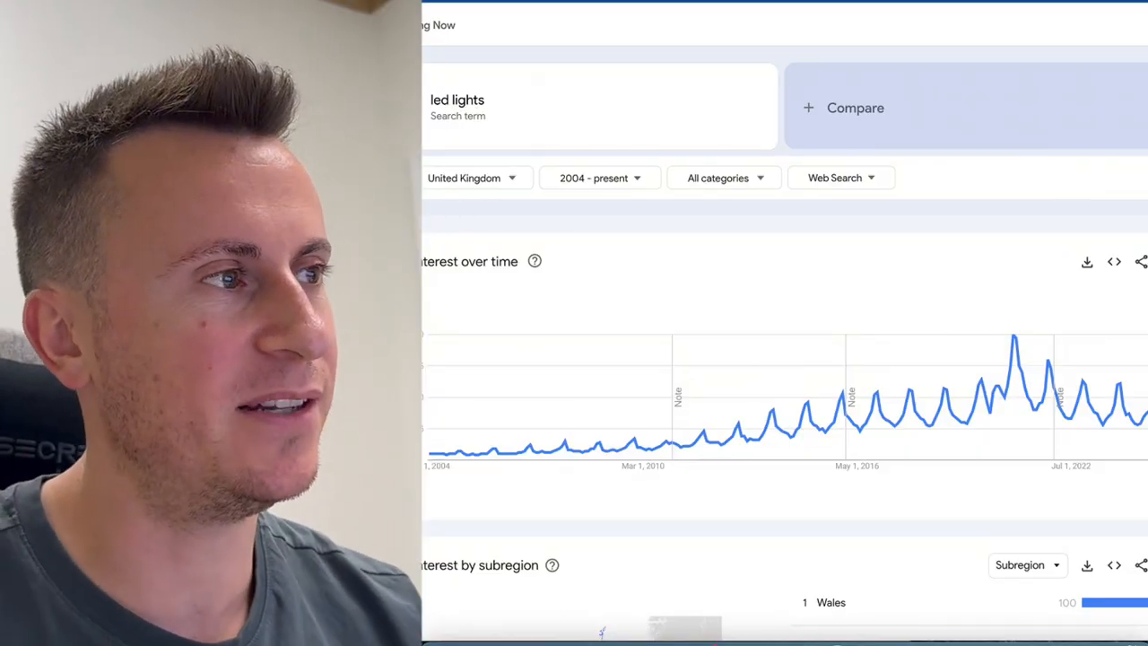
pyautogui.moveTo(933, 441)
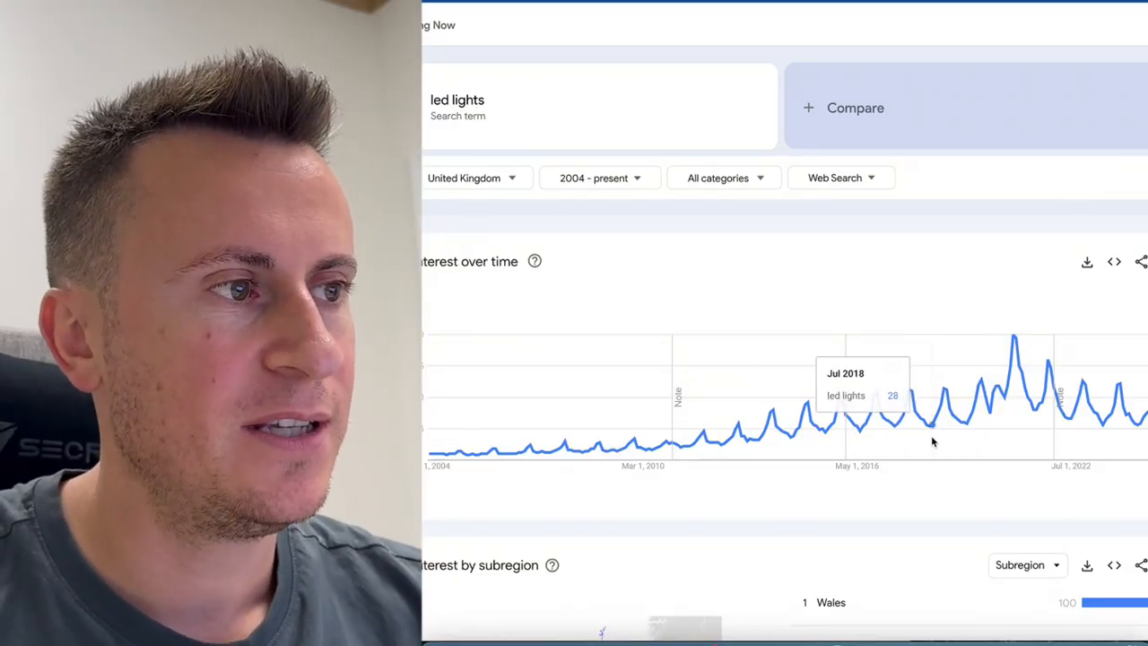
pyautogui.moveTo(968, 438)
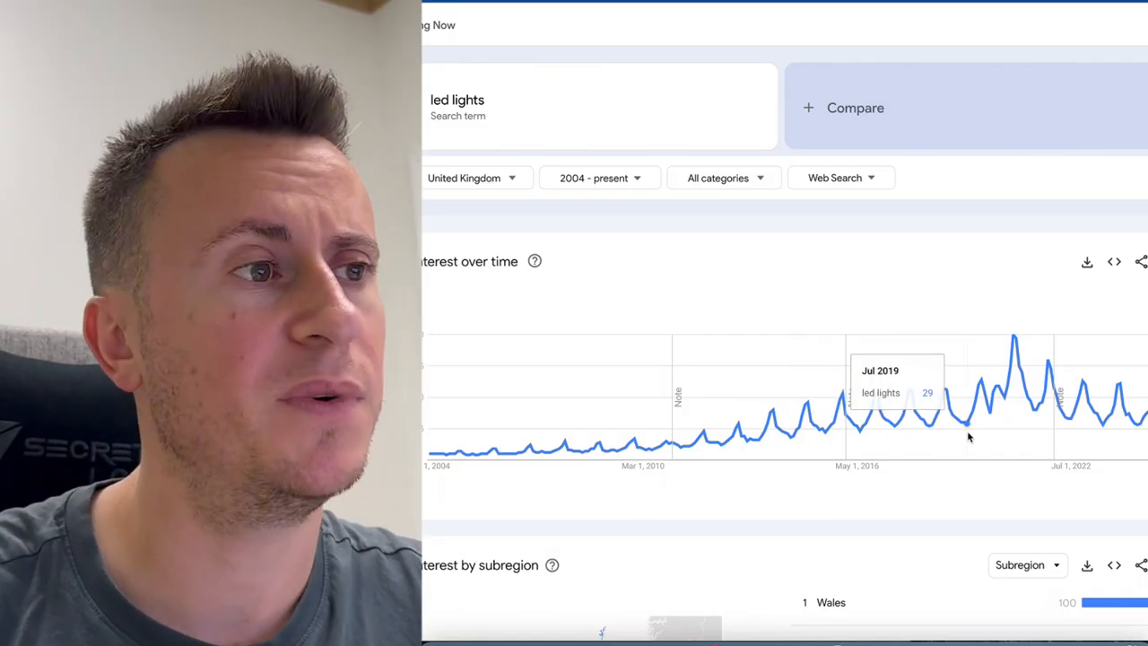
pyautogui.moveTo(1144, 430)
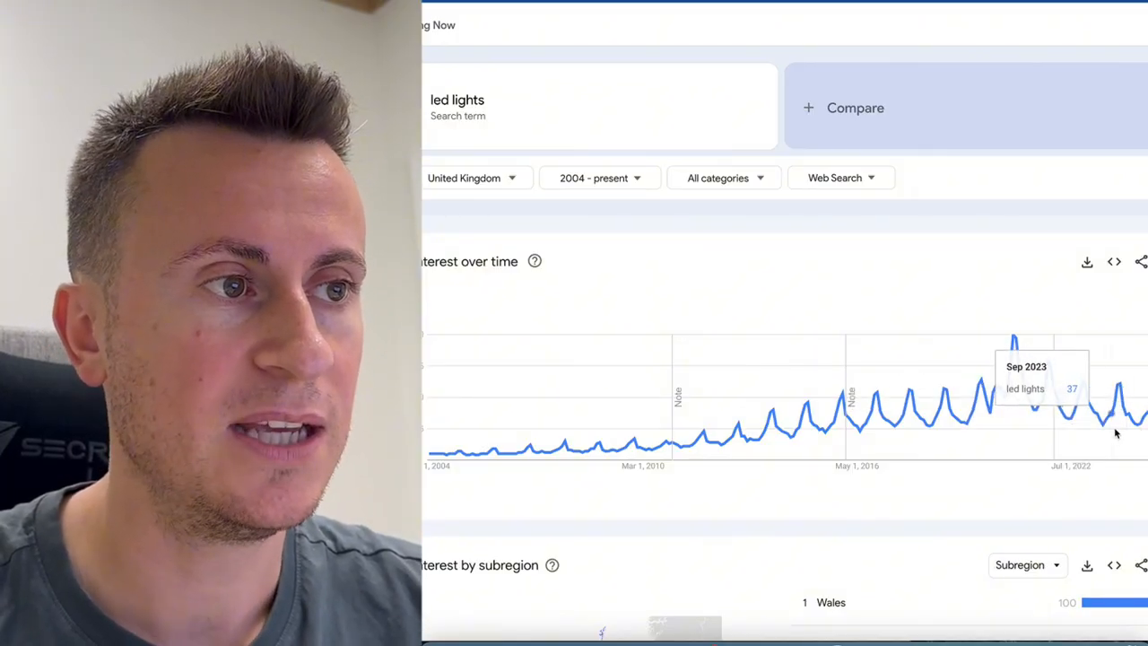
pyautogui.moveTo(1119, 432)
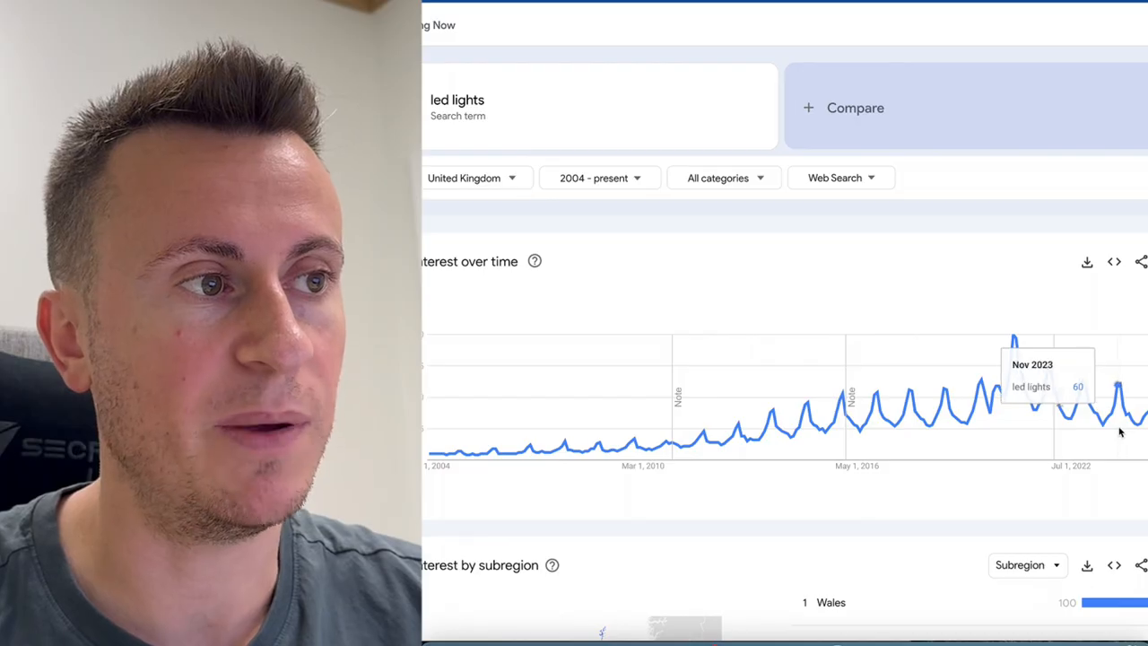
pyautogui.moveTo(1102, 442)
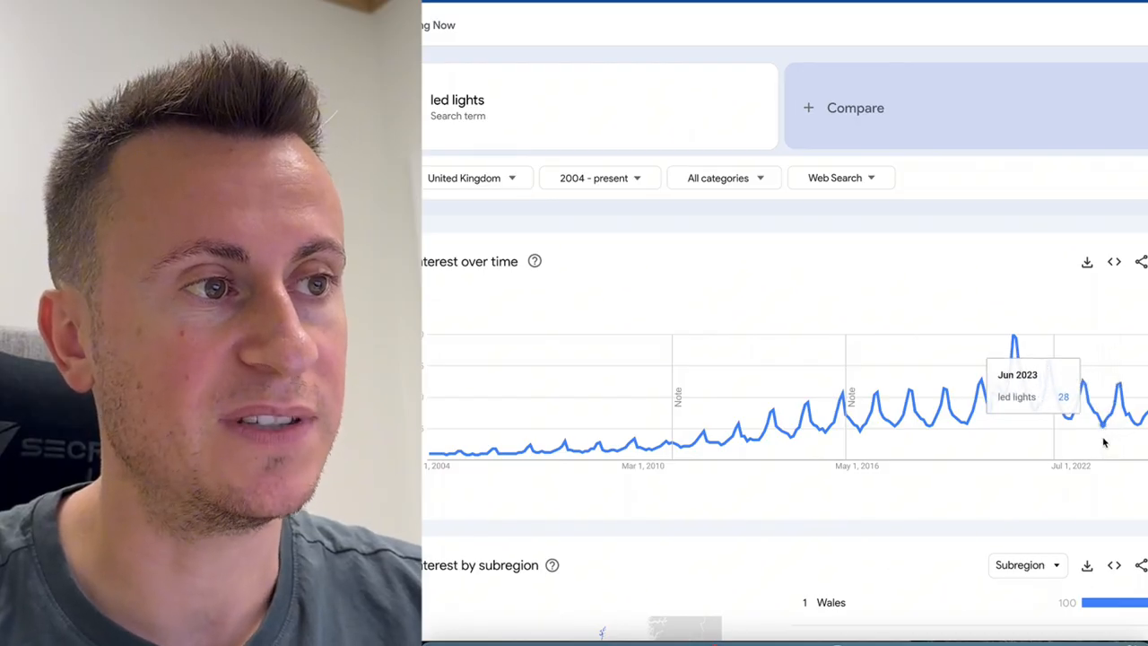
pyautogui.moveTo(1116, 433)
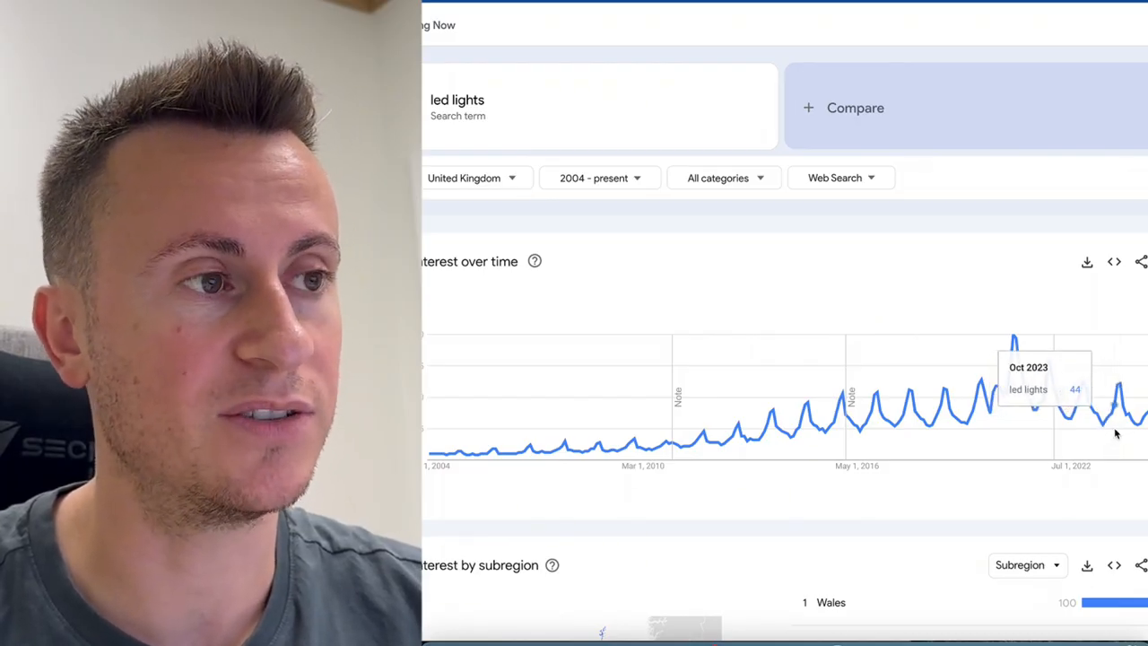
pyautogui.moveTo(1083, 427)
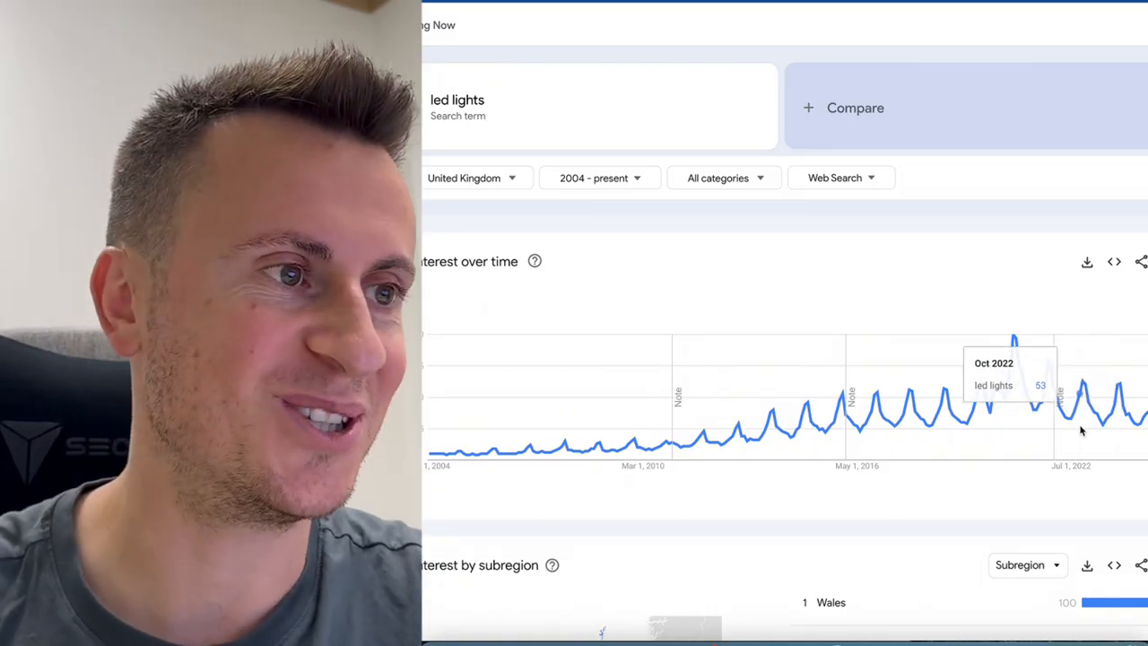
pyautogui.moveTo(1008, 423)
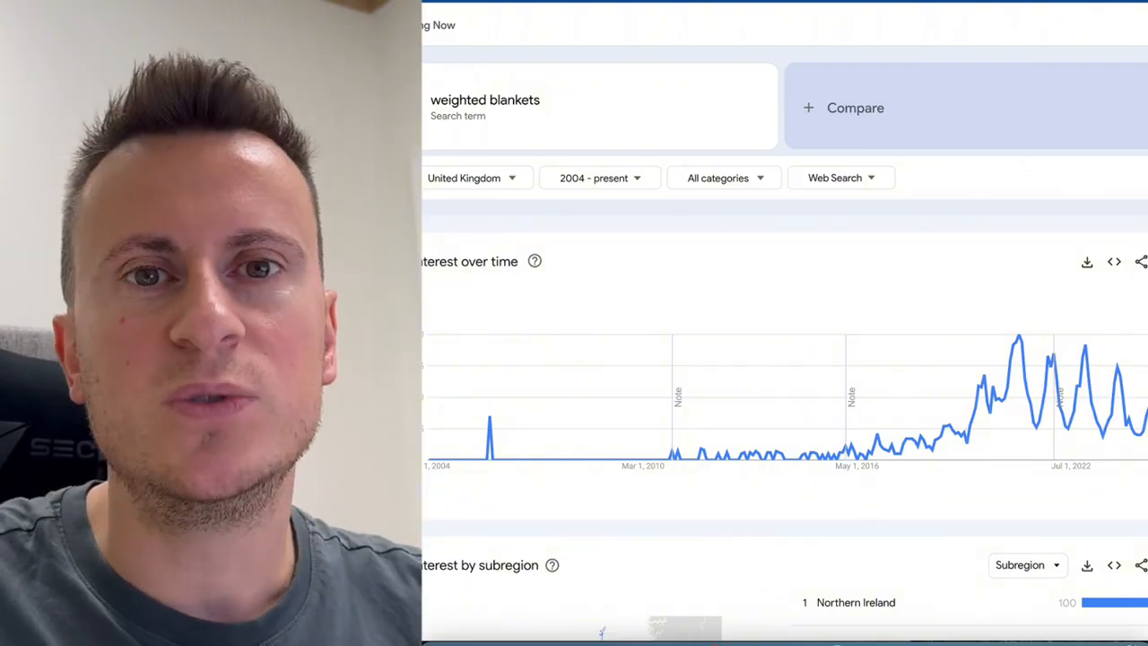
pyautogui.moveTo(1015, 401)
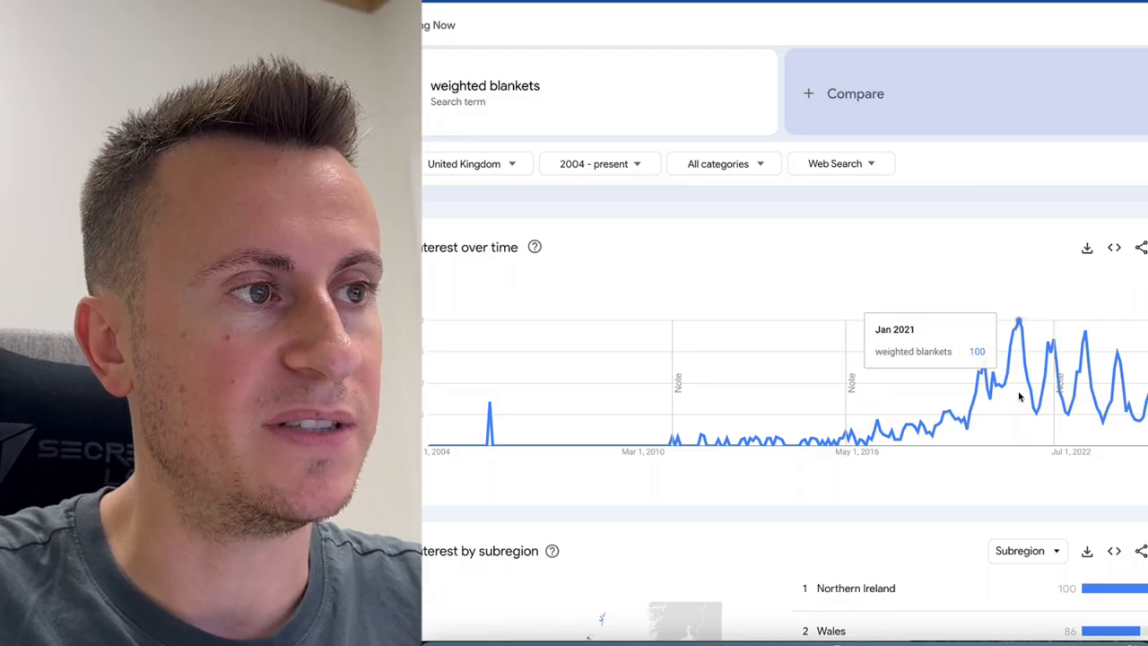
pyautogui.moveTo(1048, 430)
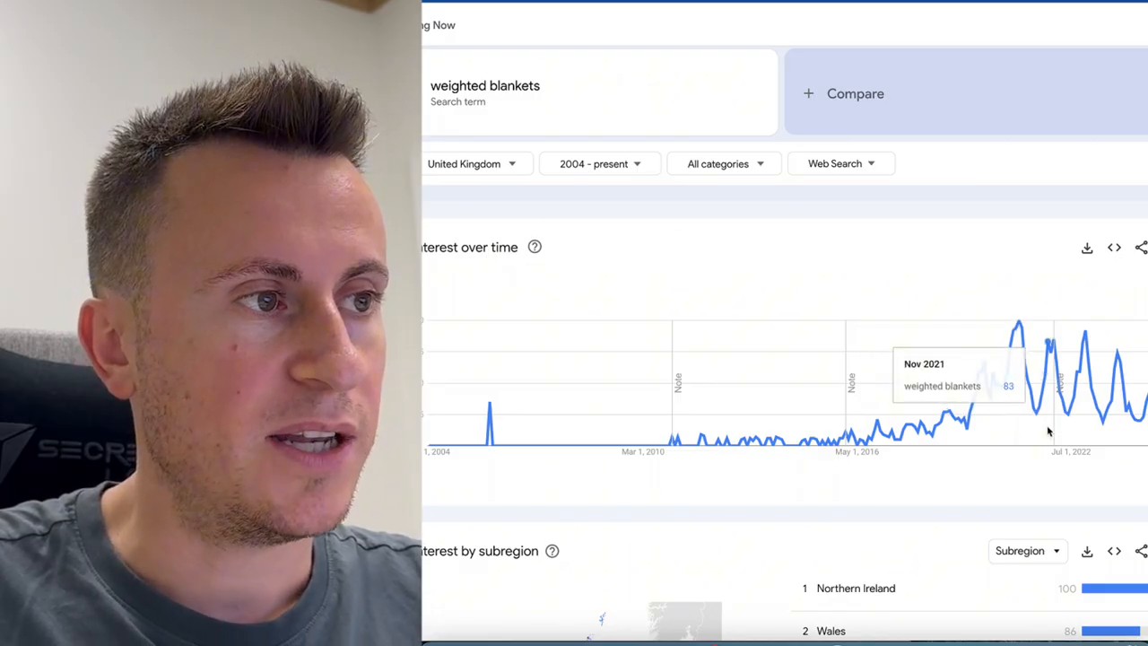
pyautogui.moveTo(1054, 430)
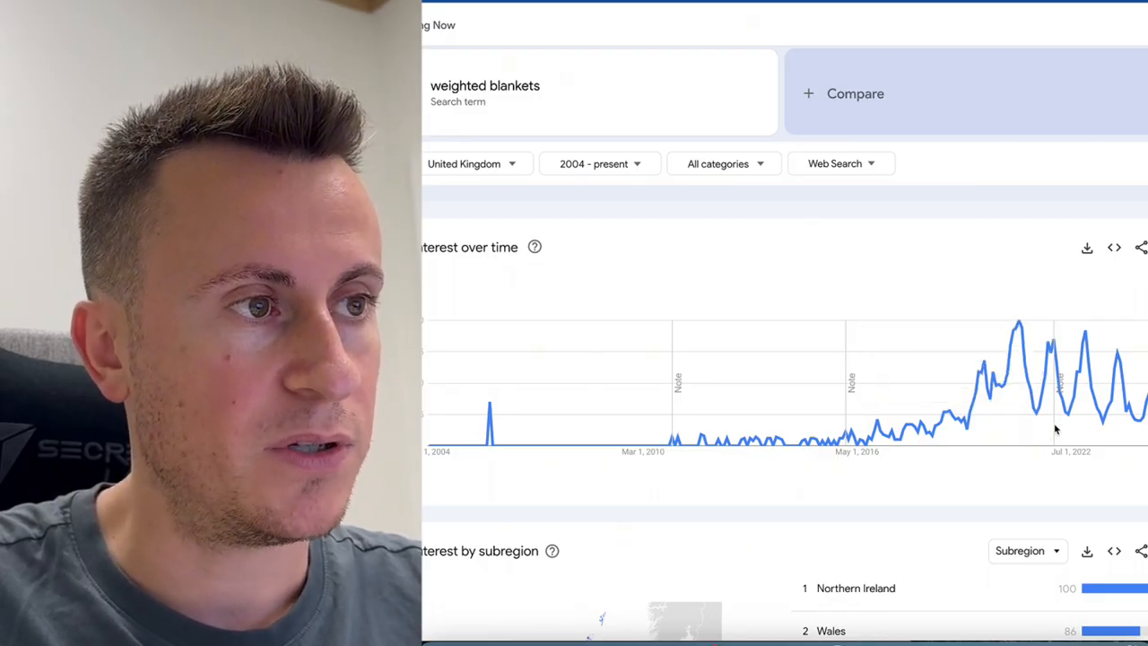
pyautogui.moveTo(1056, 426)
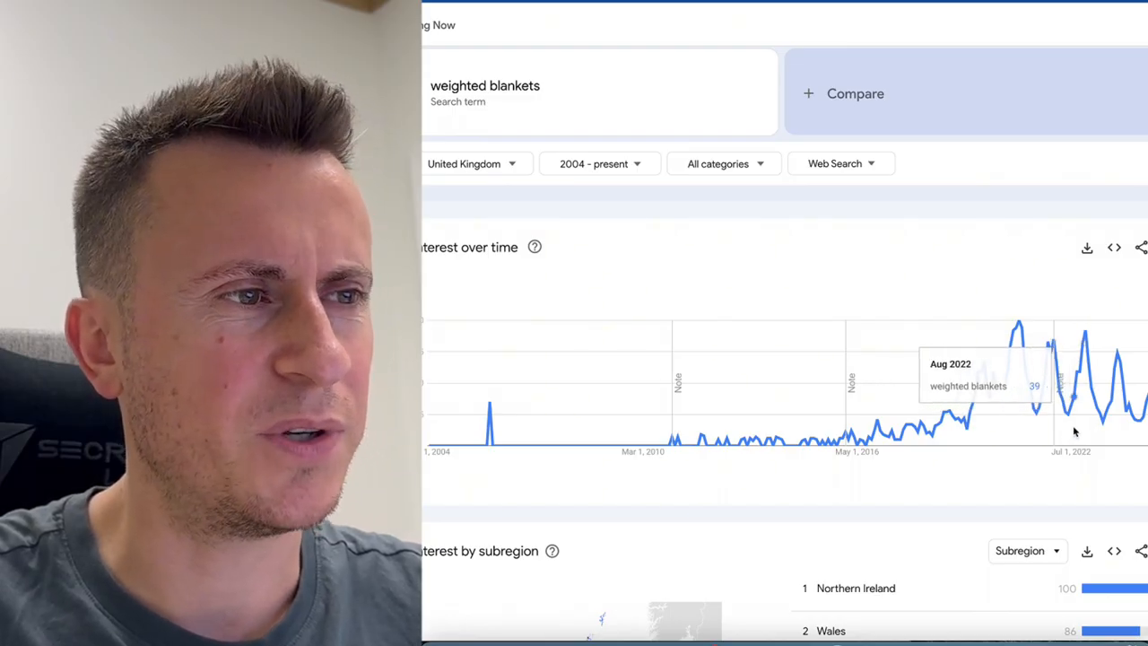
pyautogui.moveTo(1085, 423)
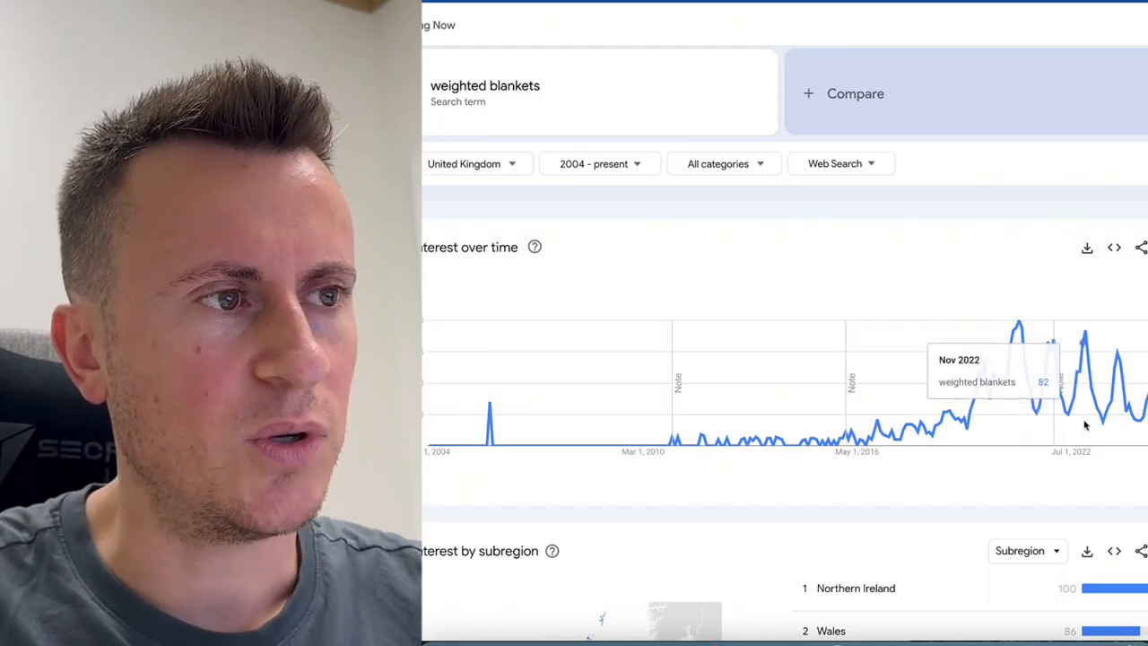
pyautogui.moveTo(1119, 441)
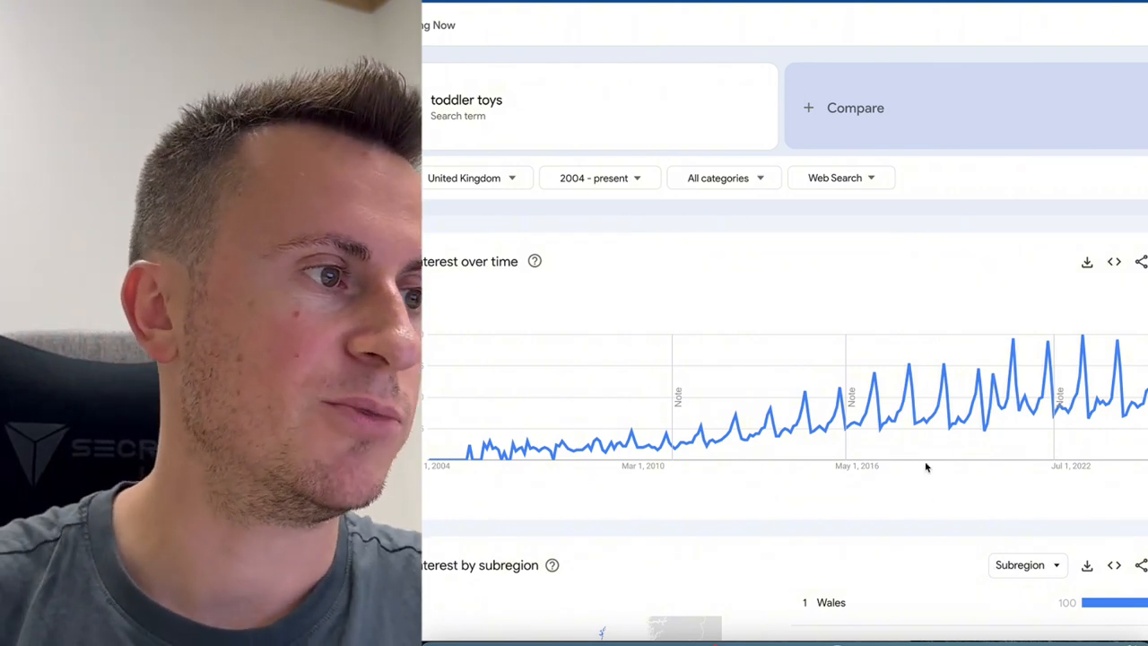
pyautogui.moveTo(904, 434)
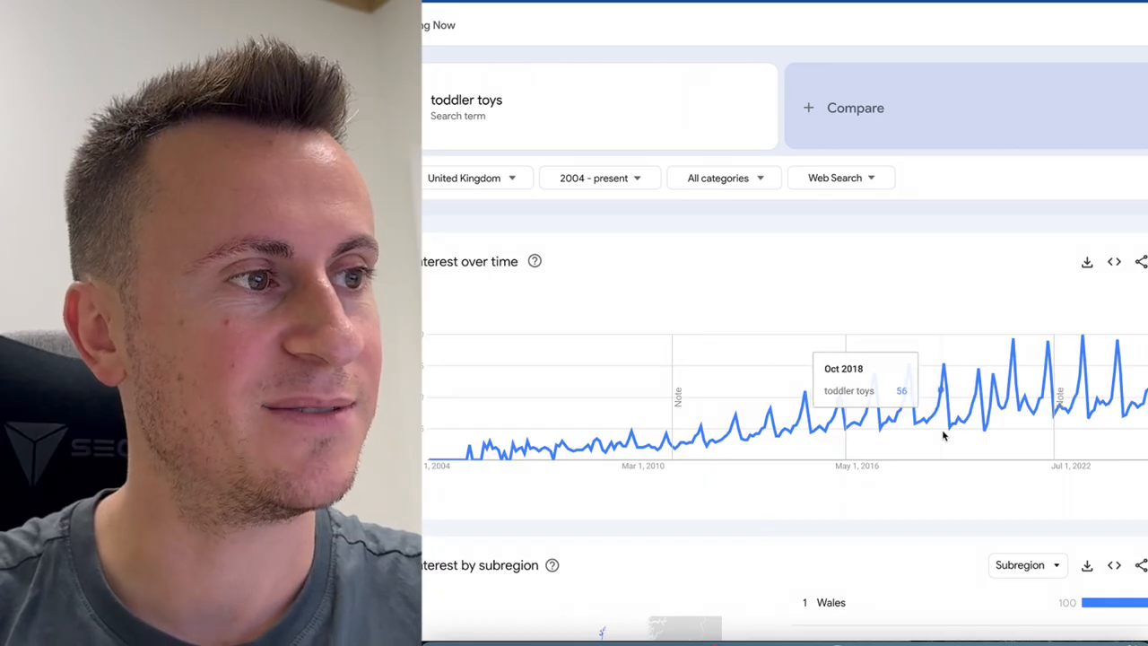
pyautogui.moveTo(995, 436)
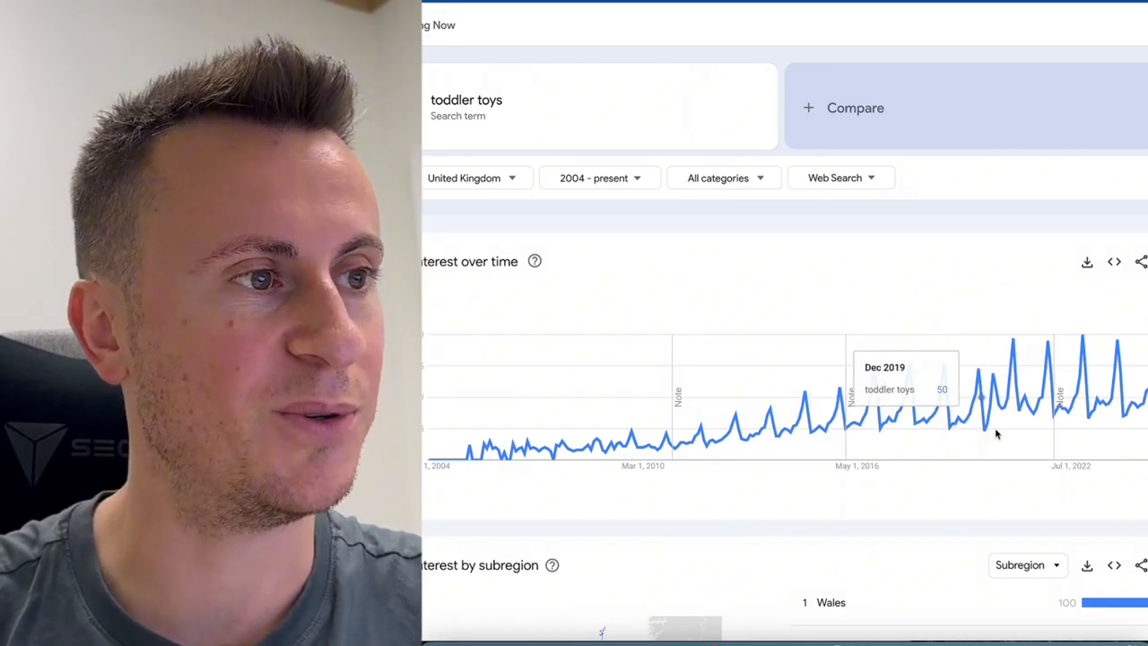
pyautogui.moveTo(1051, 436)
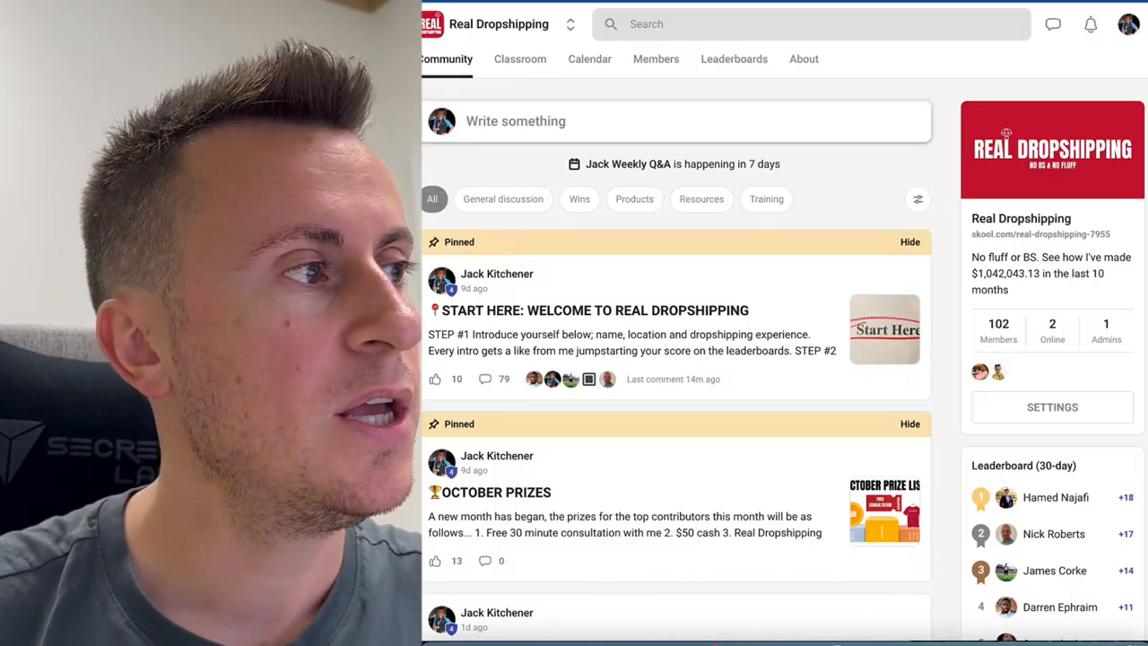
pyautogui.scroll(-3)
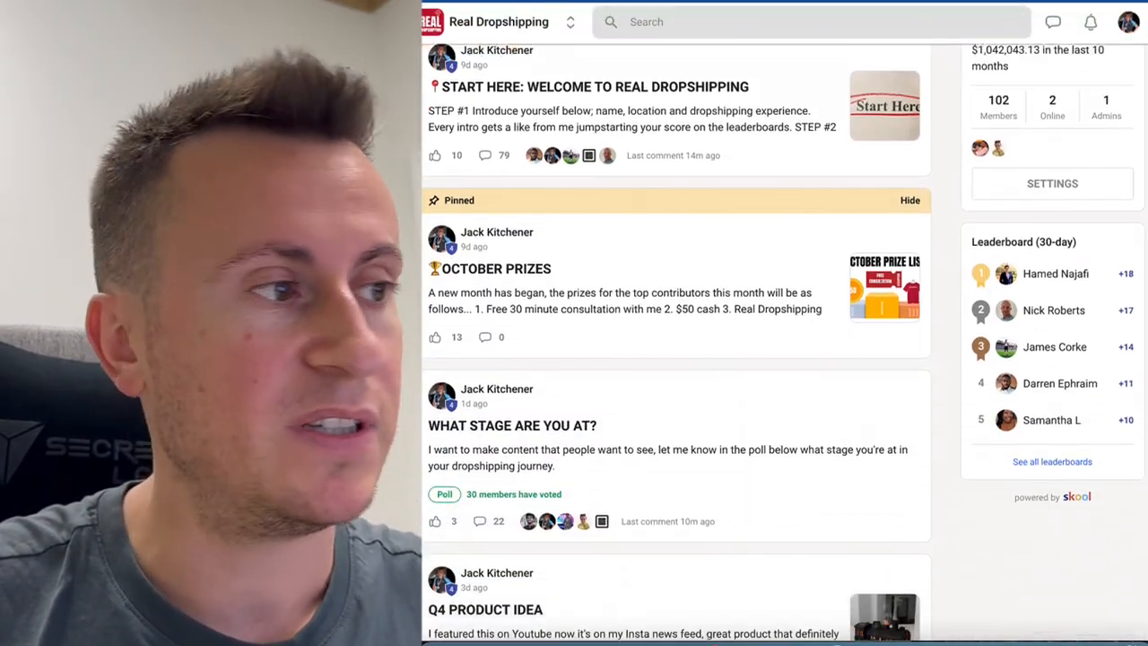
pyautogui.scroll(-3)
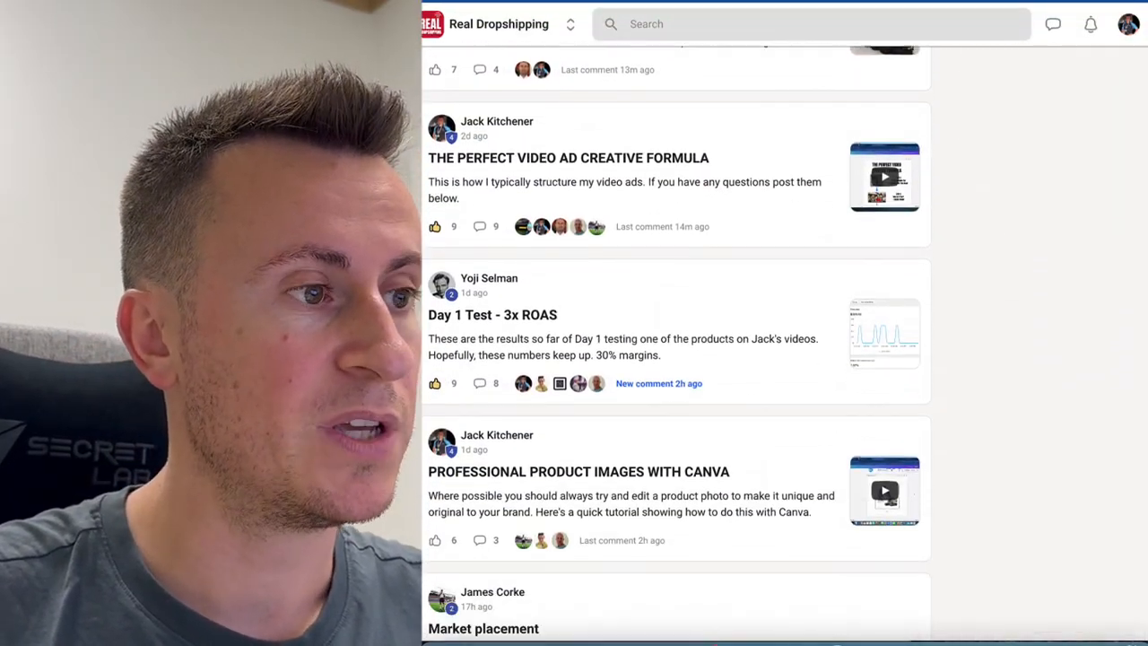
pyautogui.scroll(-3)
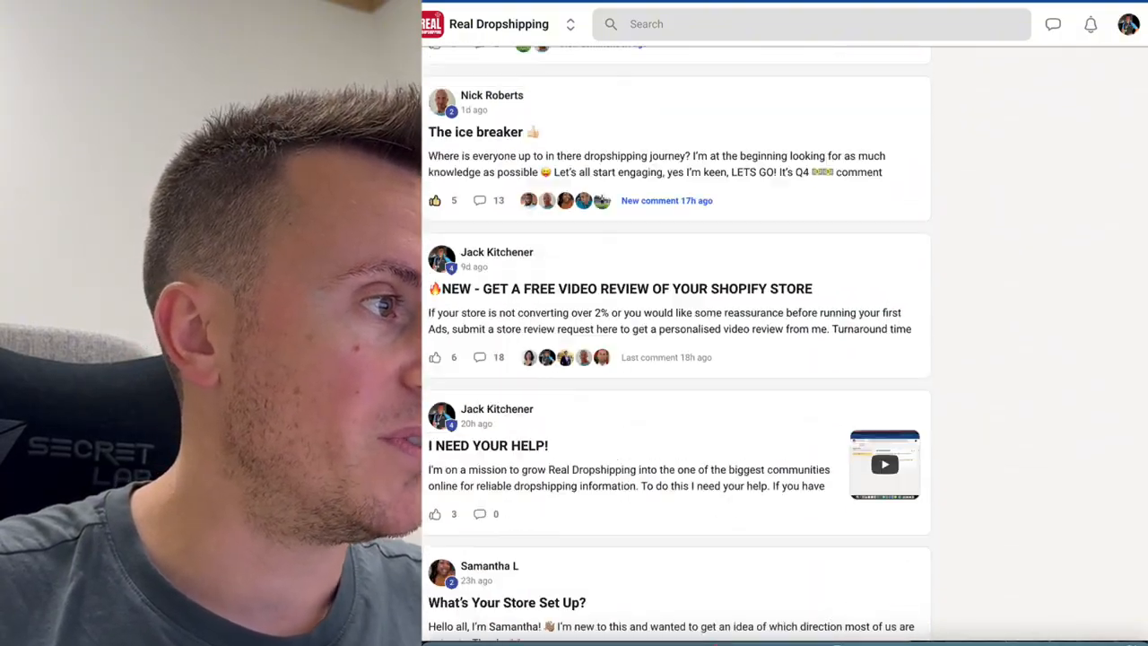
pyautogui.scroll(-3)
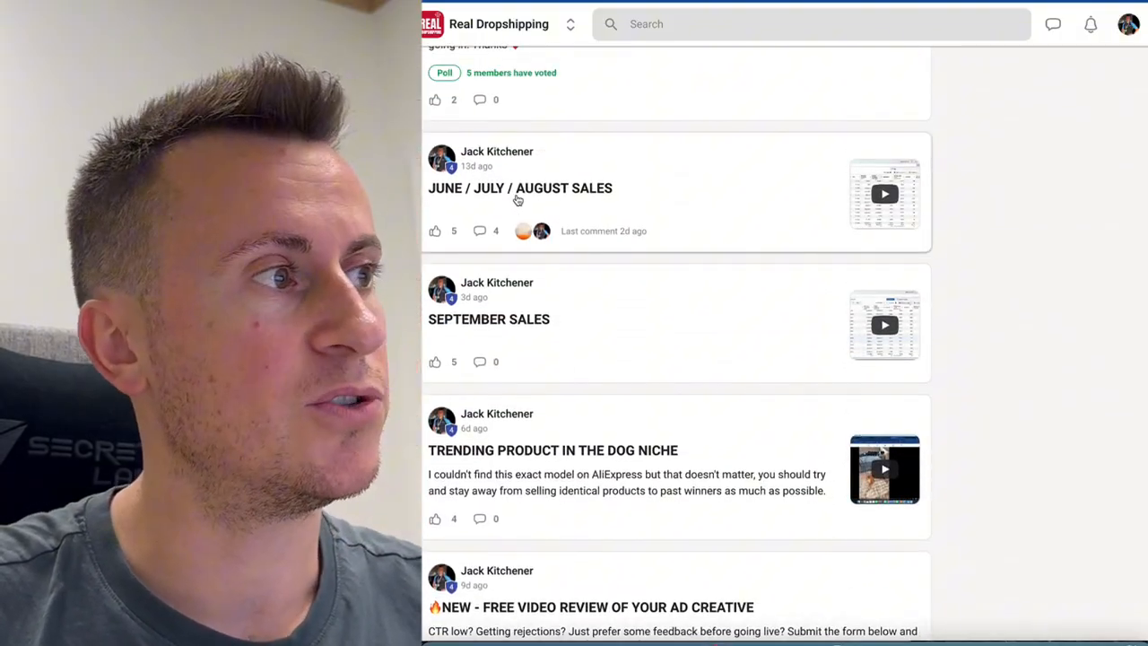
pyautogui.click(517, 188)
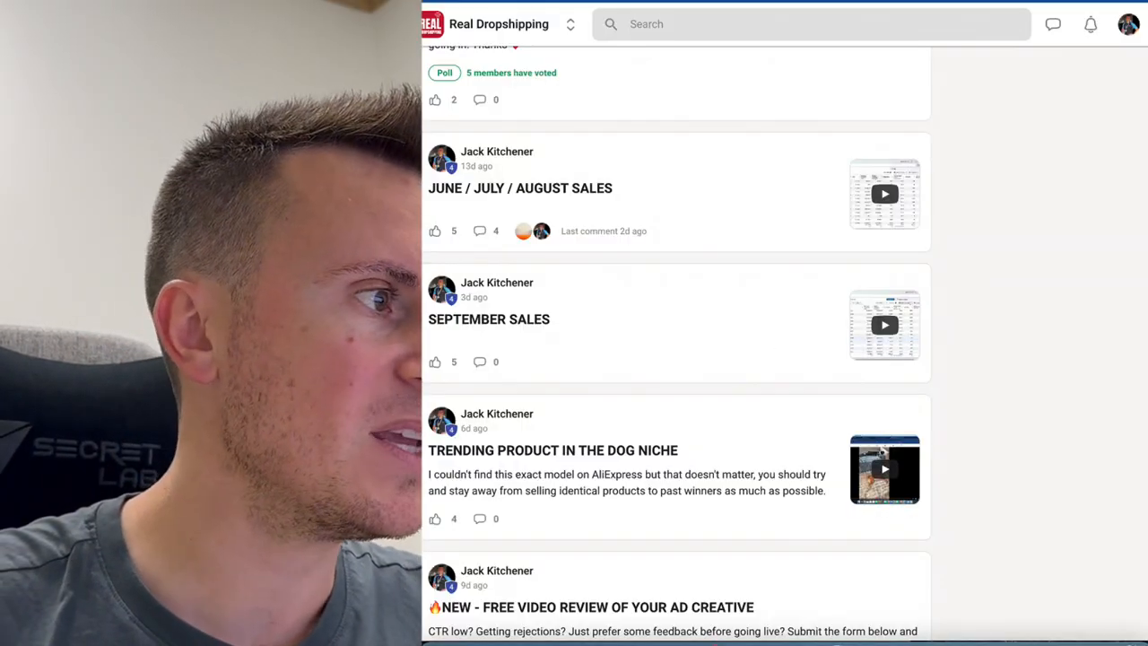
pyautogui.click(487, 319)
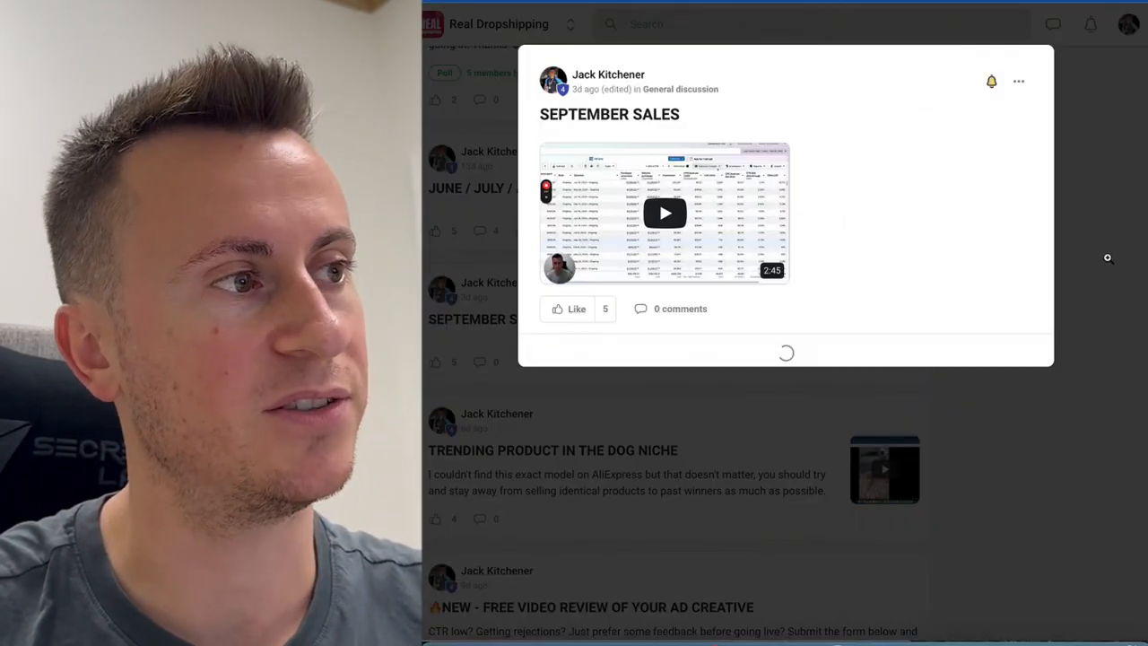
pyautogui.click(1108, 258)
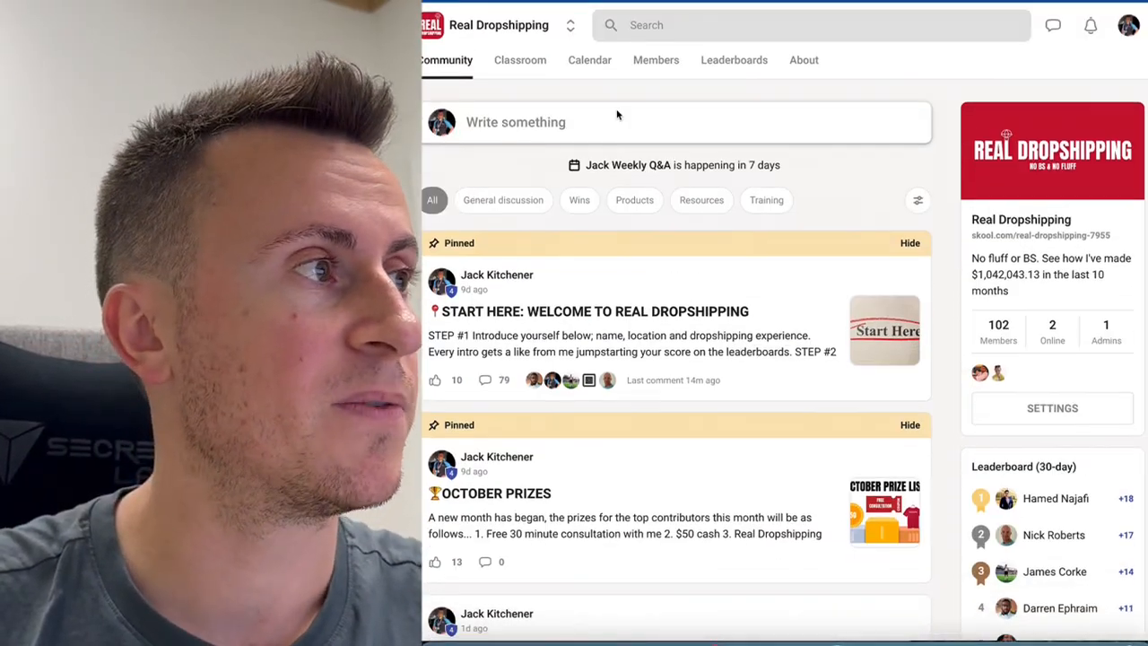
pyautogui.click(520, 59)
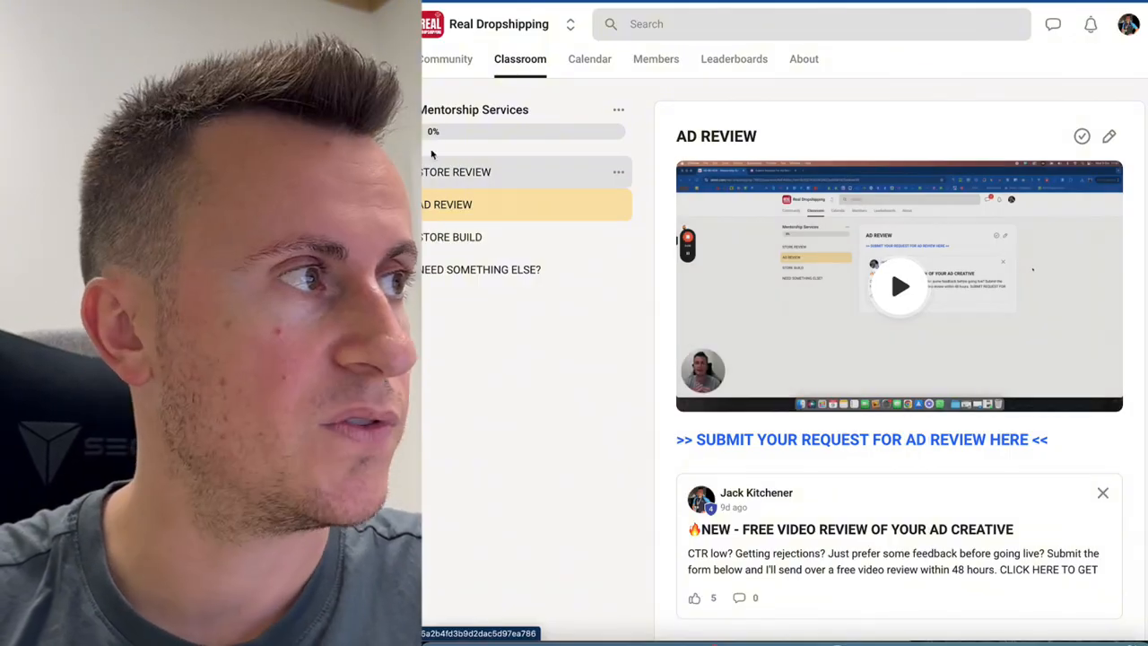
pyautogui.click(445, 57)
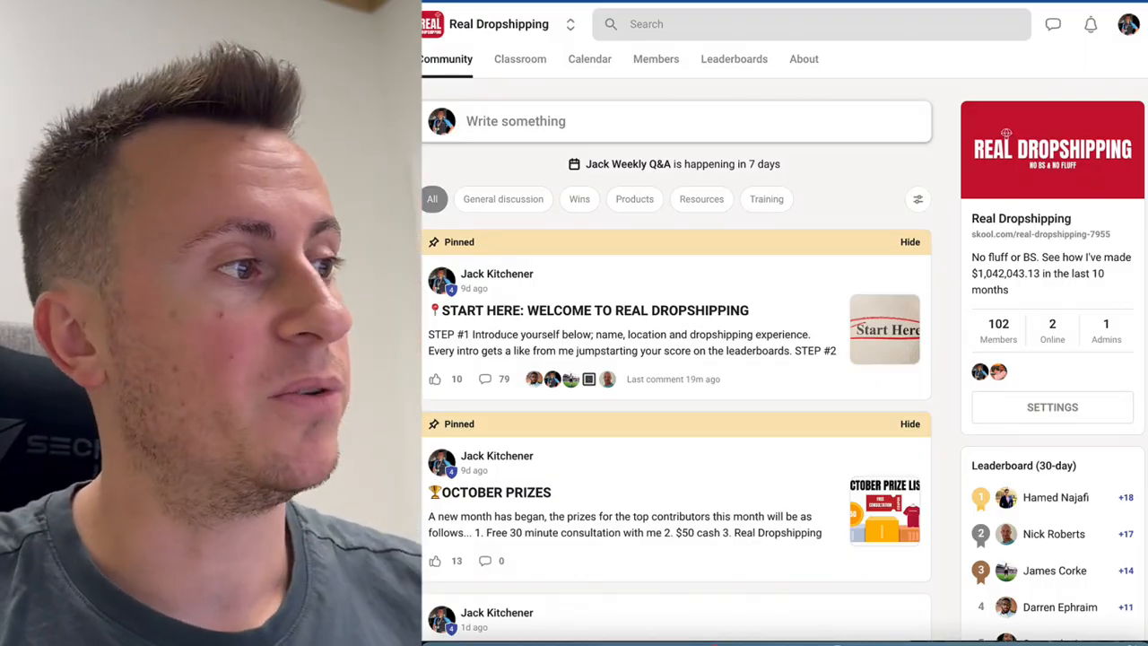
pyautogui.scroll(-3)
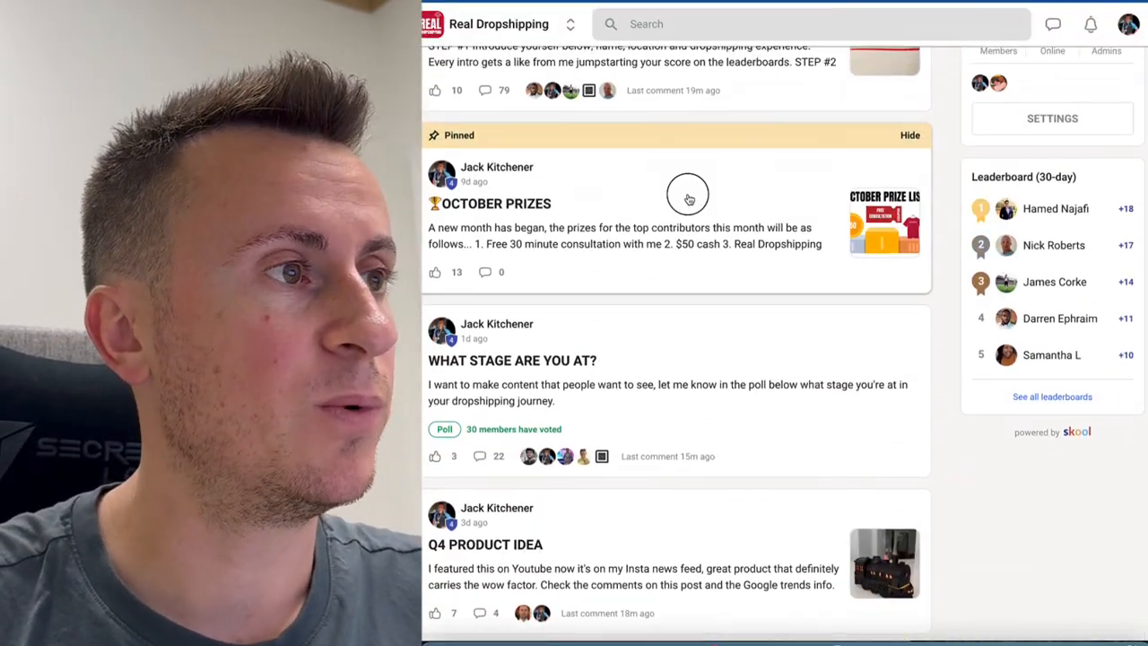
pyautogui.click(689, 195)
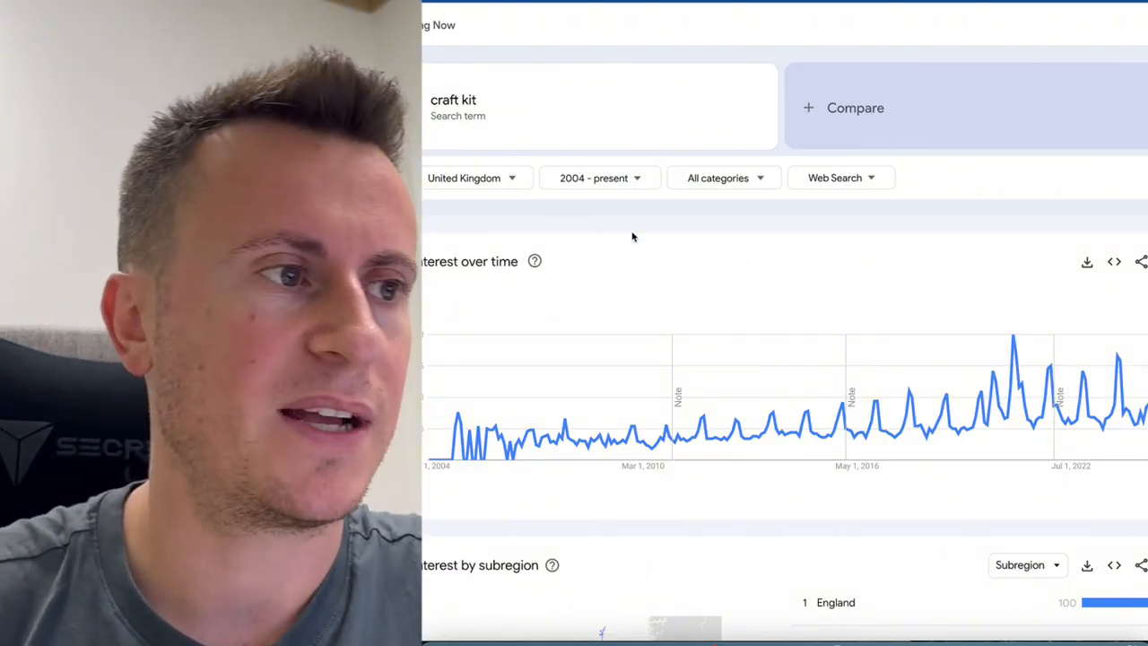
pyautogui.moveTo(911, 445)
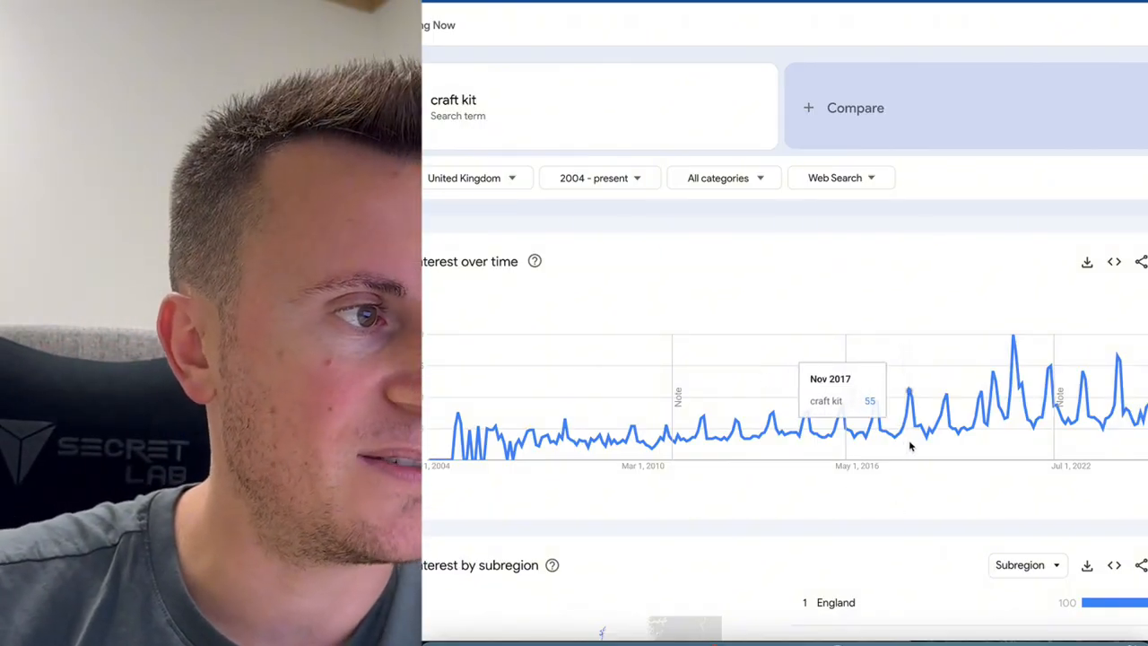
pyautogui.moveTo(947, 448)
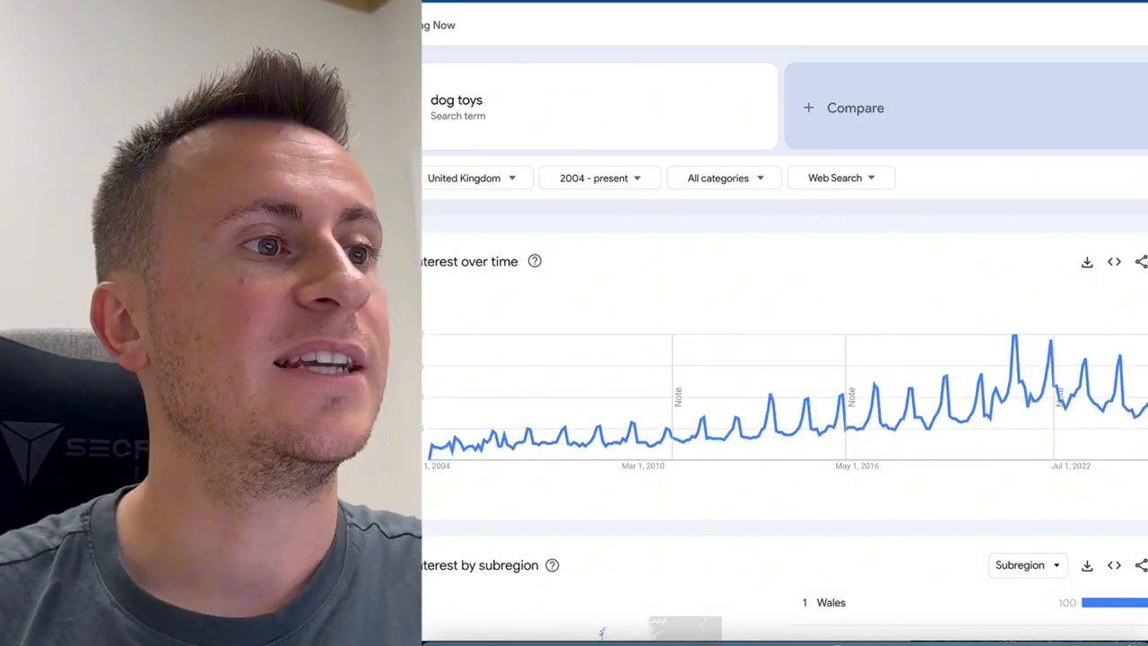
pyautogui.moveTo(947, 445)
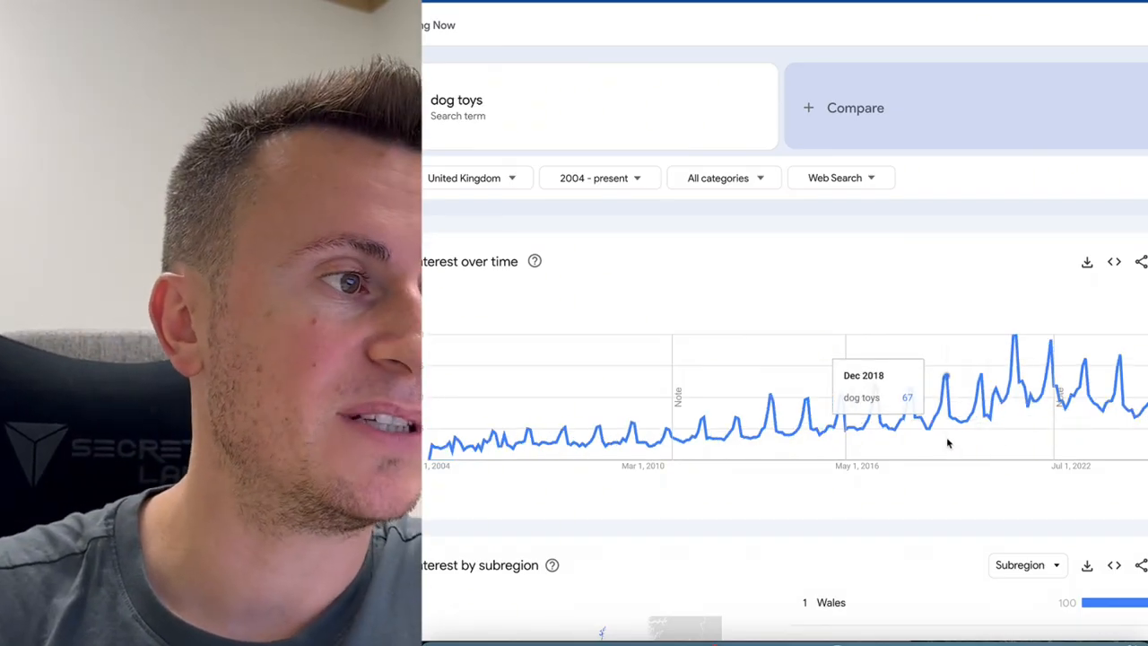
pyautogui.moveTo(943, 441)
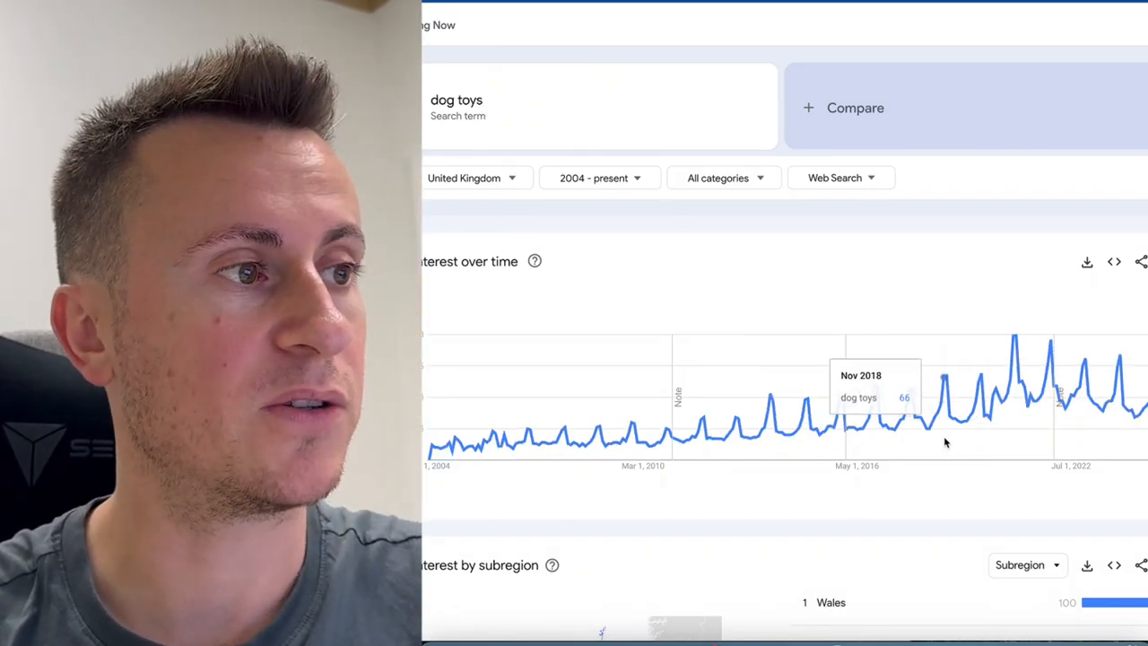
pyautogui.moveTo(983, 441)
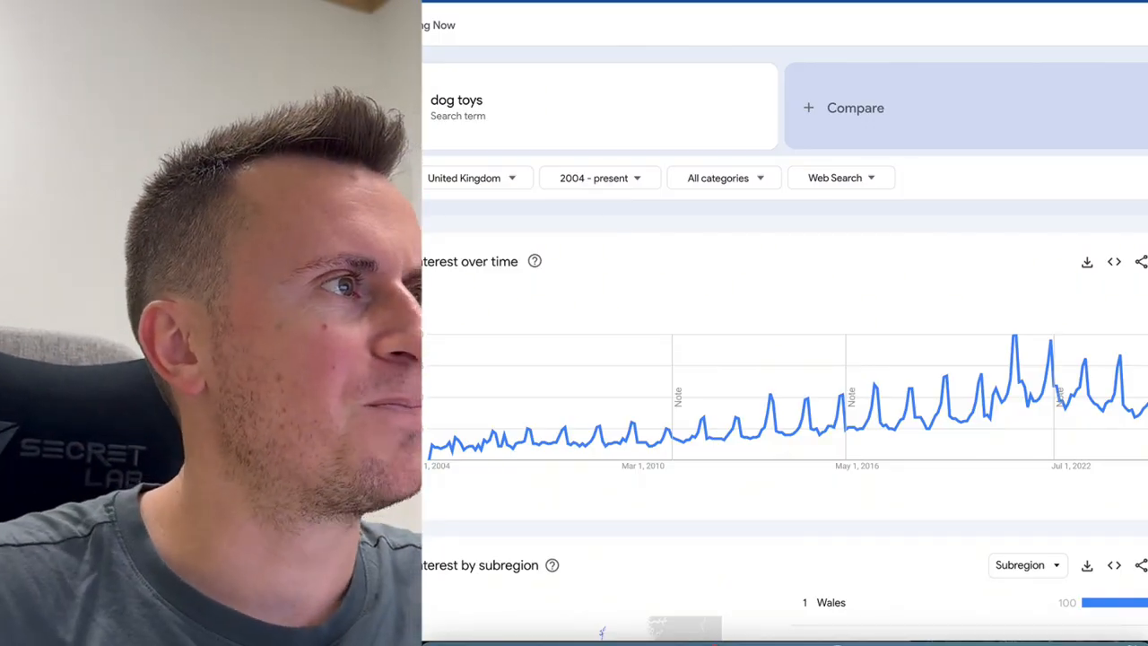
# - Search UK interest since 2004 for 'charging dock', replacing the 'dog toys' chart
pyautogui.write('charging dock')
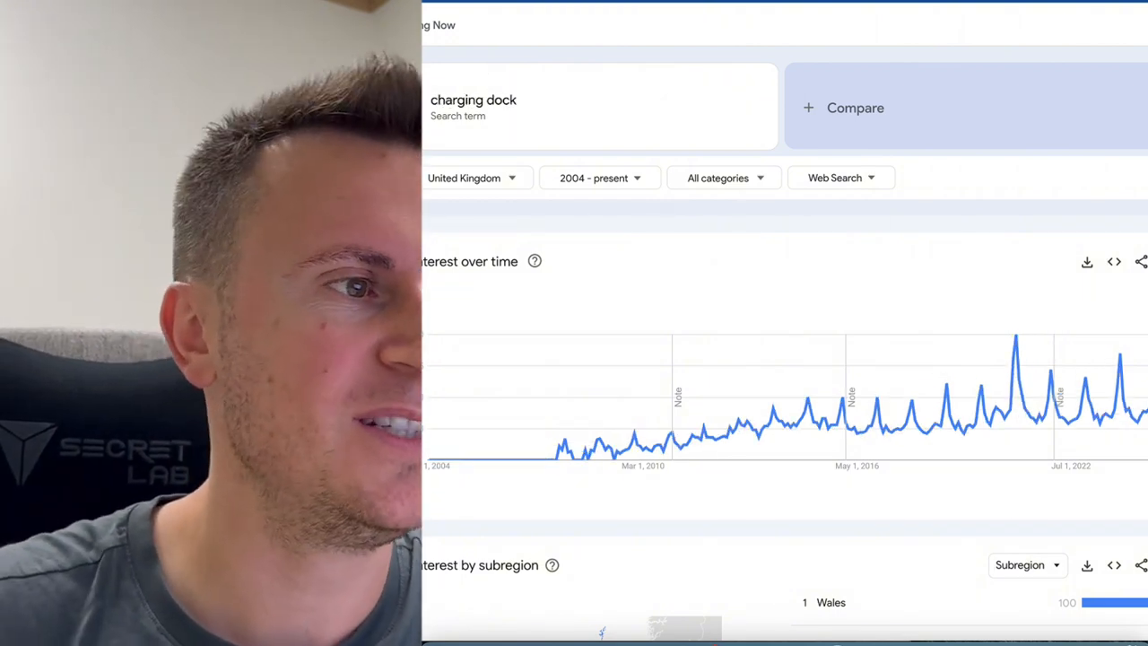
pyautogui.moveTo(976, 445)
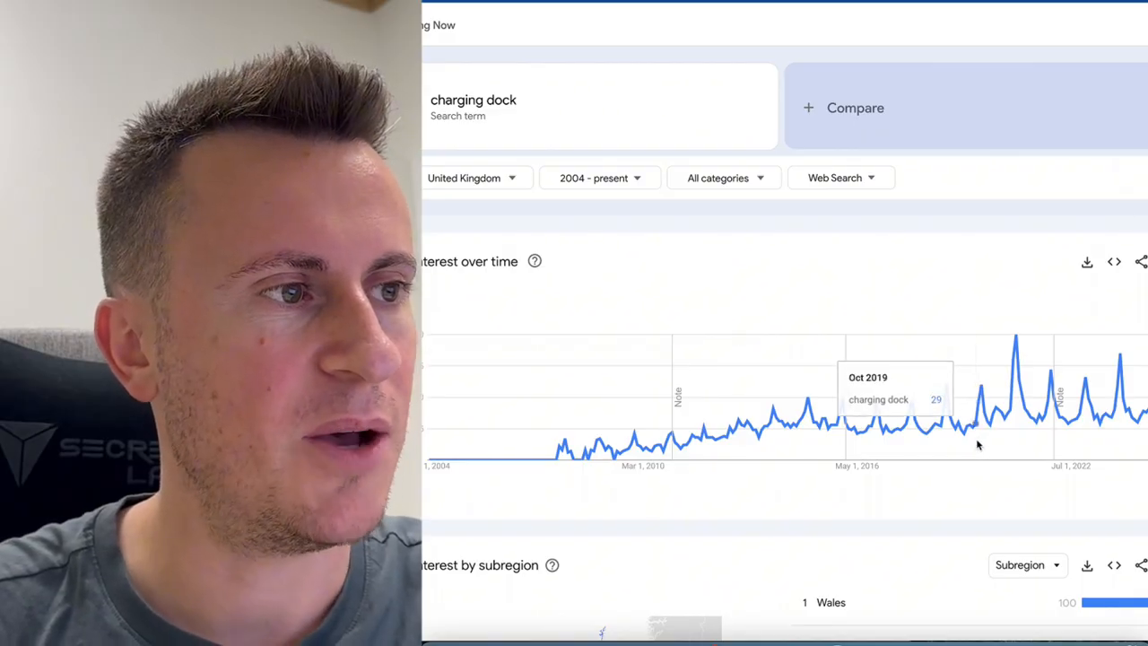
pyautogui.moveTo(1016, 445)
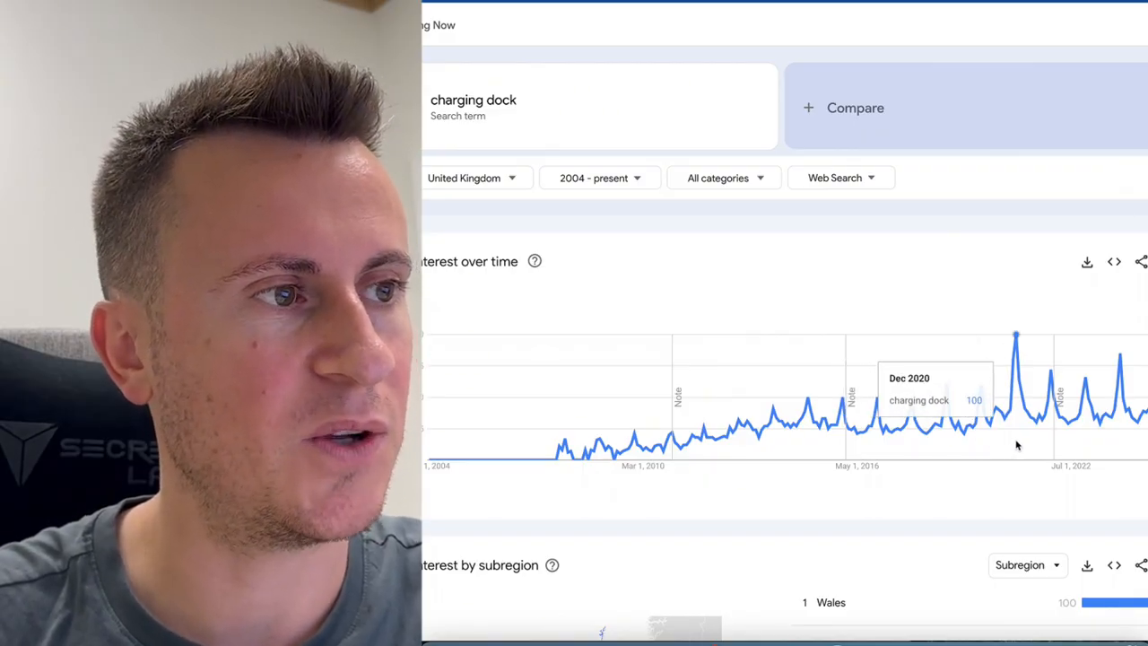
pyautogui.moveTo(1050, 445)
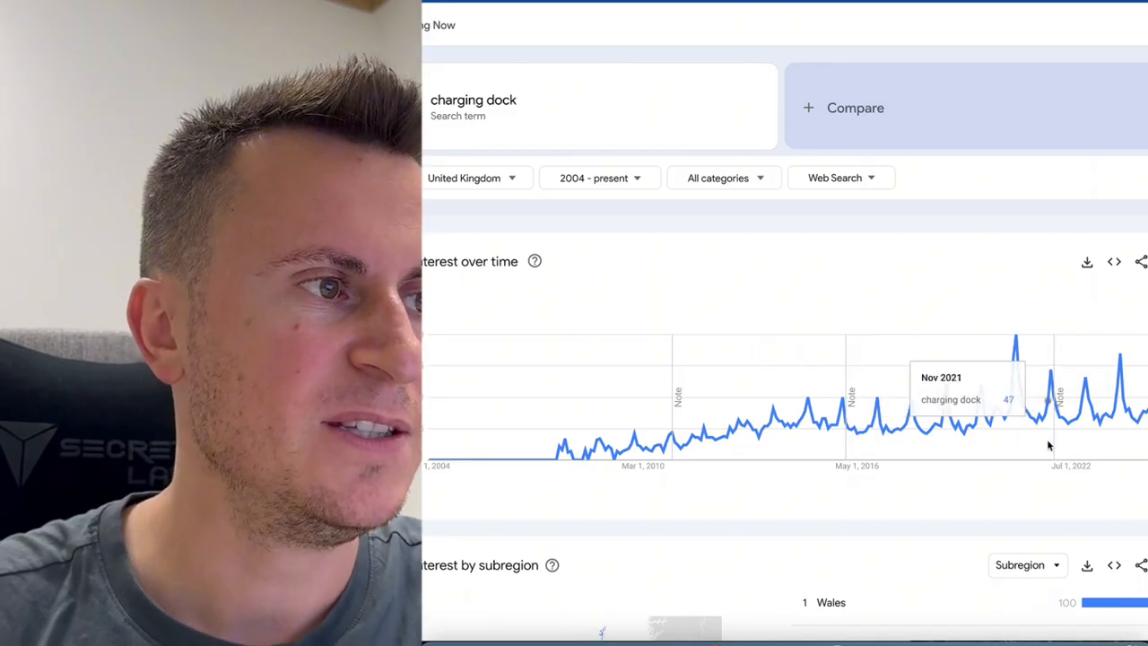
pyautogui.moveTo(1126, 441)
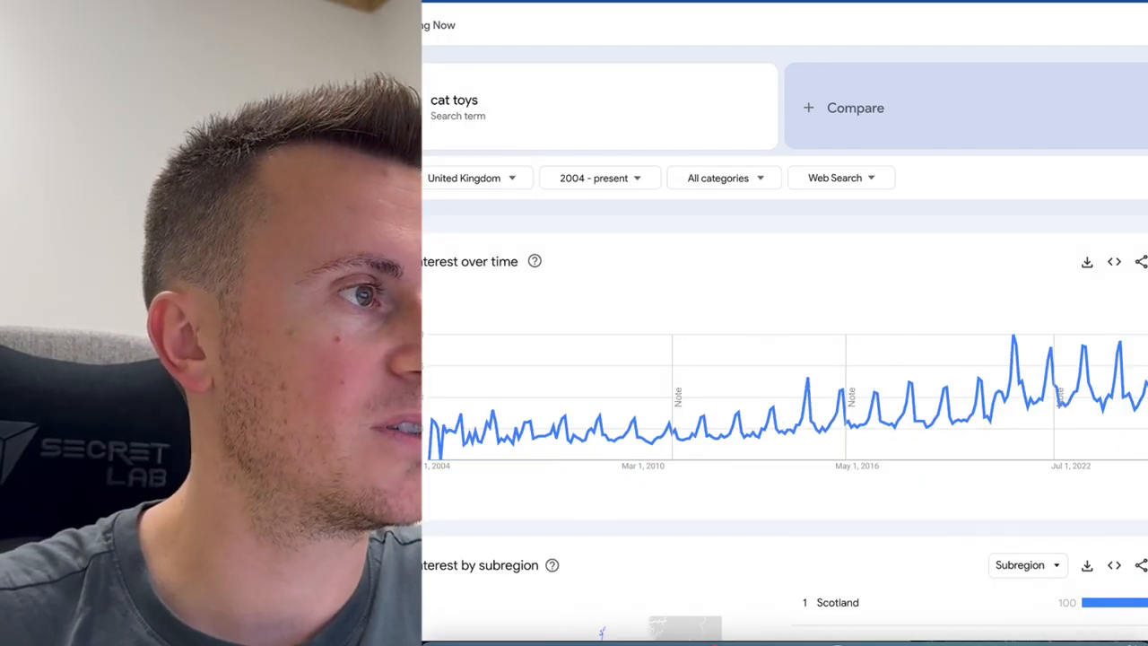
pyautogui.moveTo(1072, 445)
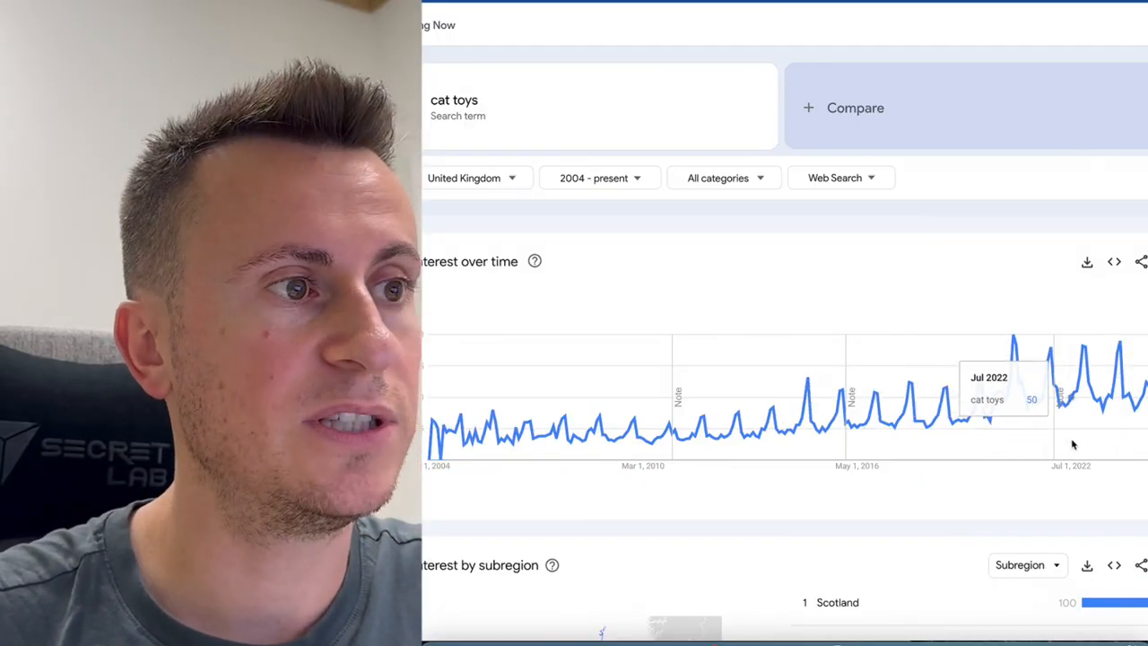
pyautogui.moveTo(1087, 445)
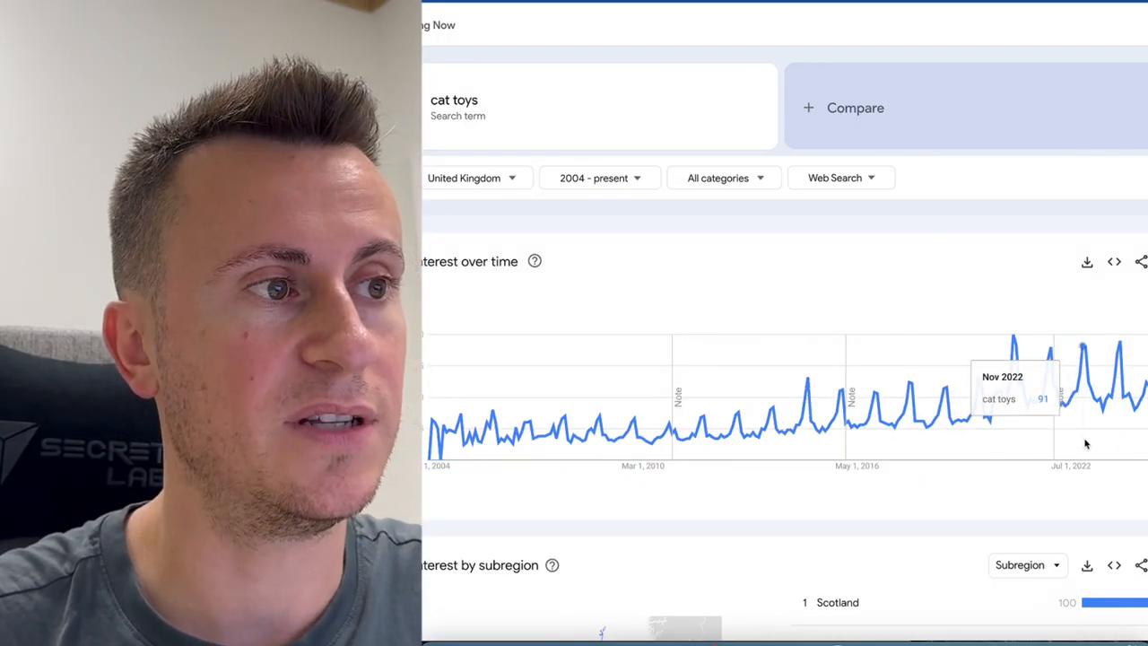
pyautogui.moveTo(1123, 444)
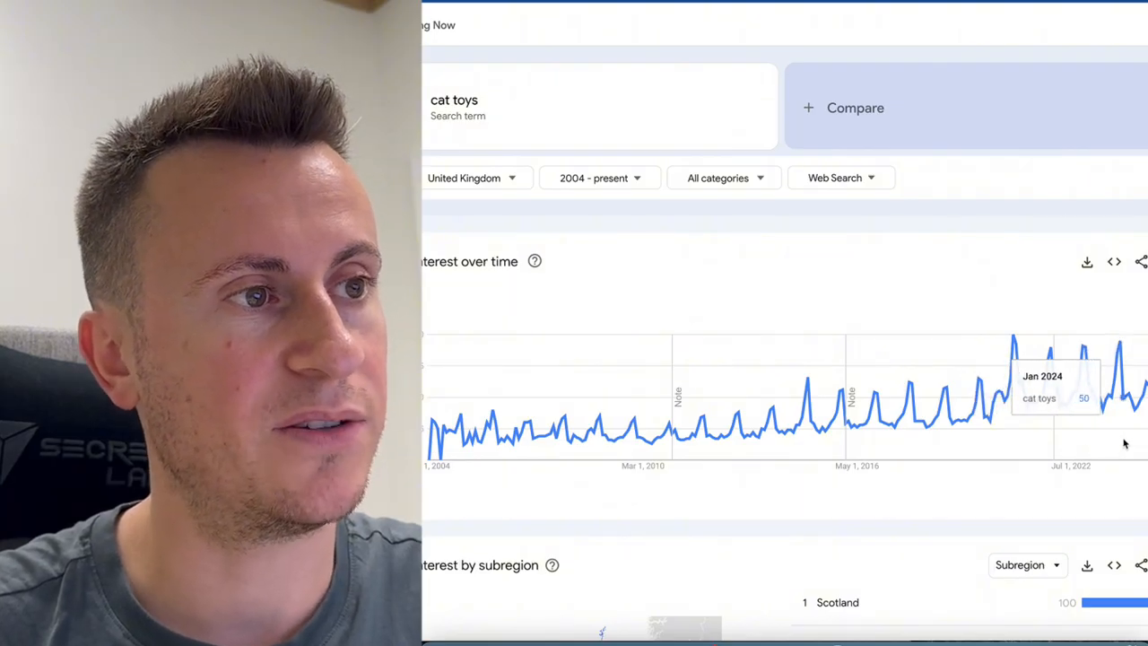
pyautogui.moveTo(1051, 437)
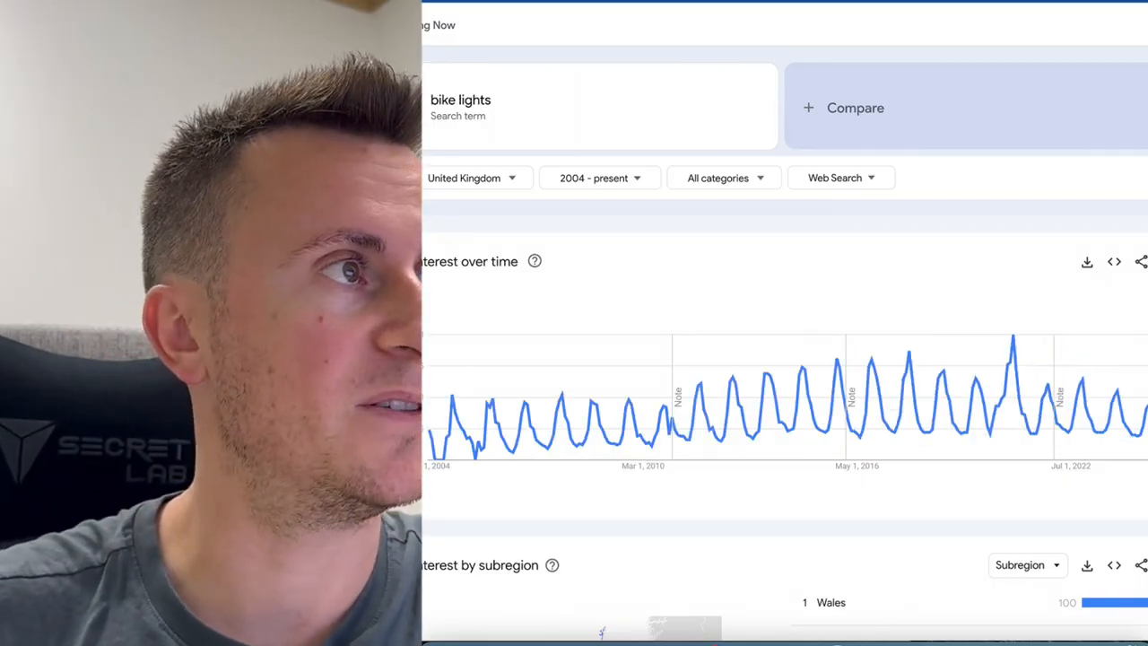
pyautogui.moveTo(1119, 455)
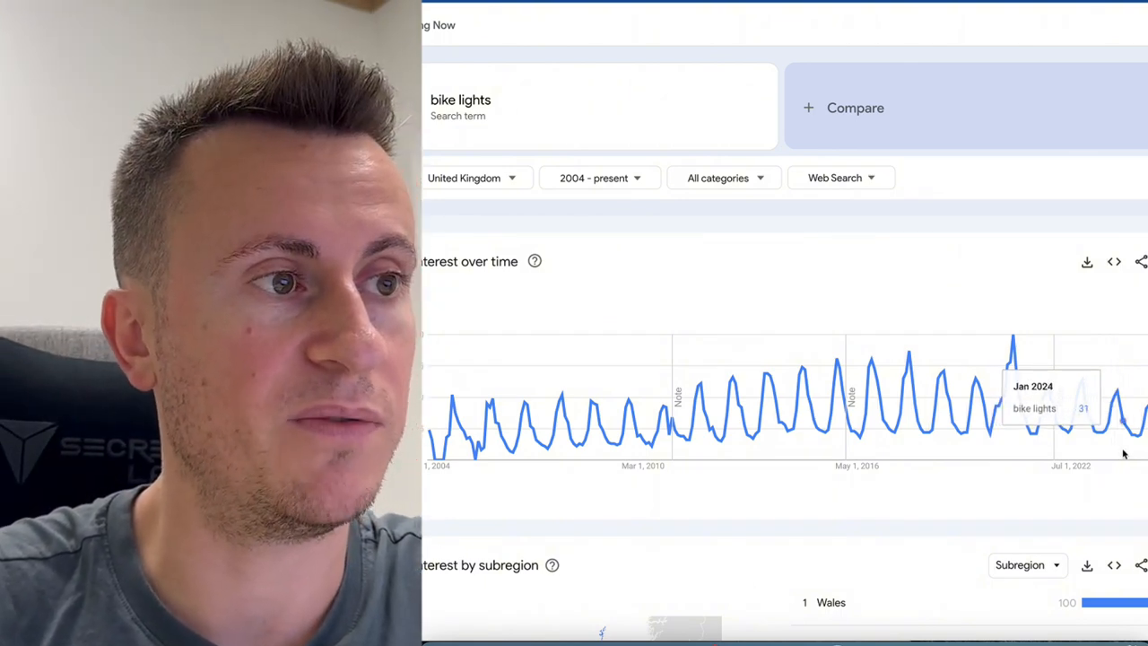
pyautogui.moveTo(1044, 427)
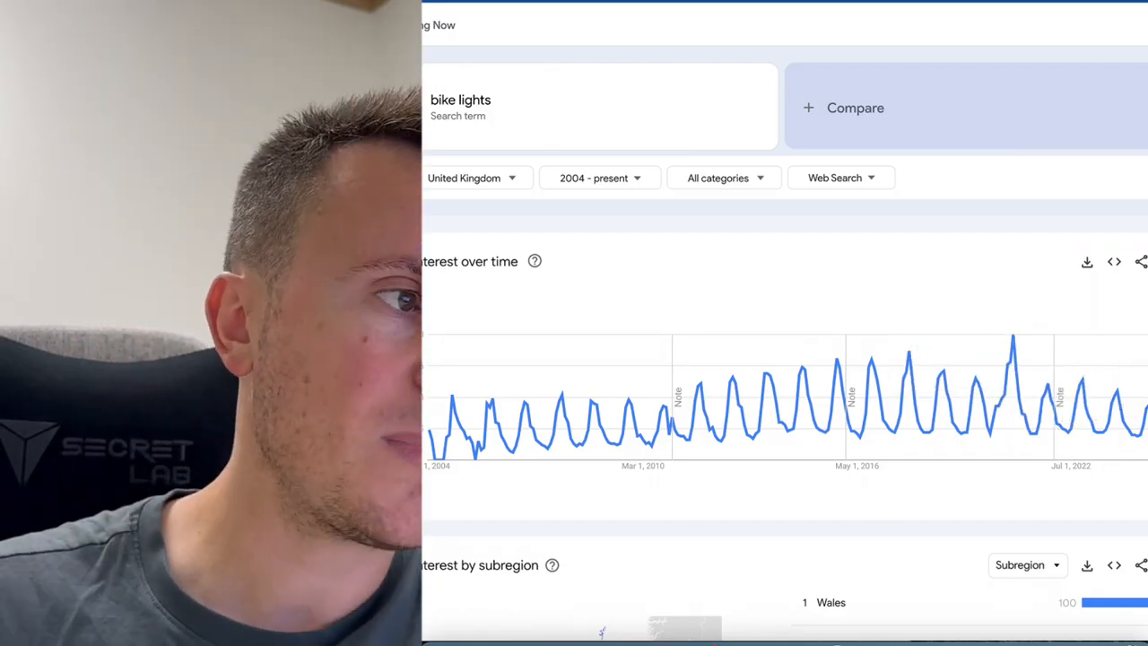
pyautogui.moveTo(940, 431)
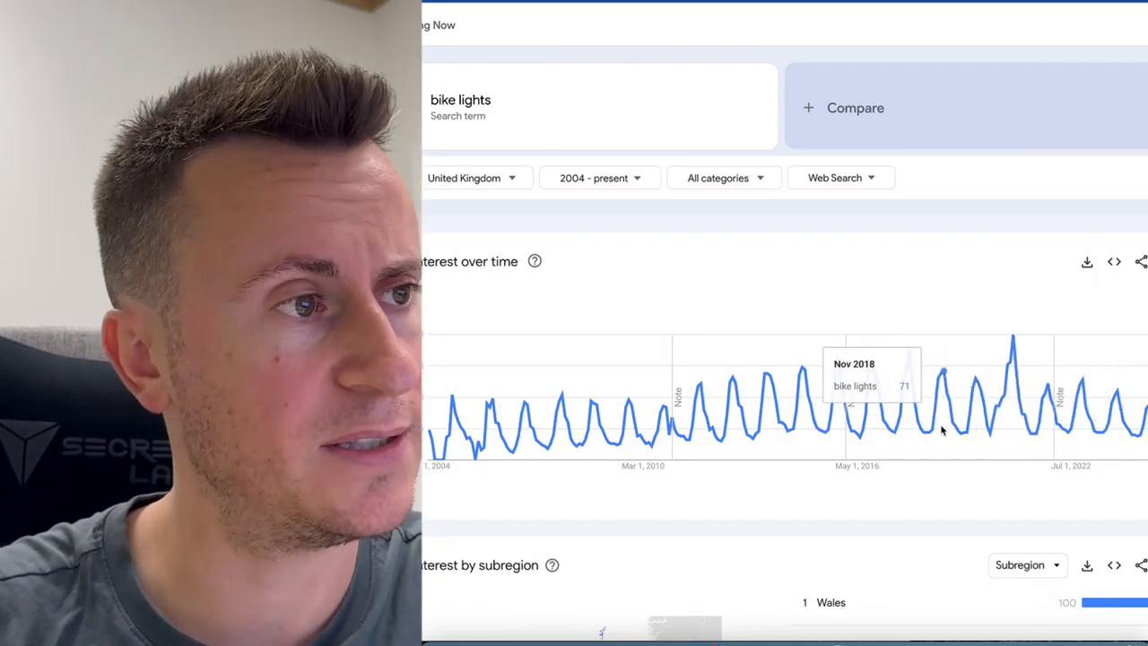
pyautogui.moveTo(940, 429)
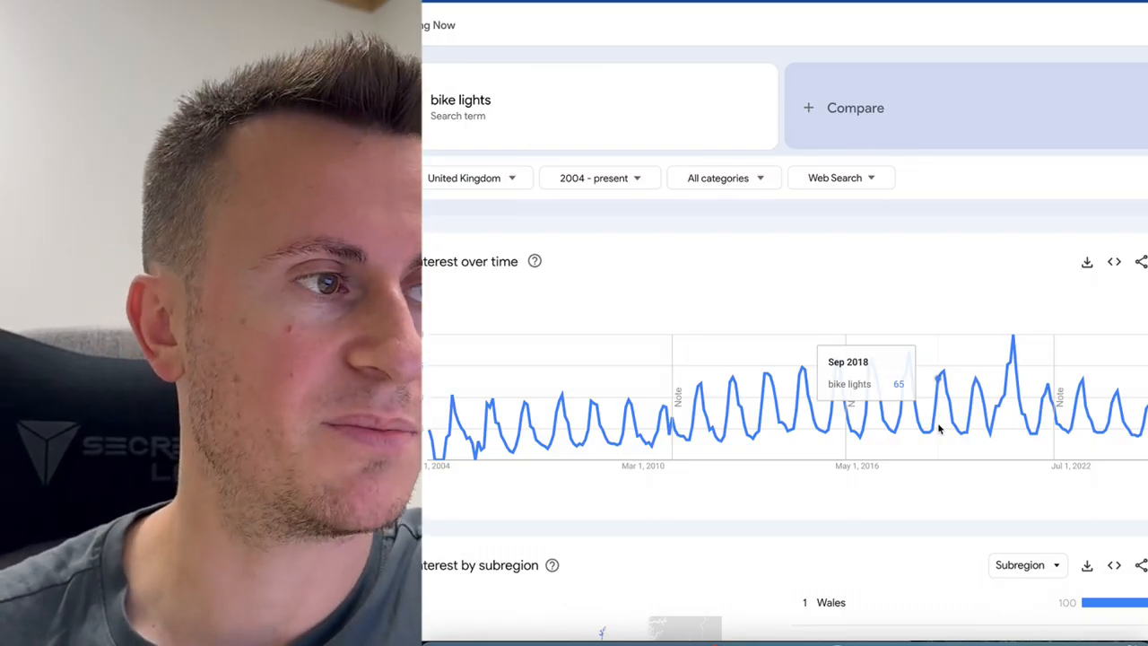
pyautogui.moveTo(1008, 429)
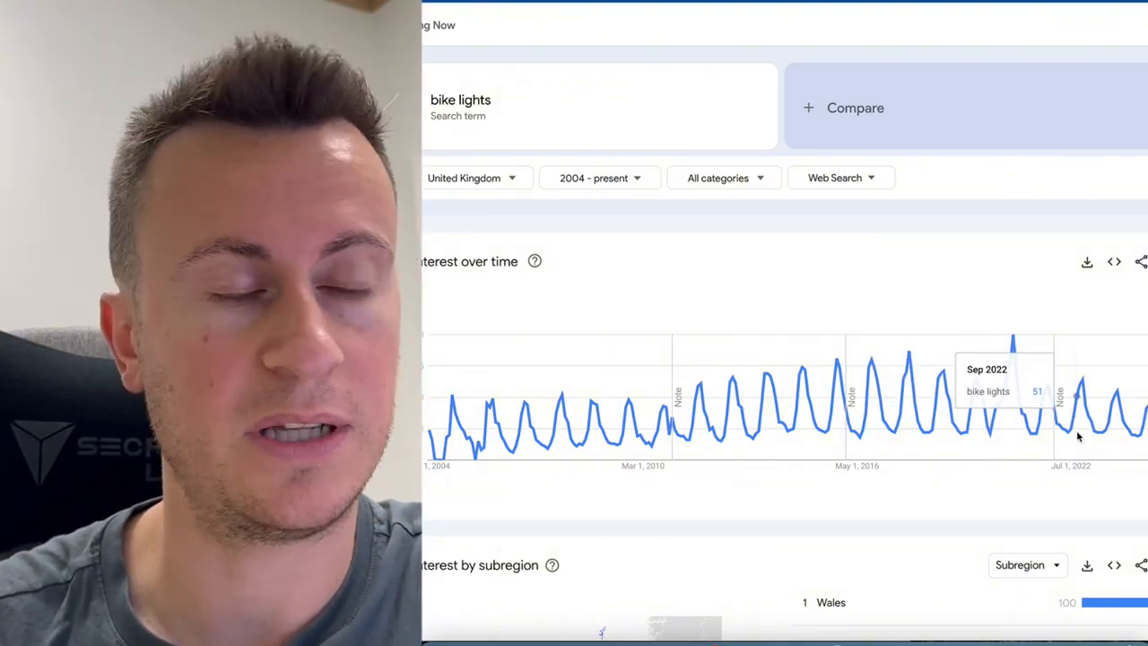
pyautogui.moveTo(1085, 438)
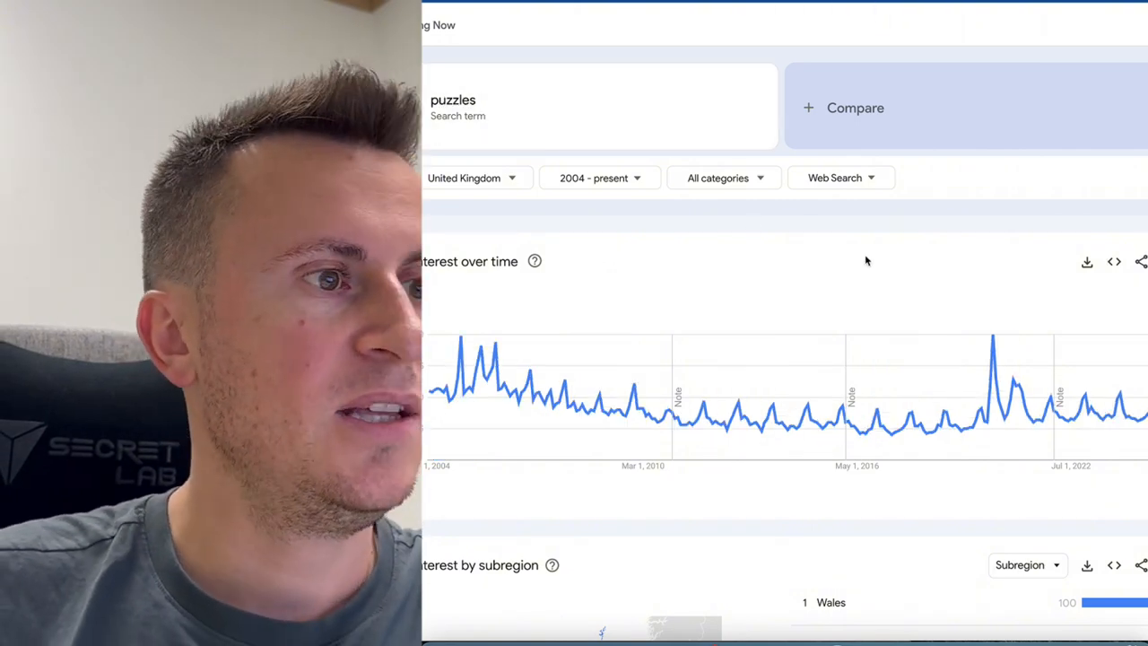
pyautogui.moveTo(879, 438)
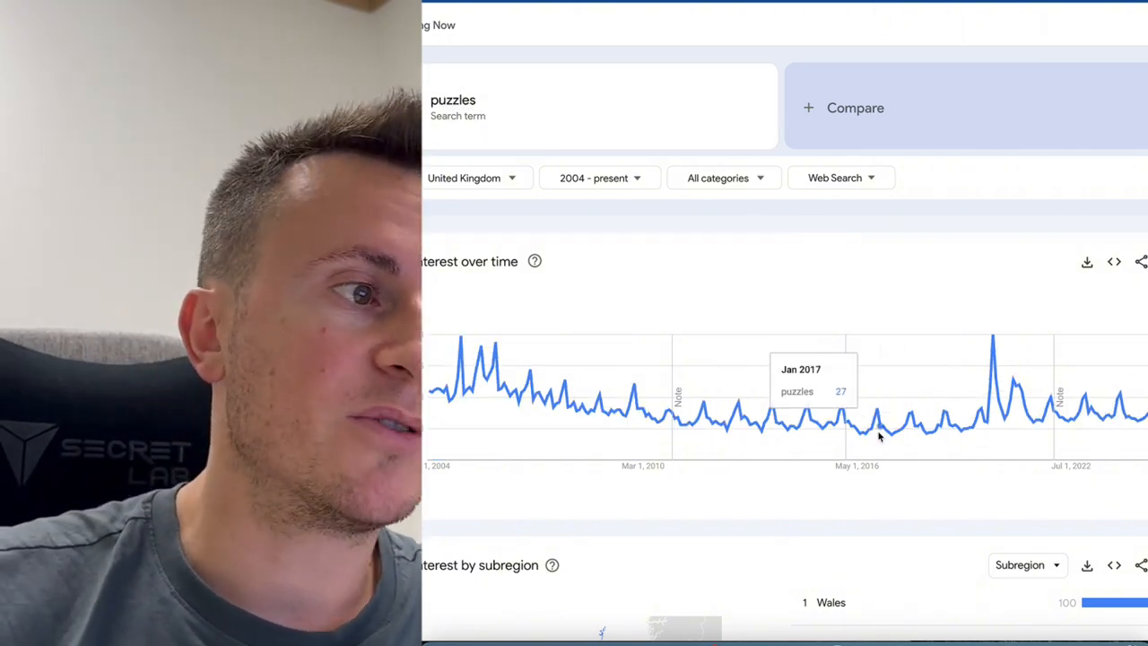
pyautogui.moveTo(875, 438)
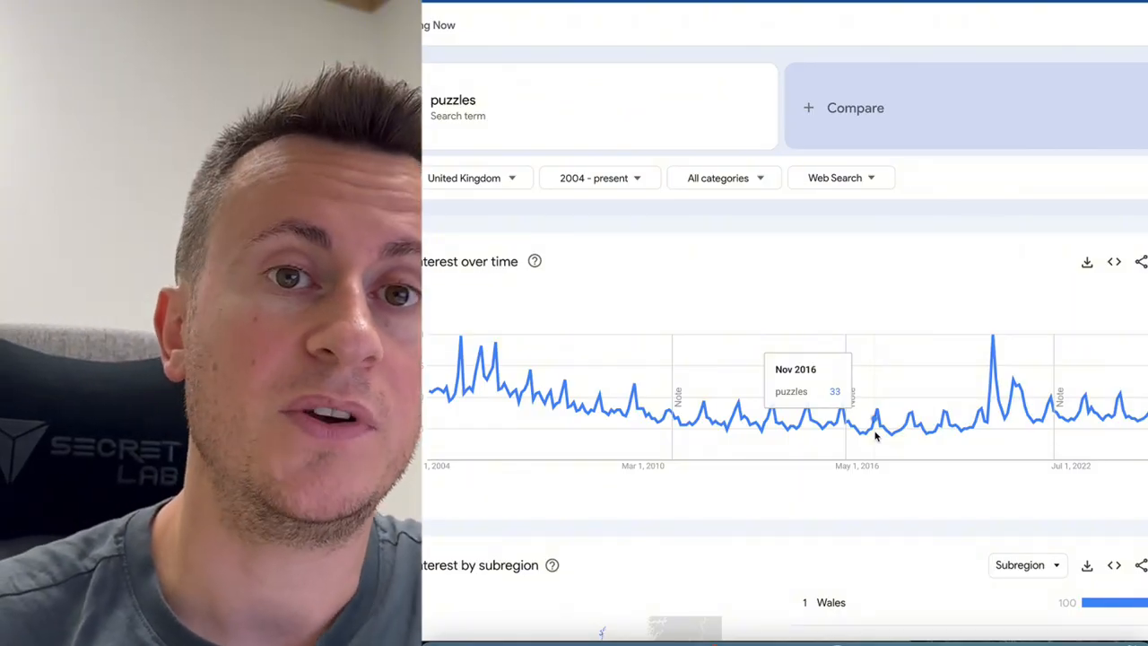
pyautogui.moveTo(870, 420)
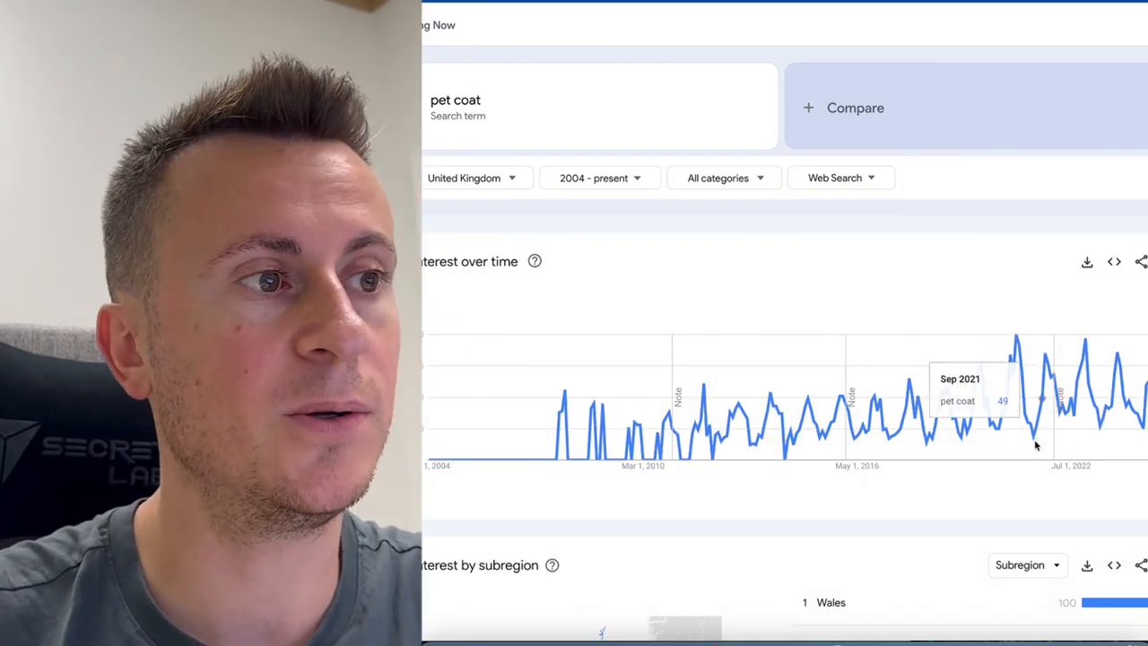
pyautogui.moveTo(1040, 447)
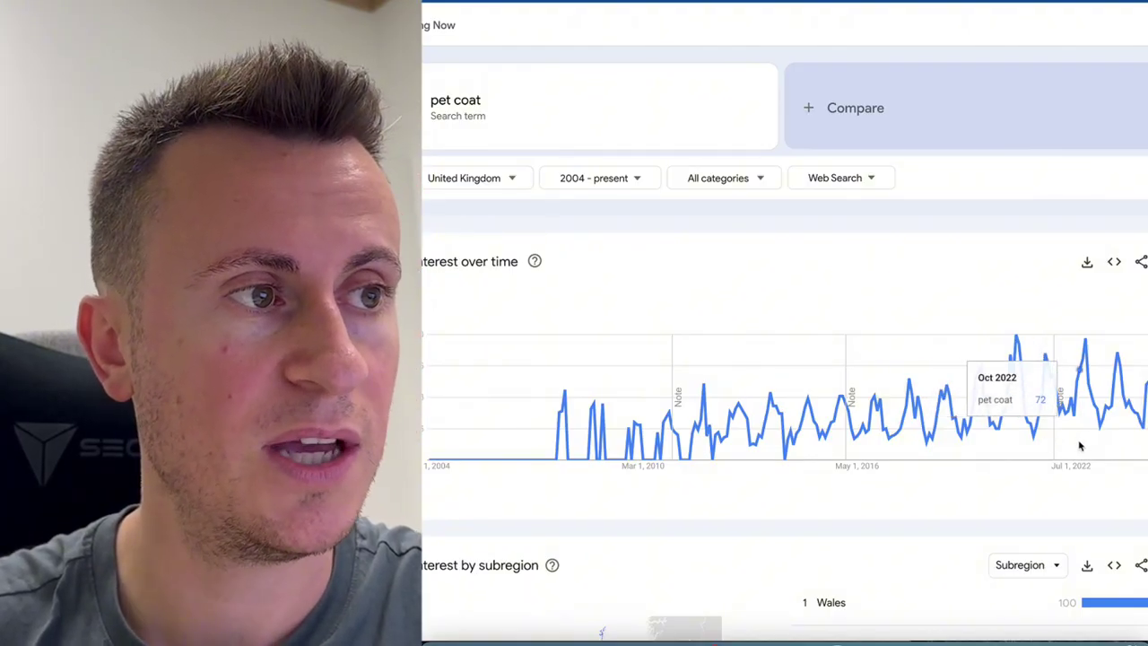
pyautogui.moveTo(1116, 445)
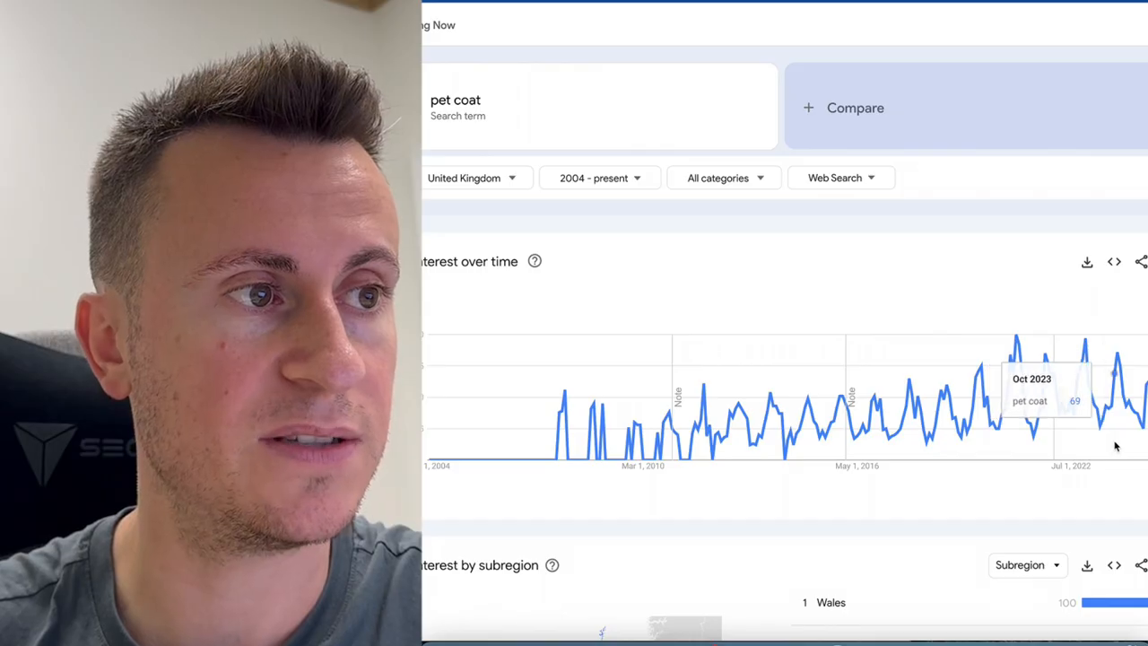
pyautogui.moveTo(1026, 443)
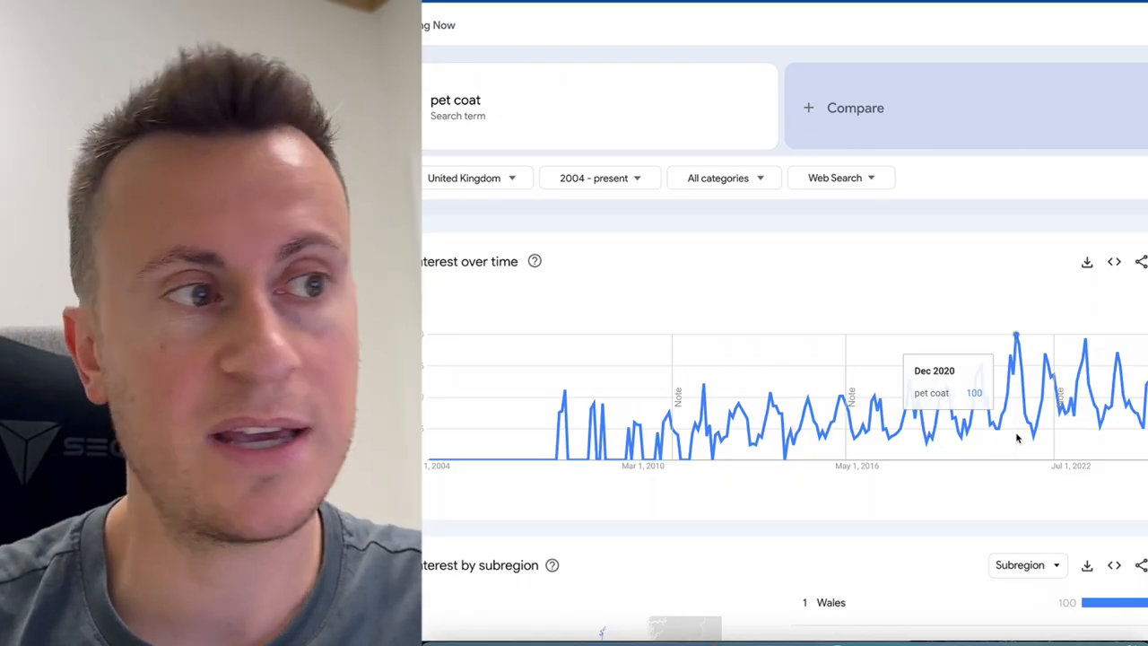
pyautogui.moveTo(1048, 447)
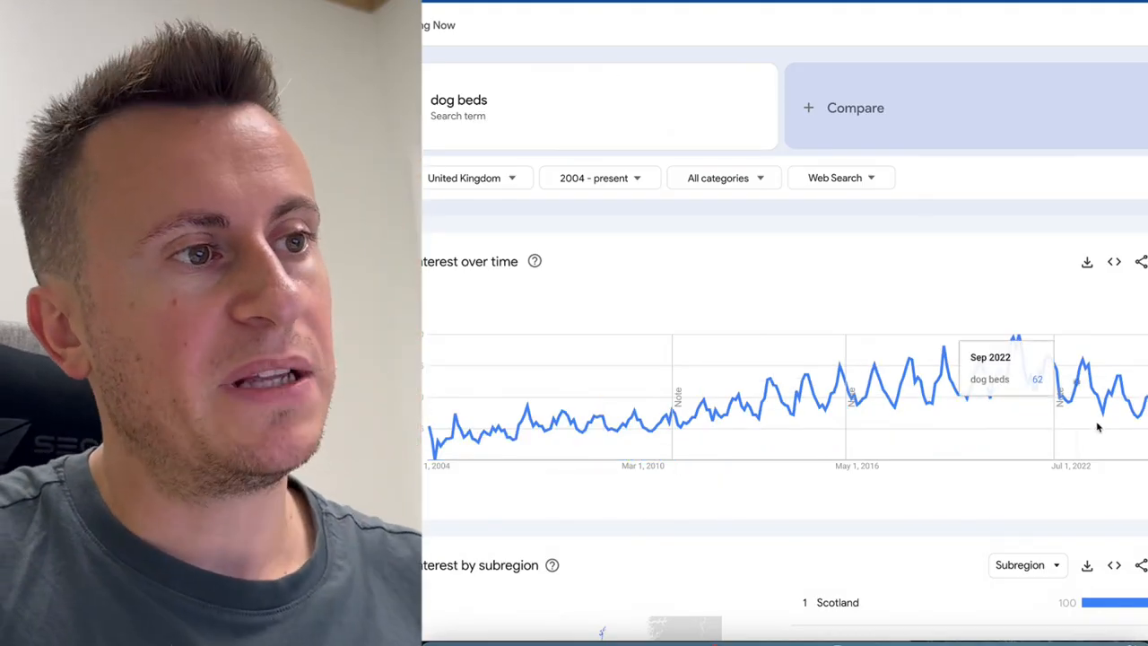
pyautogui.moveTo(1011, 419)
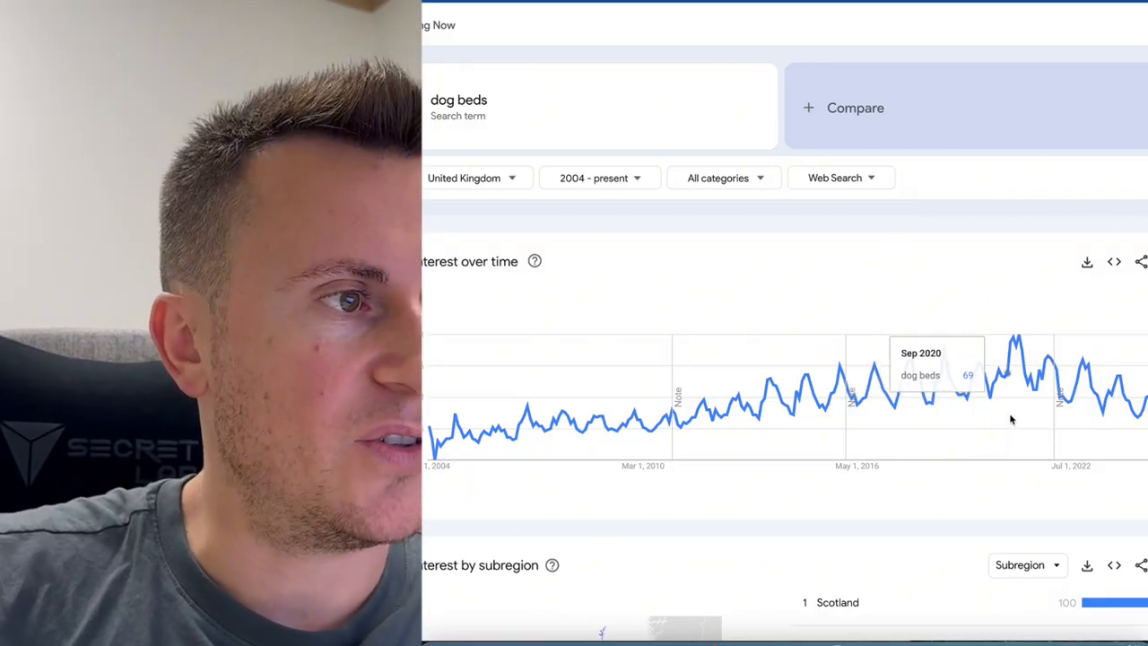
pyautogui.moveTo(628, 414)
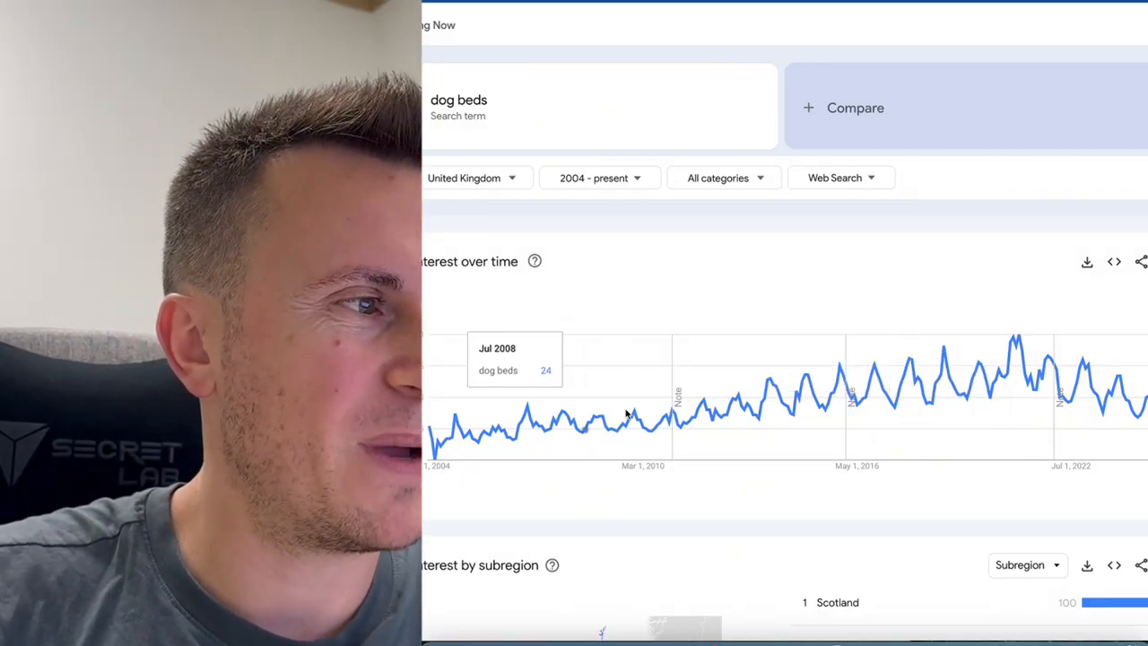
pyautogui.moveTo(592, 384)
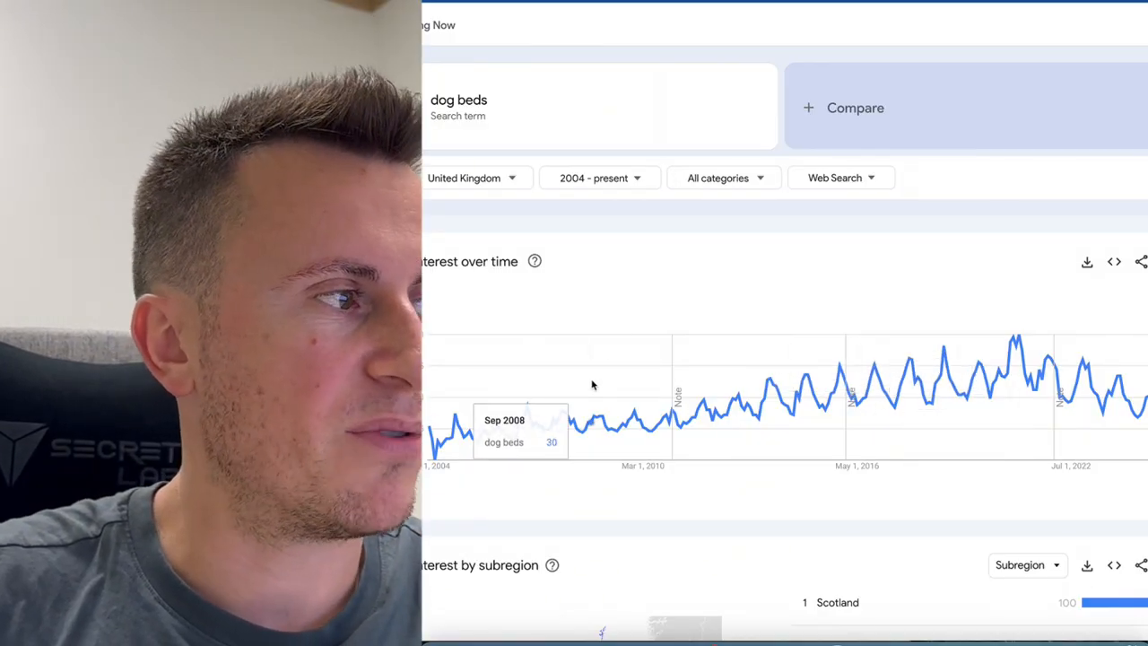
pyautogui.moveTo(978, 388)
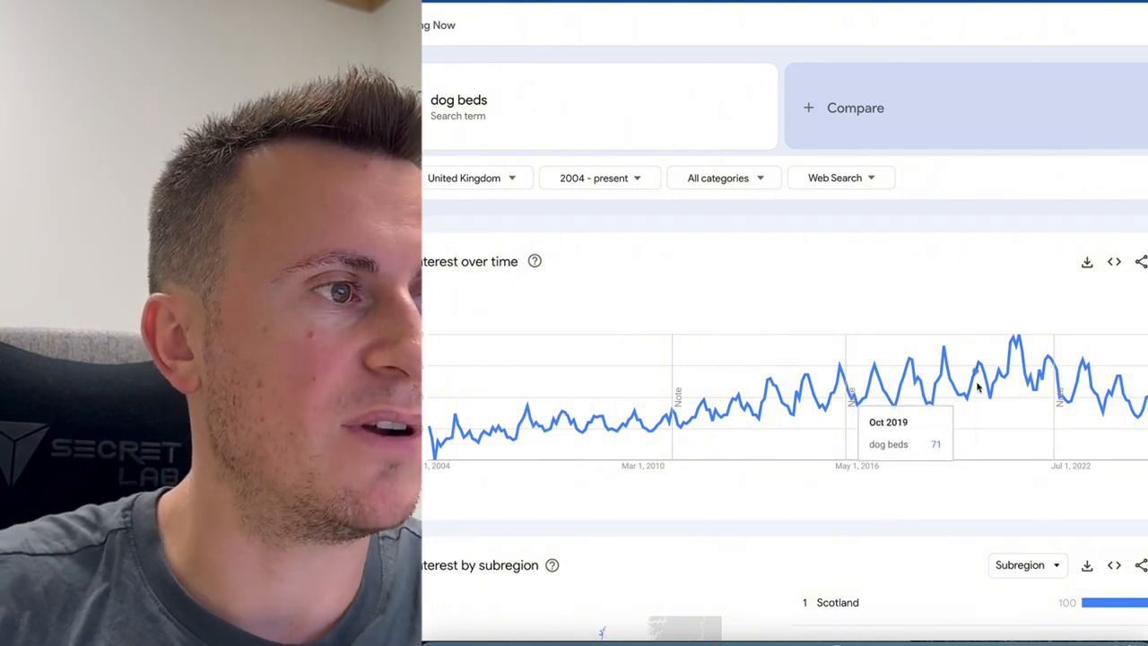
pyautogui.moveTo(942, 388)
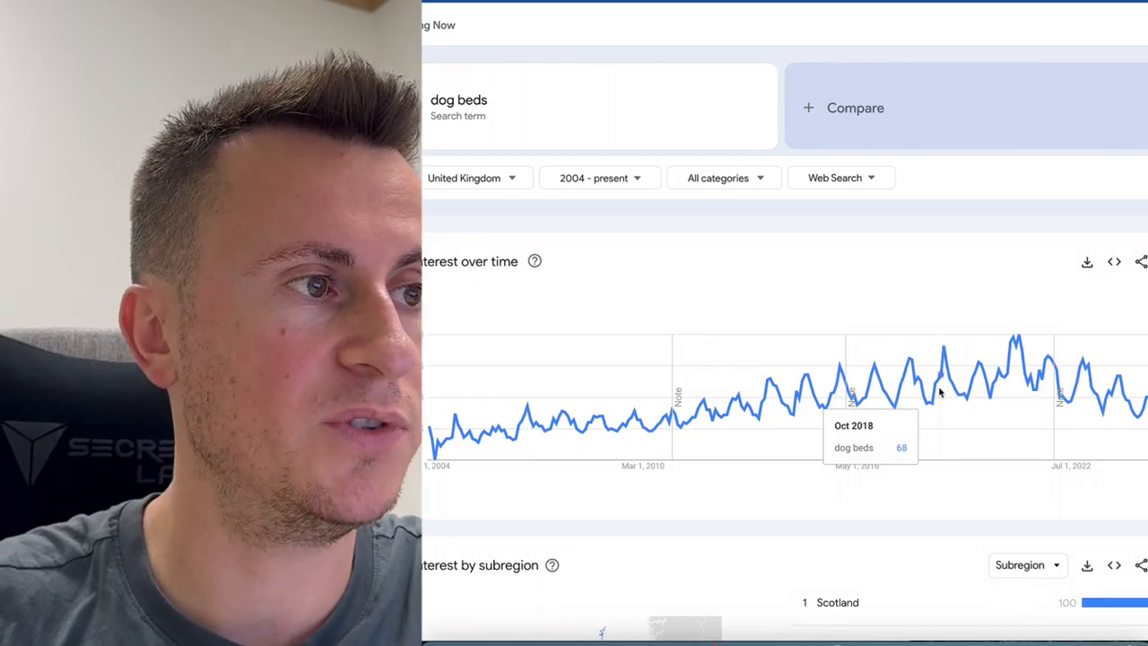
pyautogui.moveTo(975, 386)
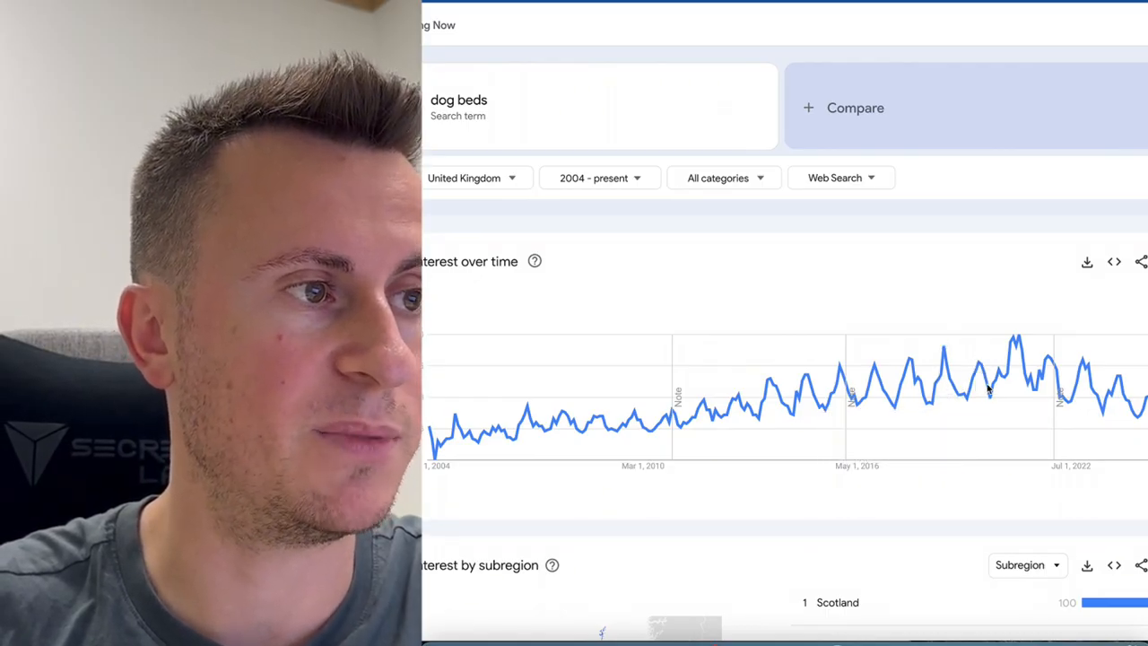
pyautogui.moveTo(1085, 402)
pyautogui.write('rc toy')
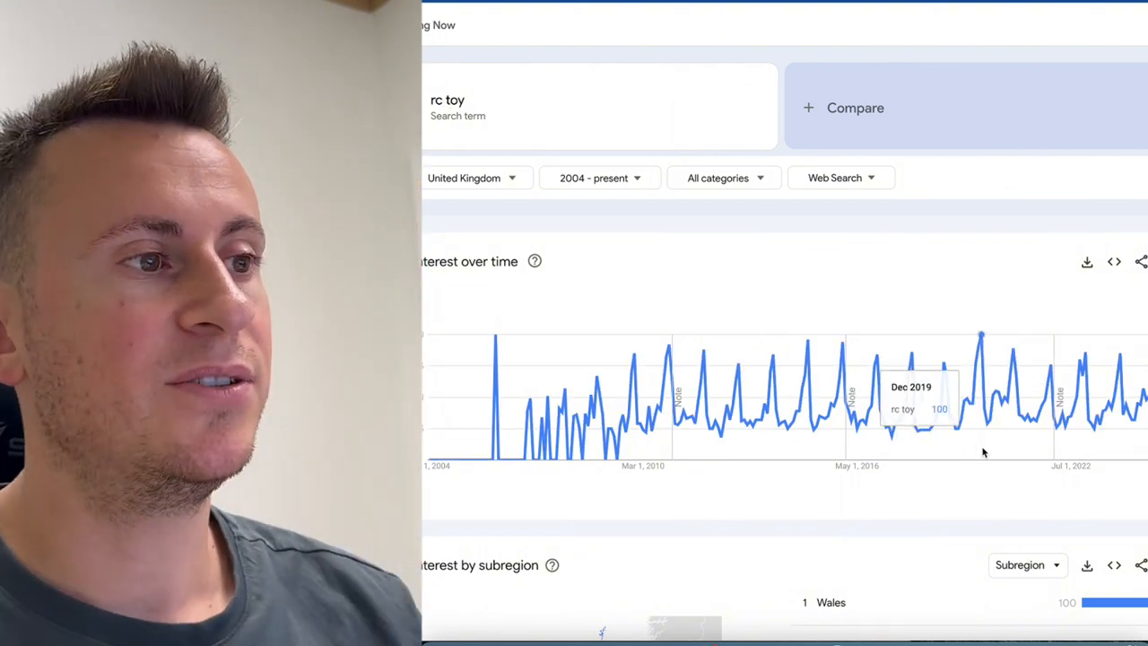
pyautogui.moveTo(1012, 446)
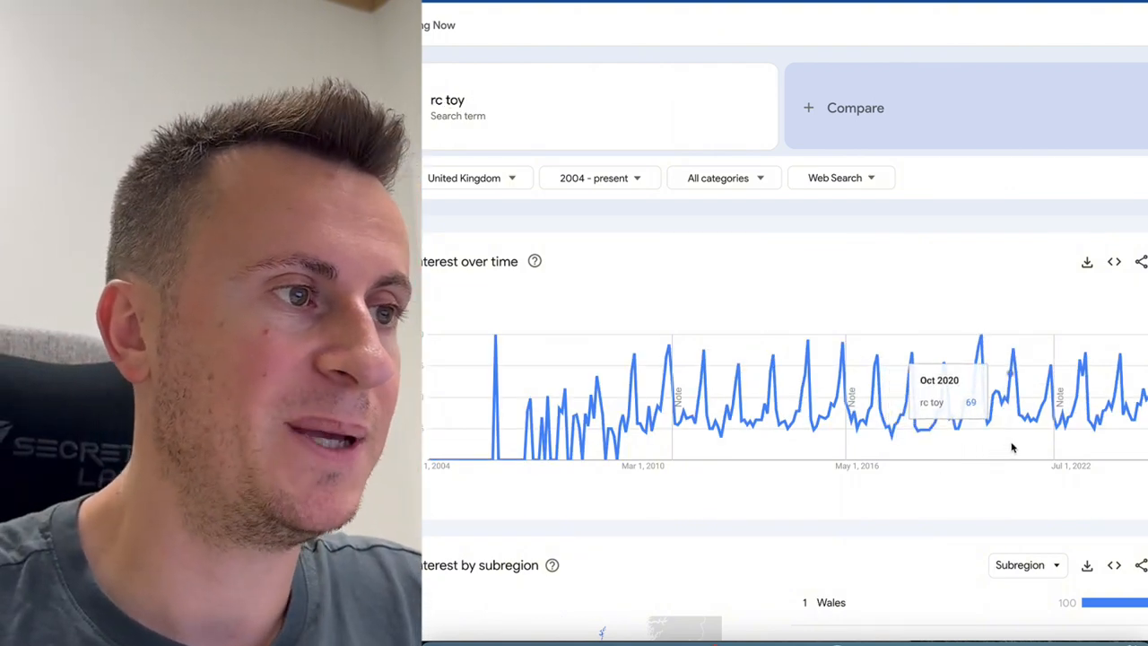
pyautogui.moveTo(1038, 449)
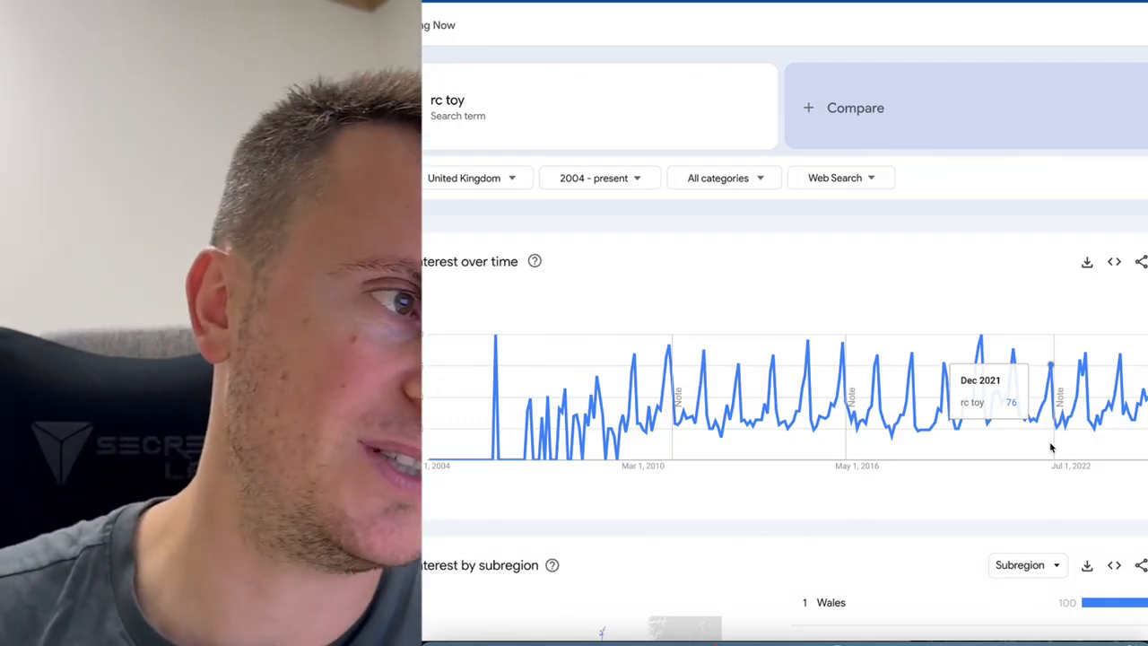
pyautogui.moveTo(1079, 445)
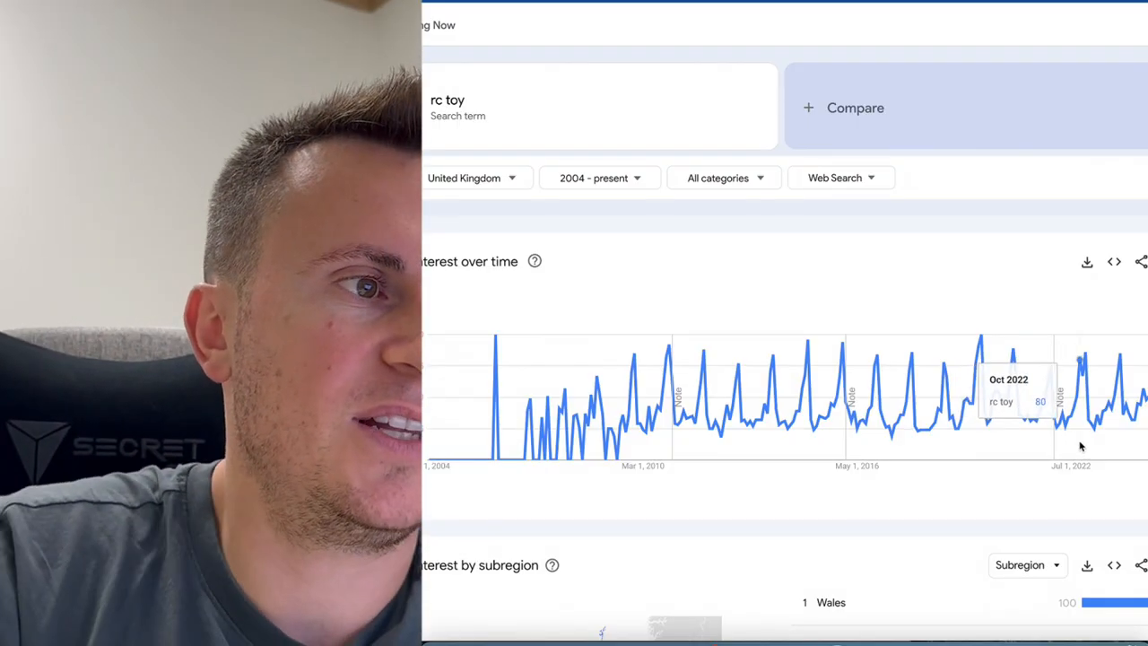
pyautogui.moveTo(1085, 447)
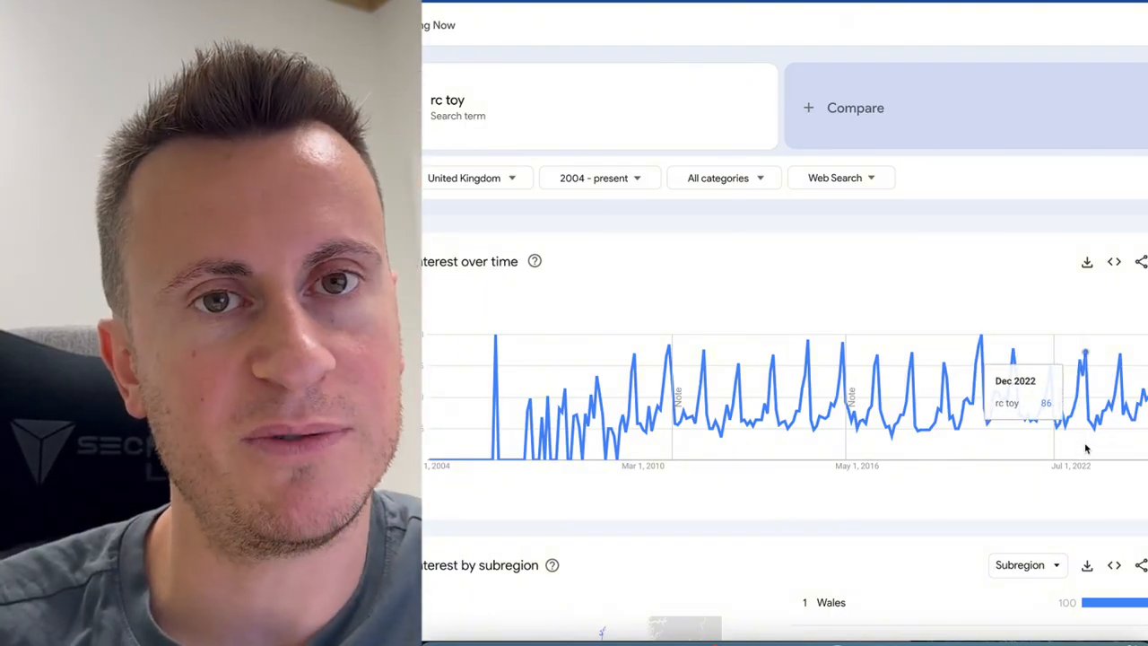
pyautogui.moveTo(875, 438)
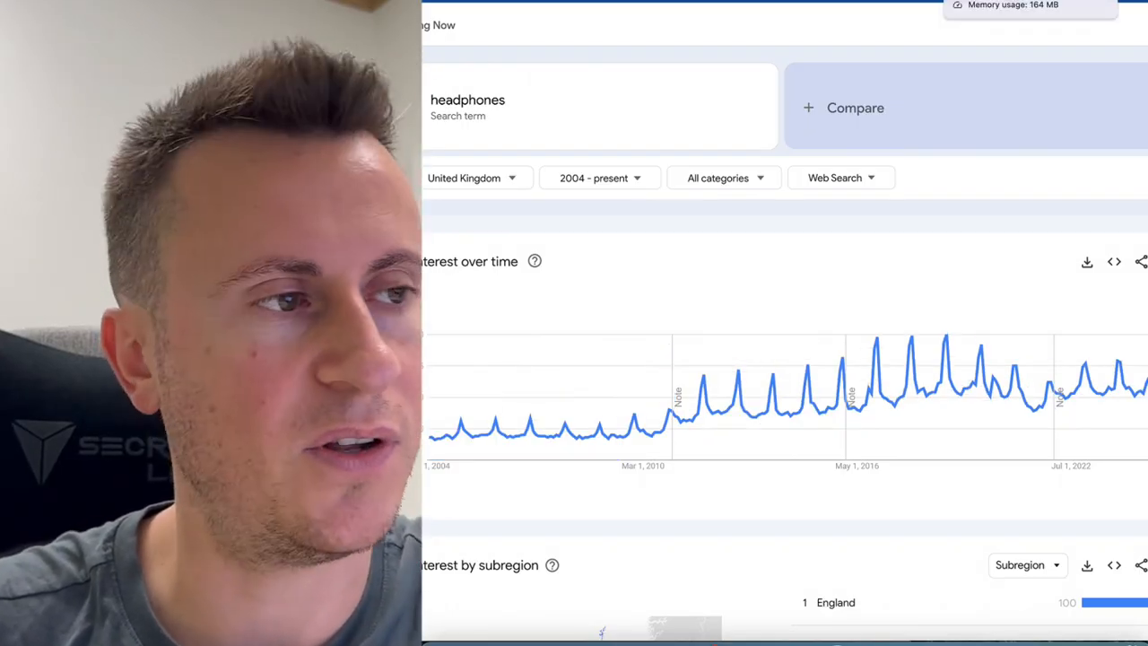
pyautogui.moveTo(897, 416)
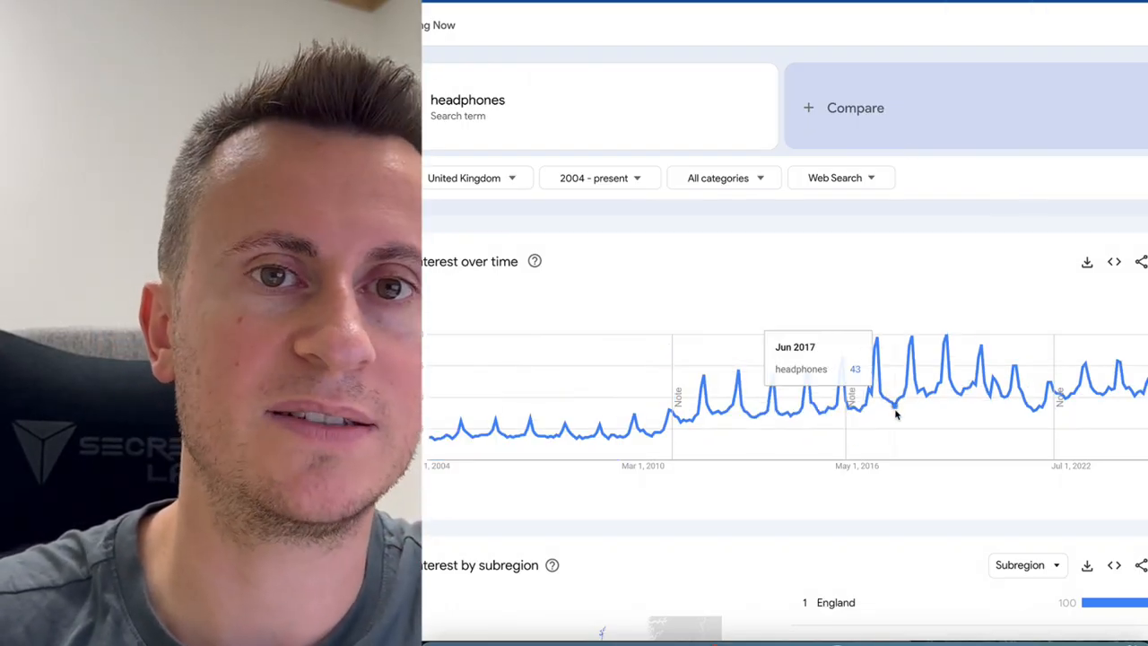
pyautogui.moveTo(904, 421)
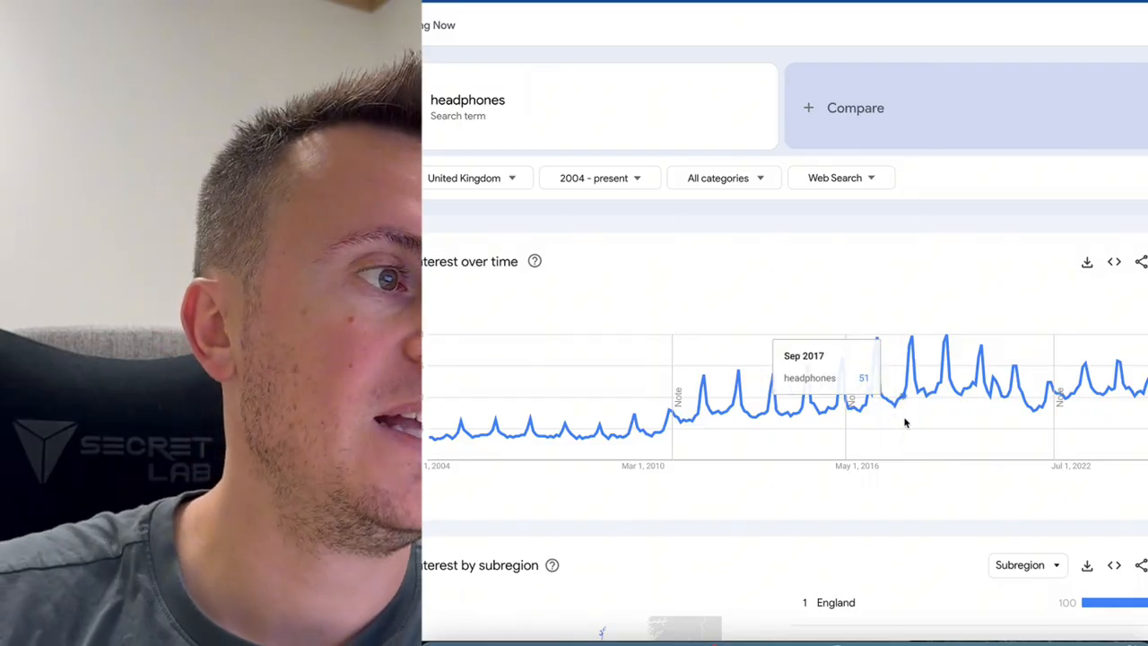
pyautogui.moveTo(912, 423)
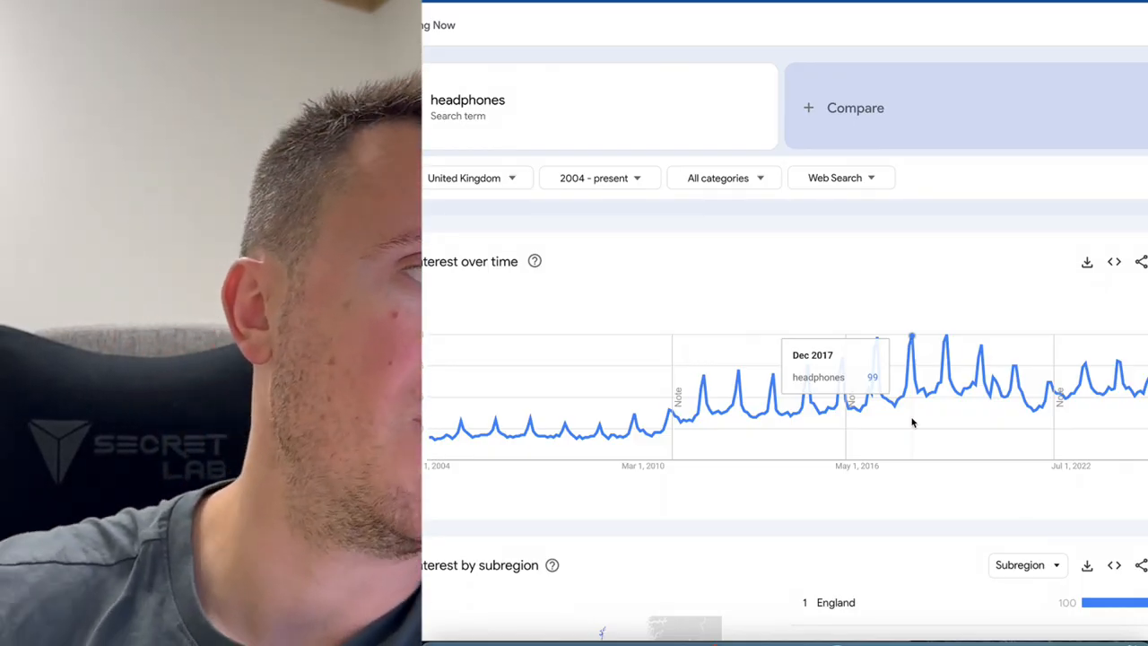
pyautogui.moveTo(942, 425)
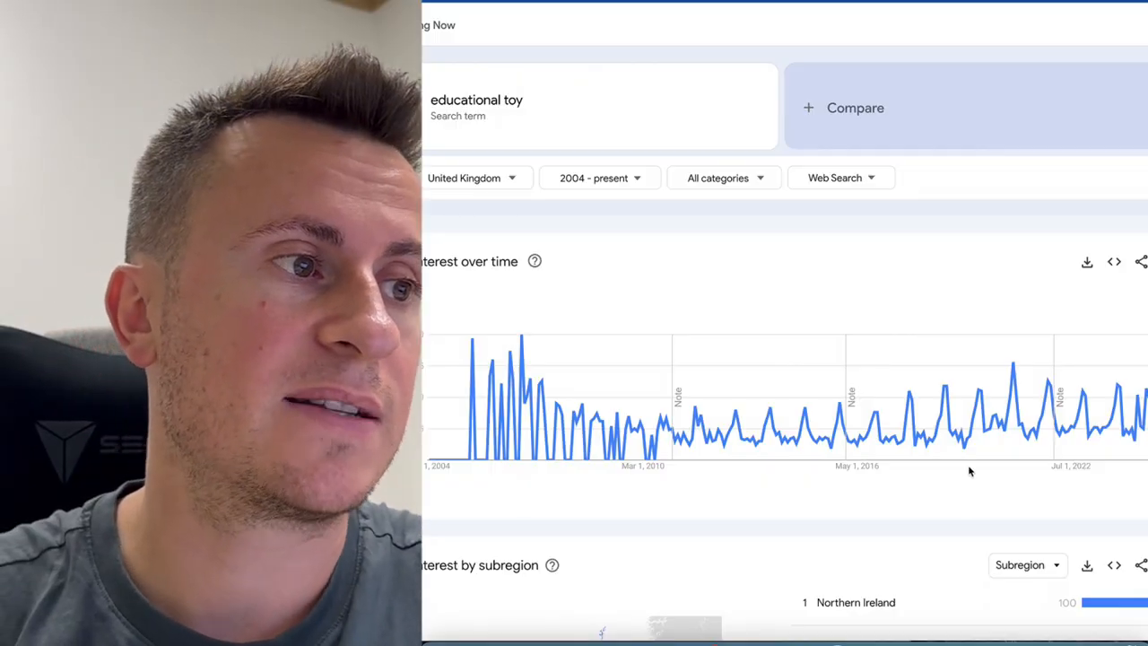
pyautogui.moveTo(1012, 457)
pyautogui.write('jewellery')
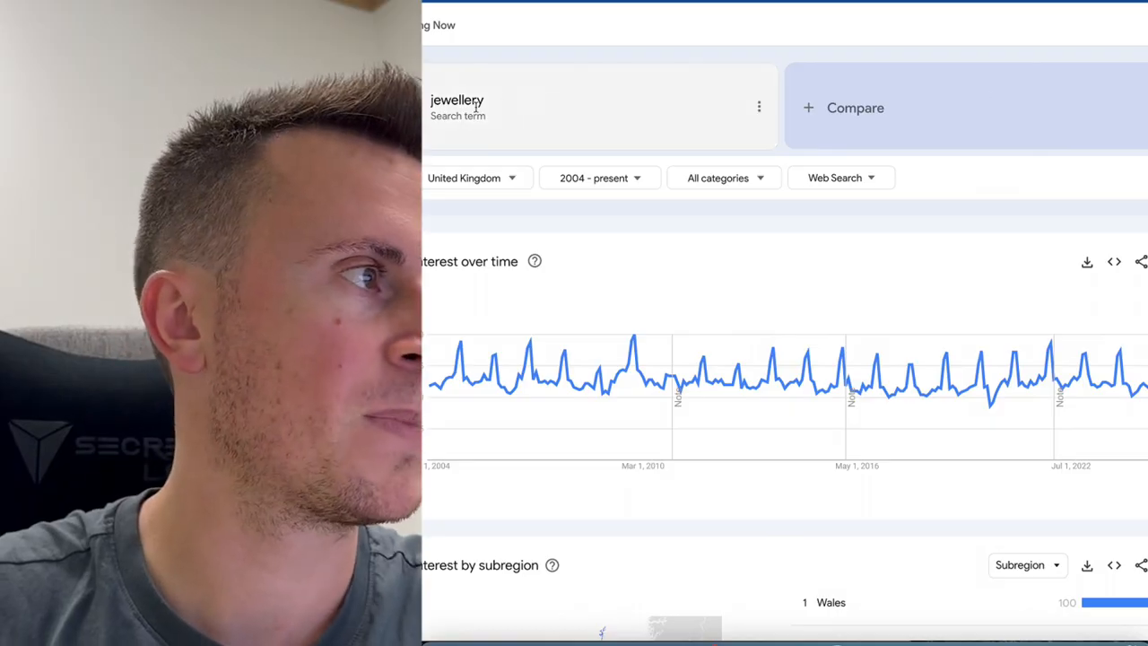
pyautogui.moveTo(970, 416)
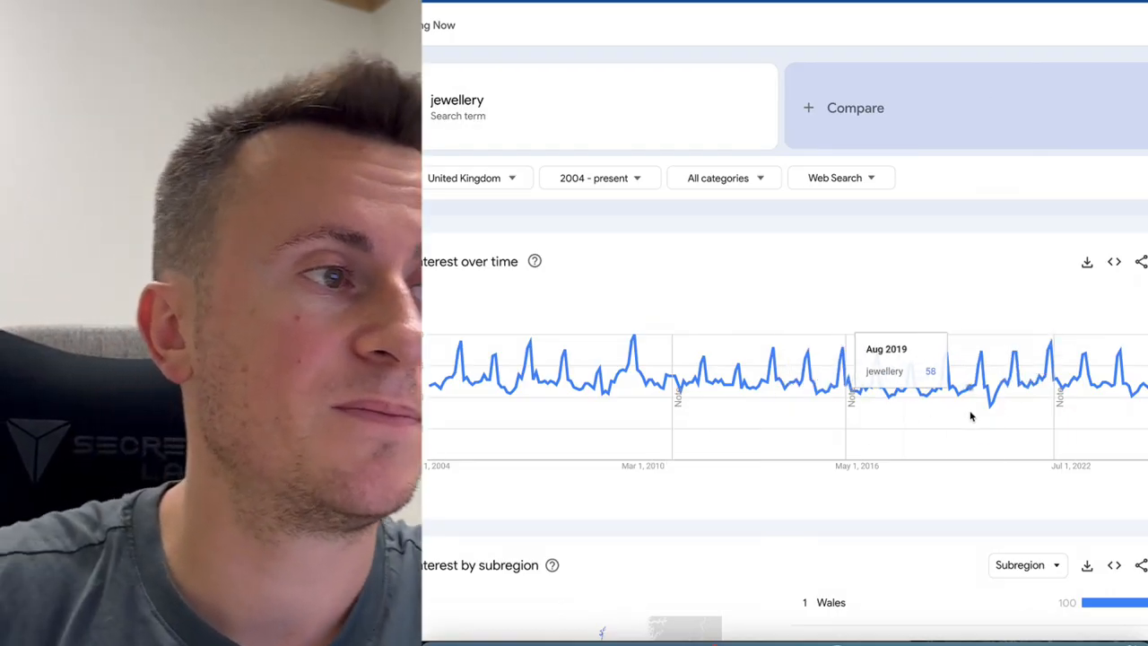
pyautogui.moveTo(650, 376)
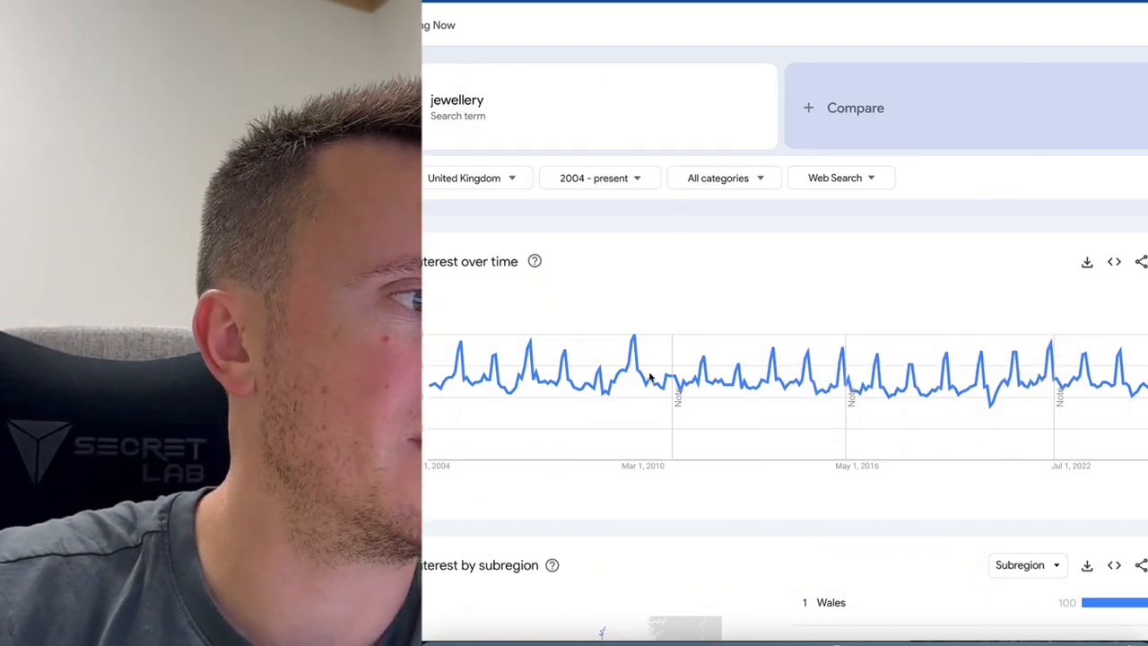
pyautogui.moveTo(1047, 398)
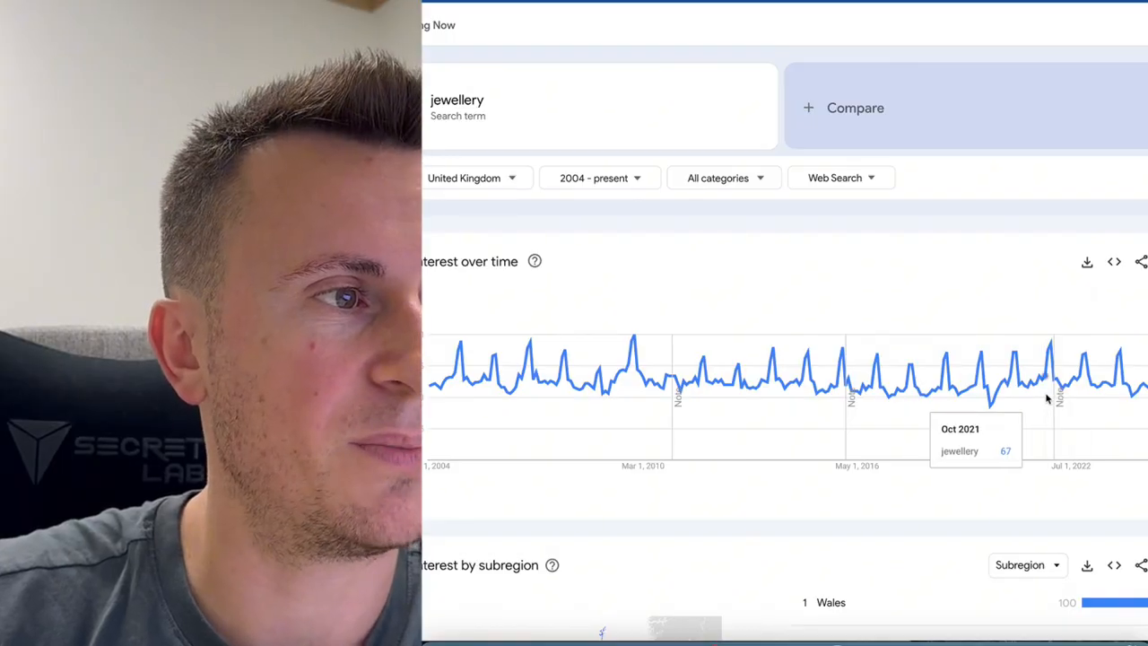
pyautogui.moveTo(1087, 405)
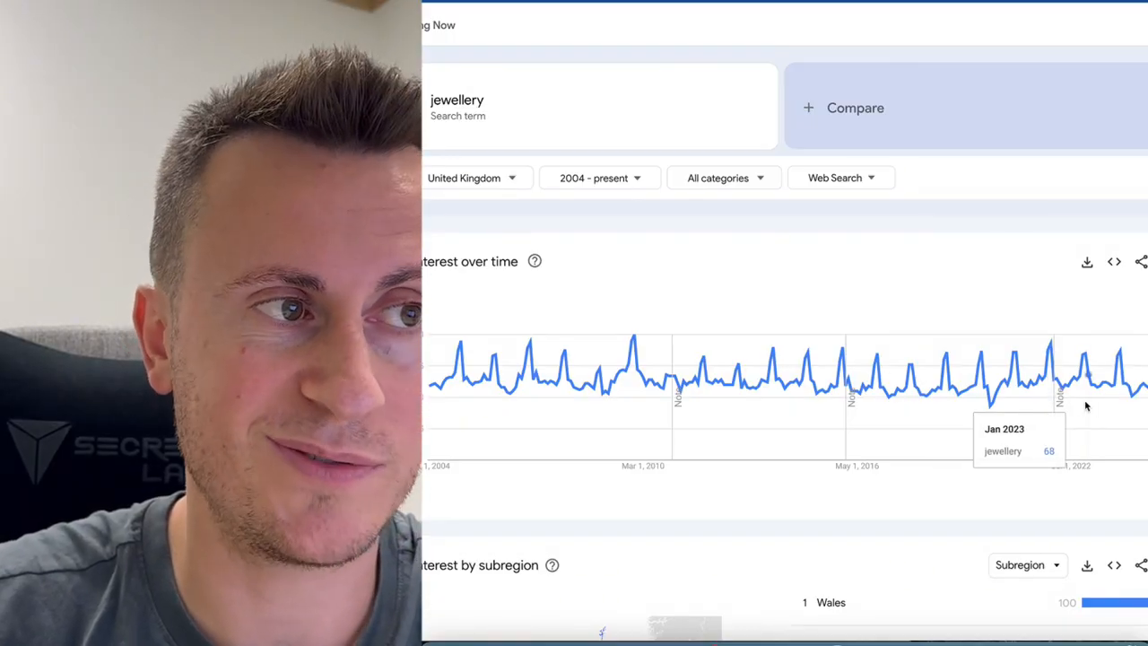
pyautogui.moveTo(983, 409)
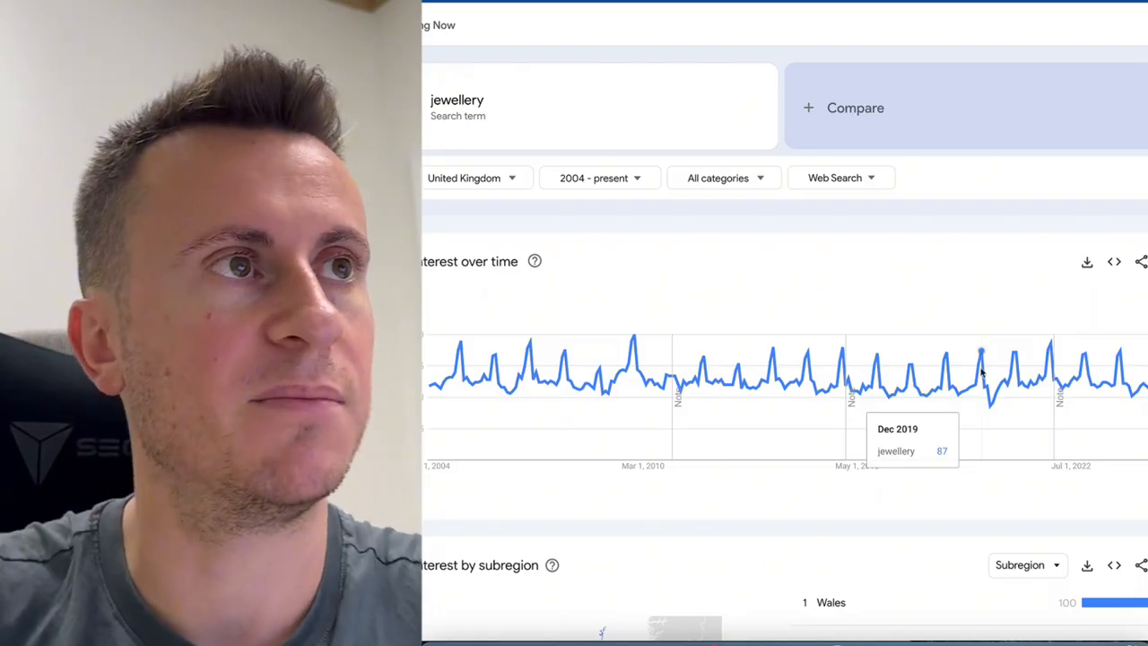
# - Search UK interest since 2004 for 'christmas decorations' and view its December spikes
pyautogui.write('christmas decorations')
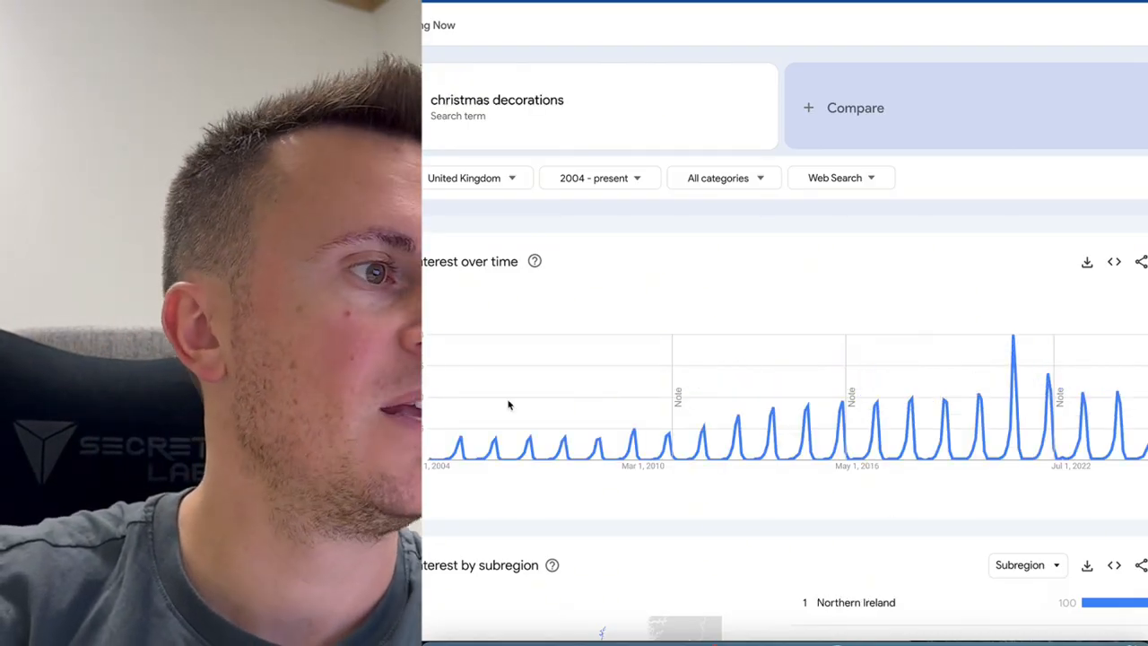
pyautogui.moveTo(1014, 449)
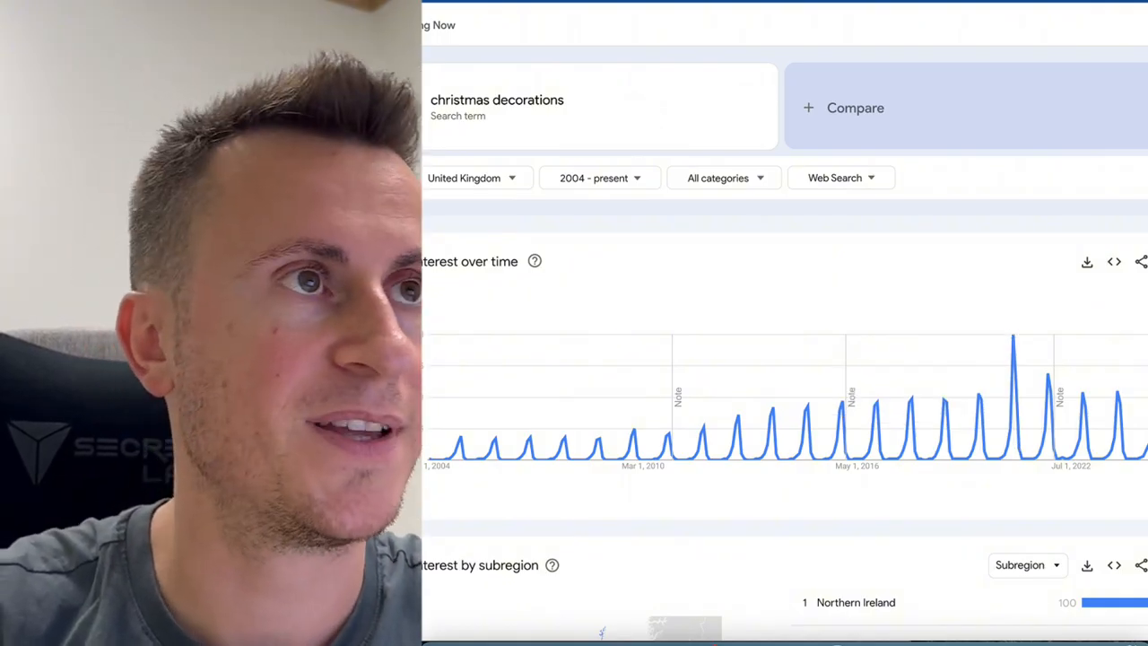
# - Search UK interest since 2004 for 'board games' and view its rising seasonal peaks
pyautogui.write('board games')
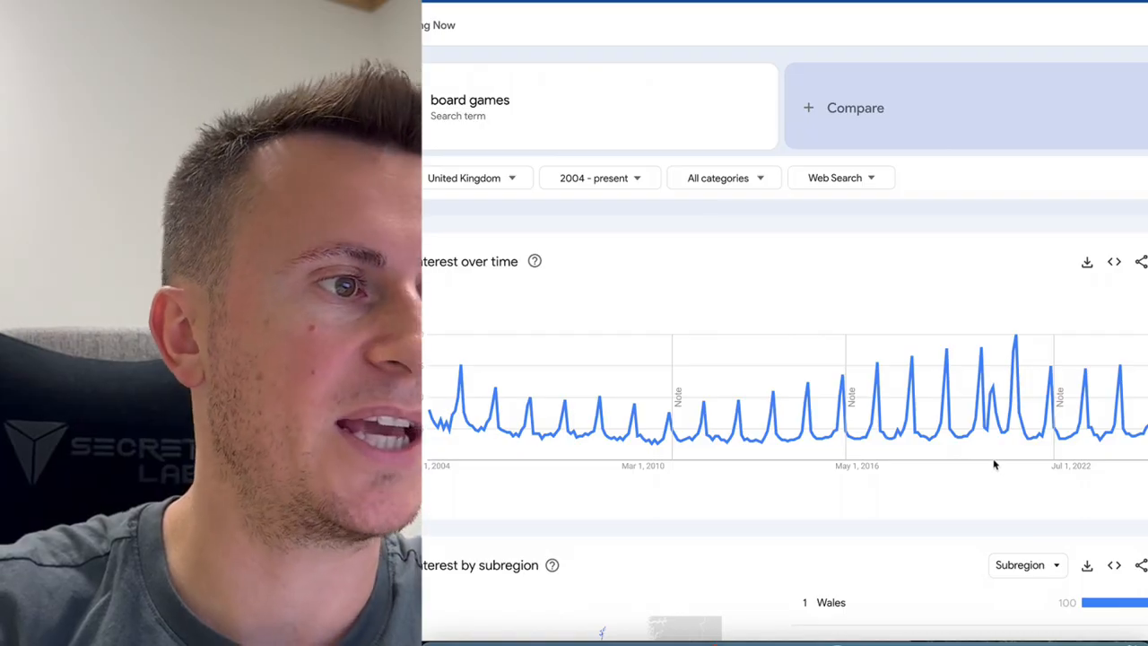
pyautogui.moveTo(929, 438)
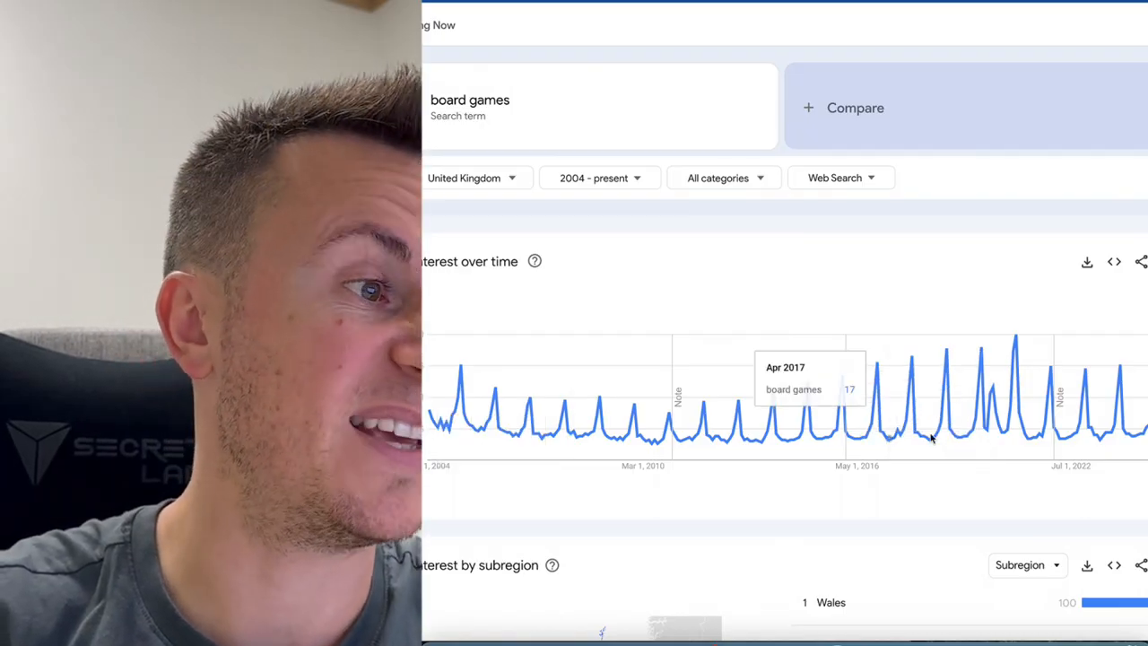
pyautogui.moveTo(1072, 447)
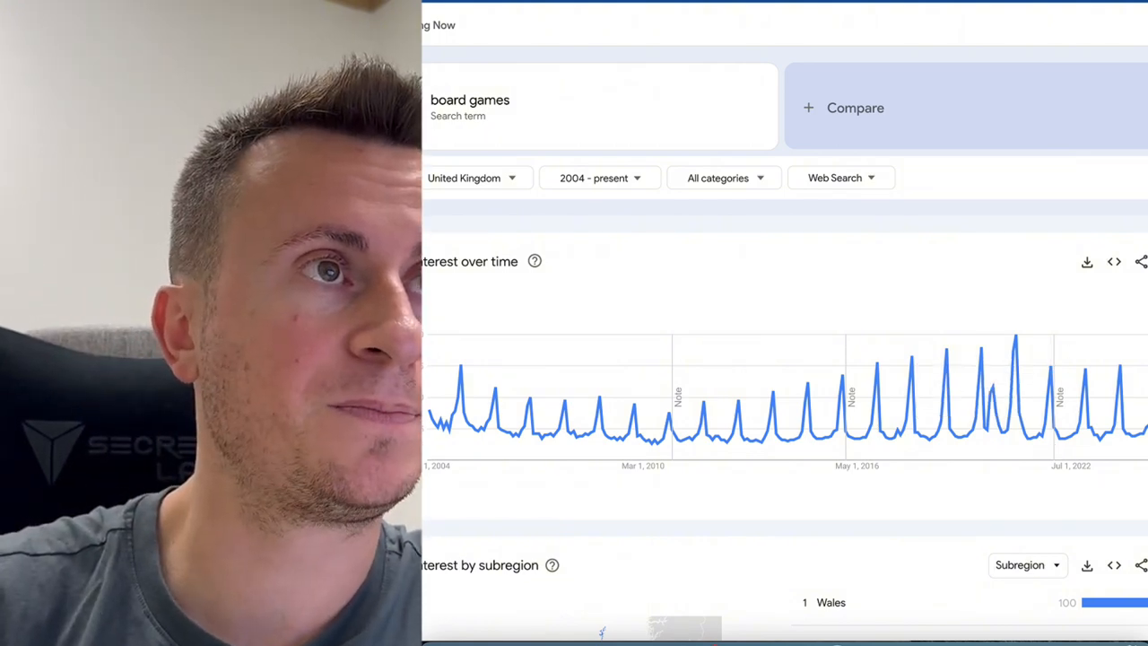
# - Search UK interest since 2004 for 'baby toys' and view its yearly peaks
pyautogui.write('baby toys')
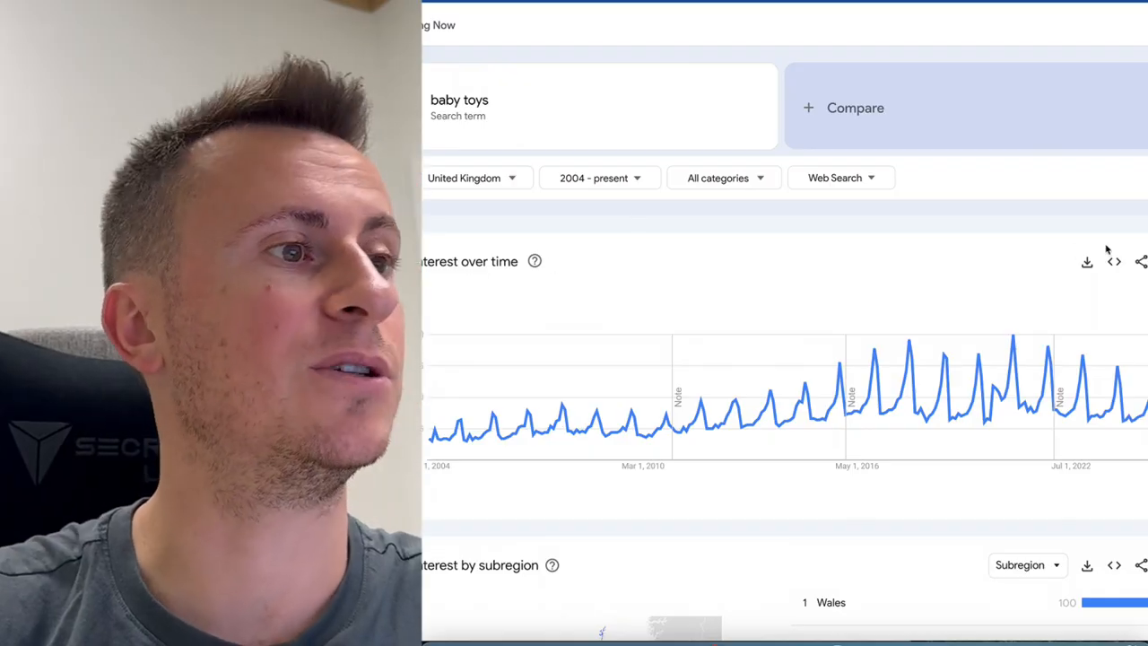
pyautogui.moveTo(917, 443)
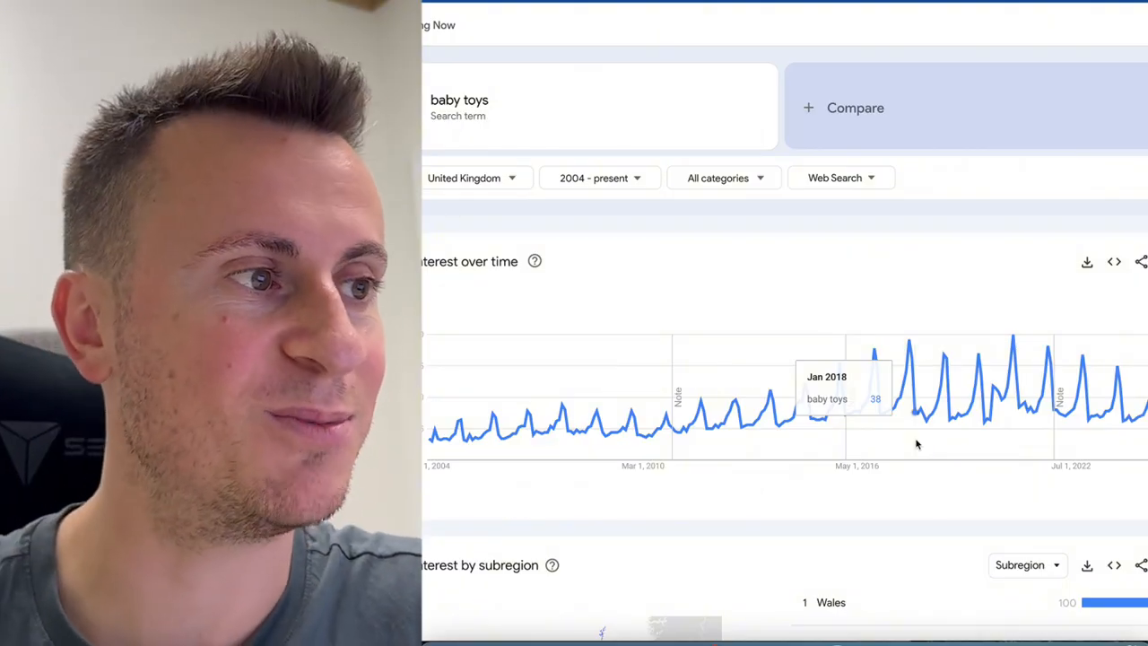
pyautogui.moveTo(940, 426)
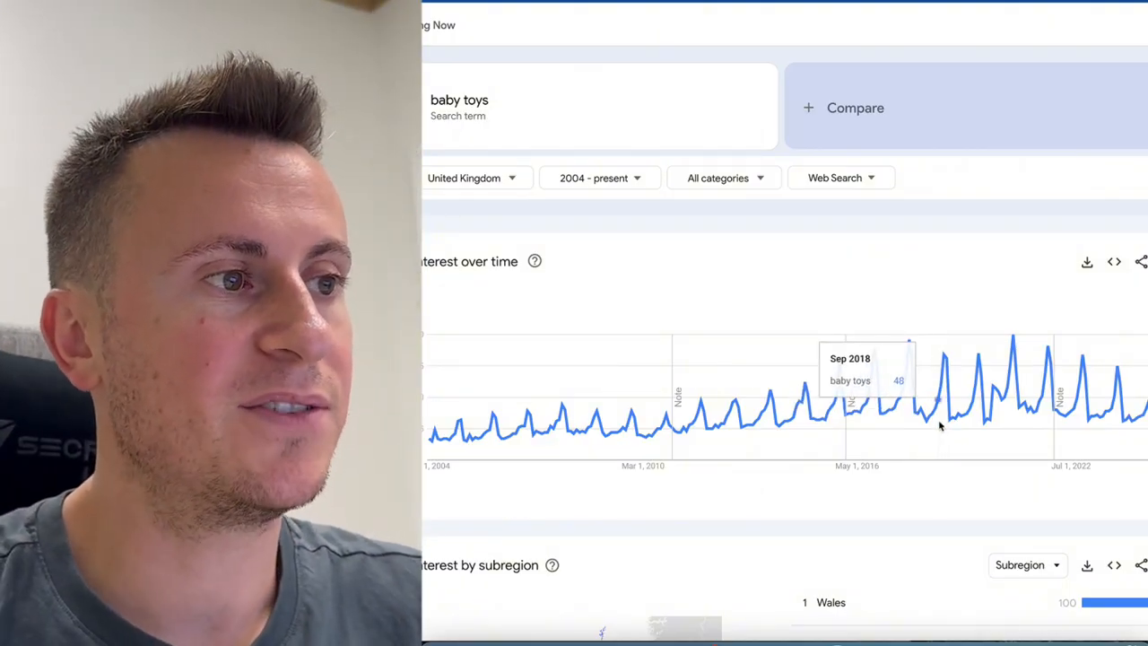
pyautogui.moveTo(943, 424)
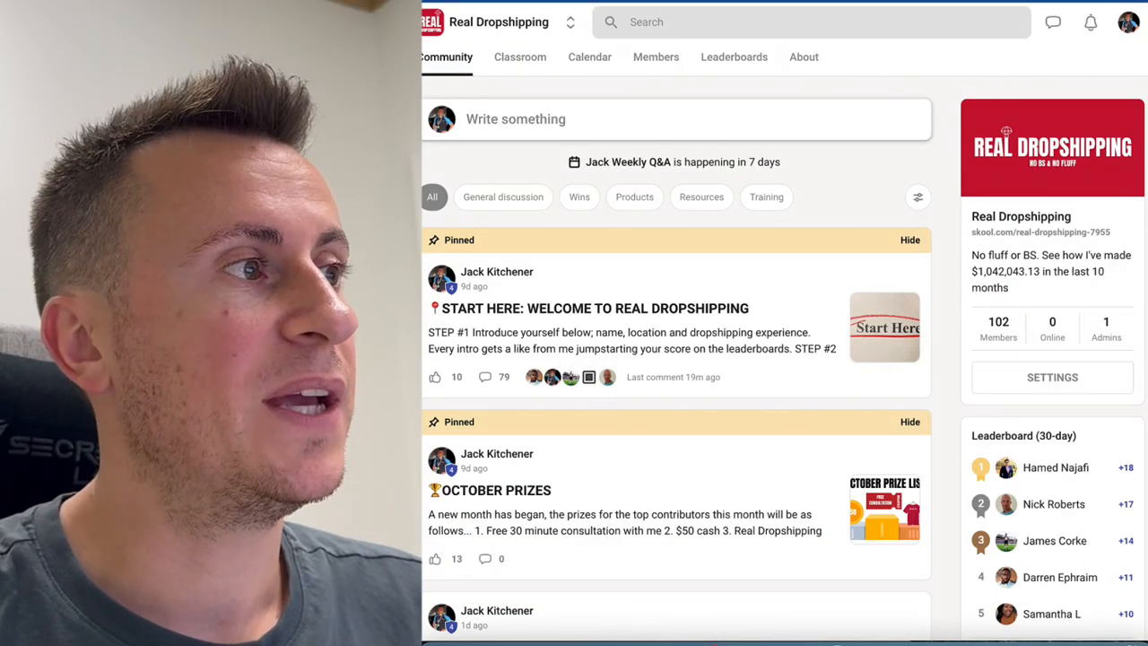
# - Scroll through the Real Dropshipping Skool feed posts, then return to the pinned posts at top
pyautogui.scroll(-3)
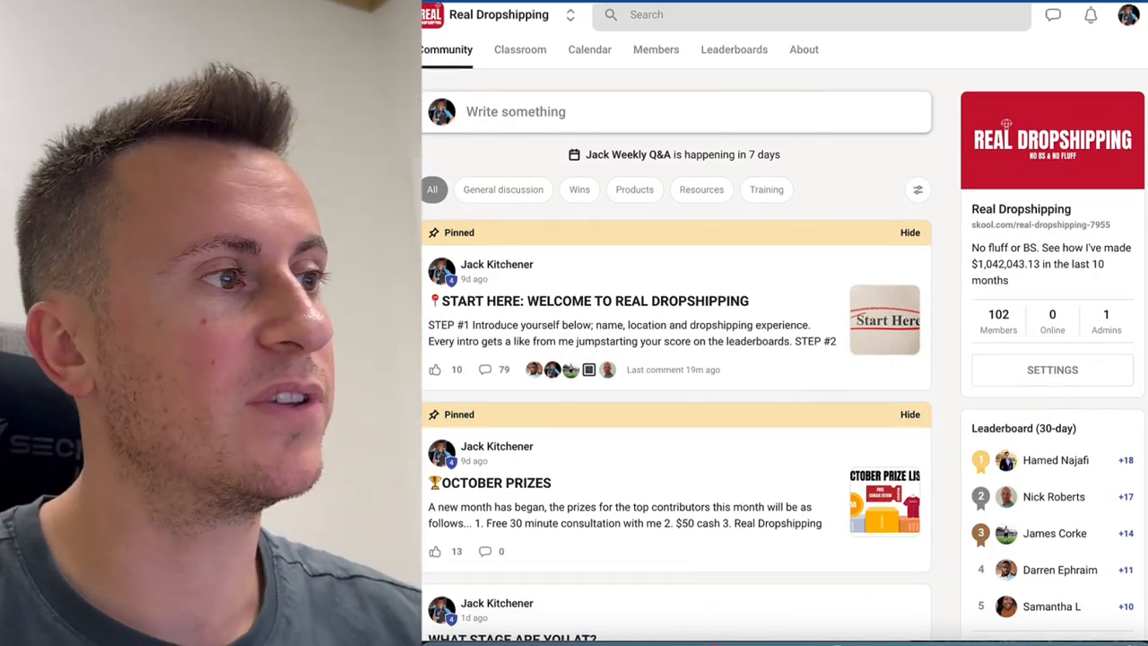
pyautogui.scroll(-3)
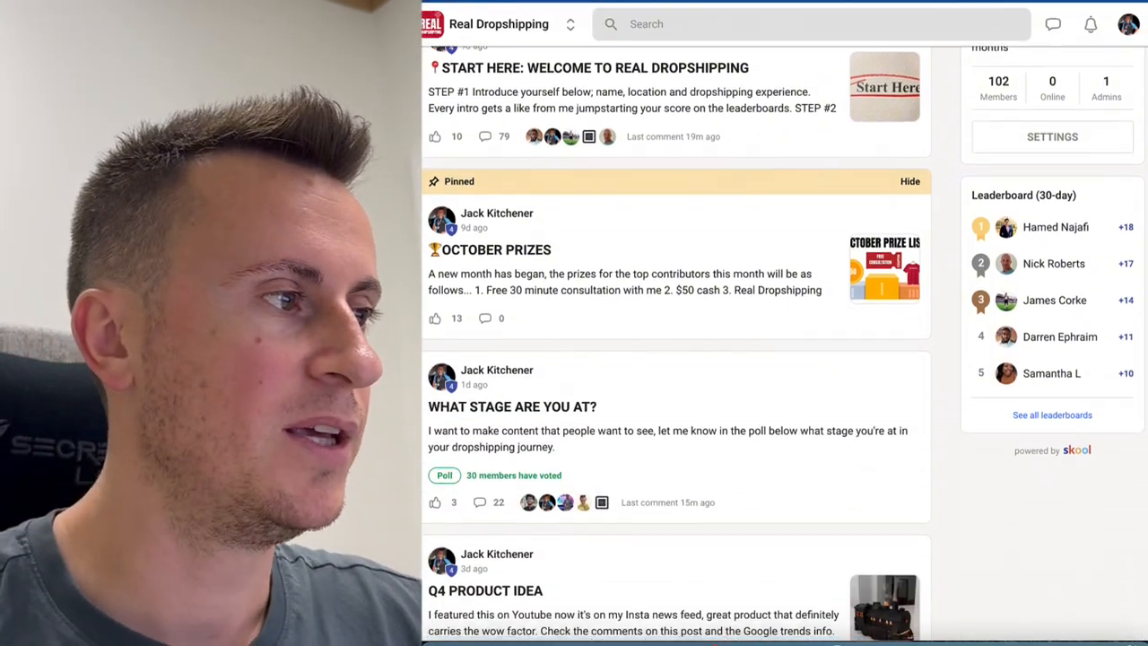
pyautogui.scroll(-3)
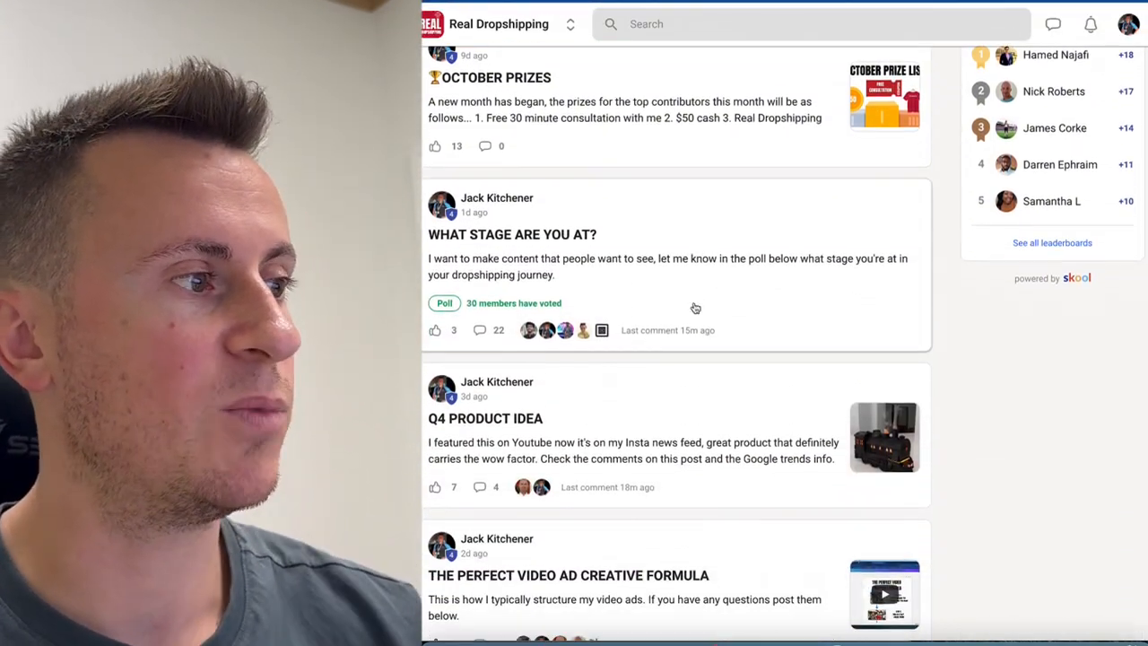
pyautogui.scroll(-3)
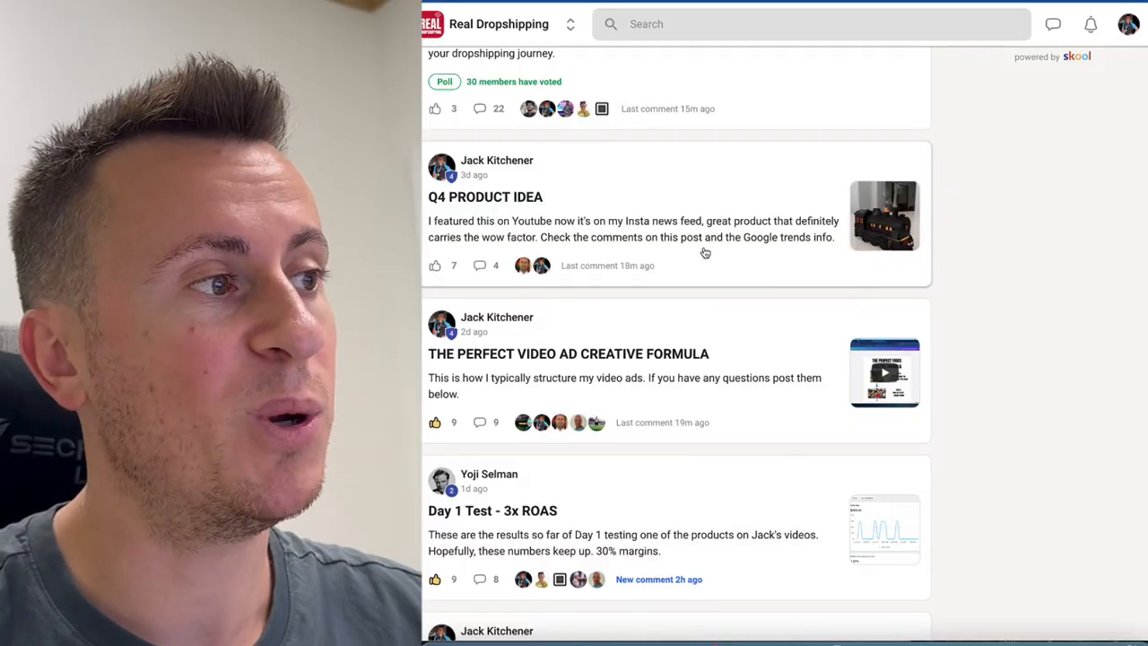
pyautogui.click(495, 509)
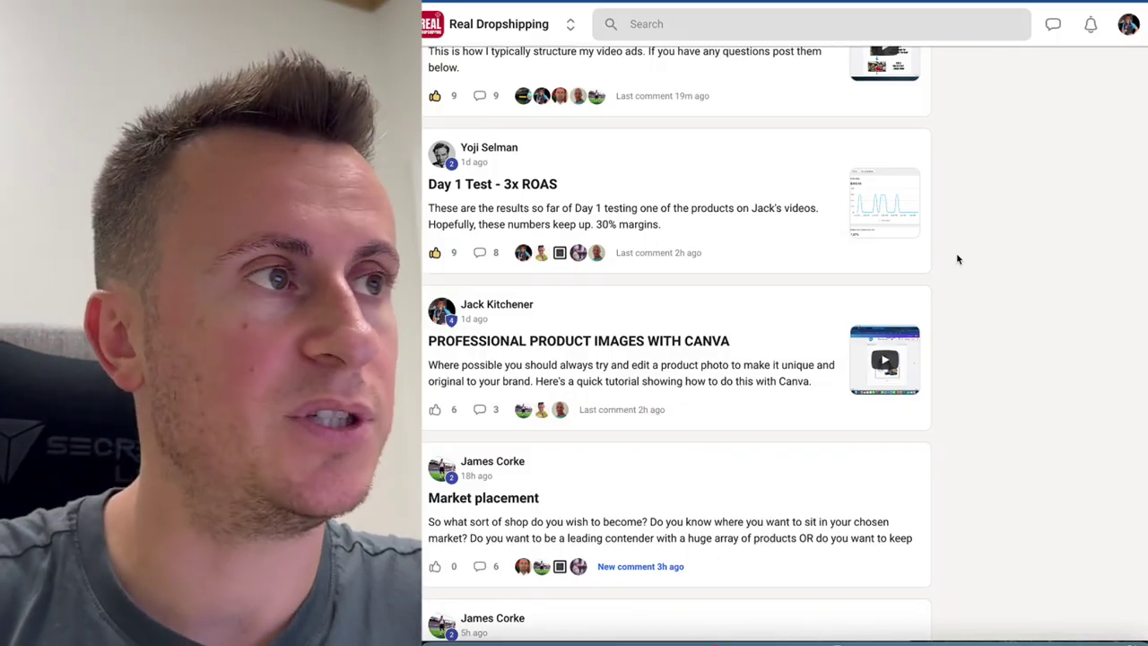
pyautogui.scroll(3)
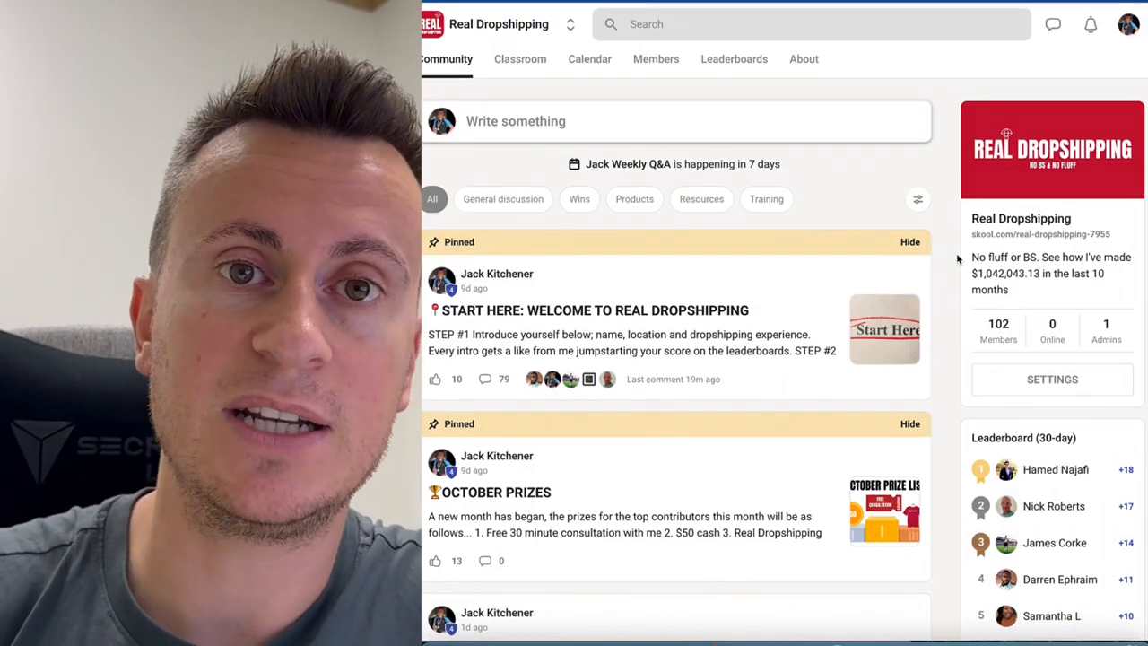